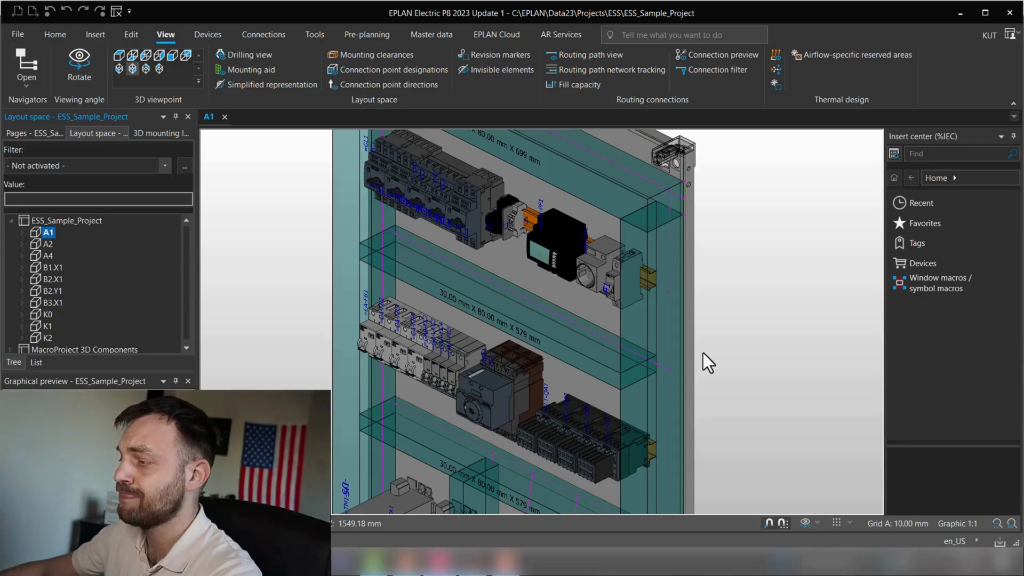
# Step: Open the Data Portal parts catalogue from the EPLAN Cloud ribbon
pyautogui.click(496, 34)
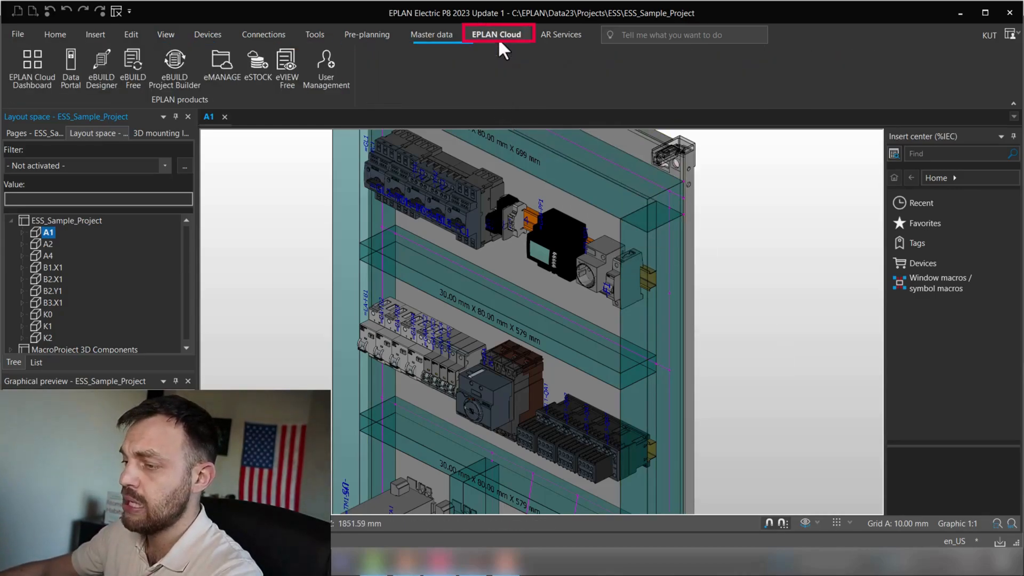
pyautogui.click(70, 68)
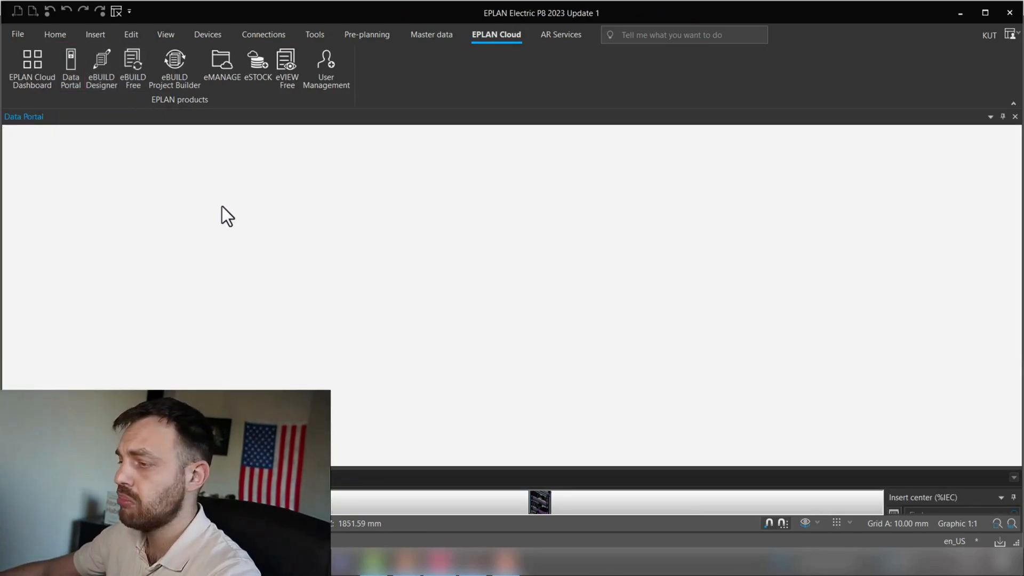
pyautogui.moveTo(270, 266)
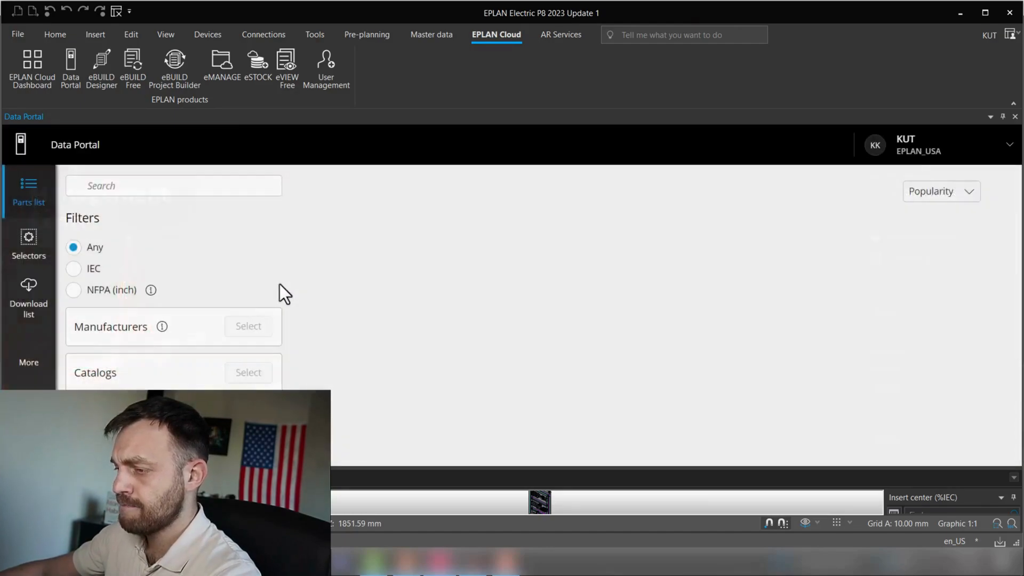
# Step: Search the Data Portal for ABB.2CDS251001R0064 and show the top breaker's available data types
pyautogui.click(173, 186)
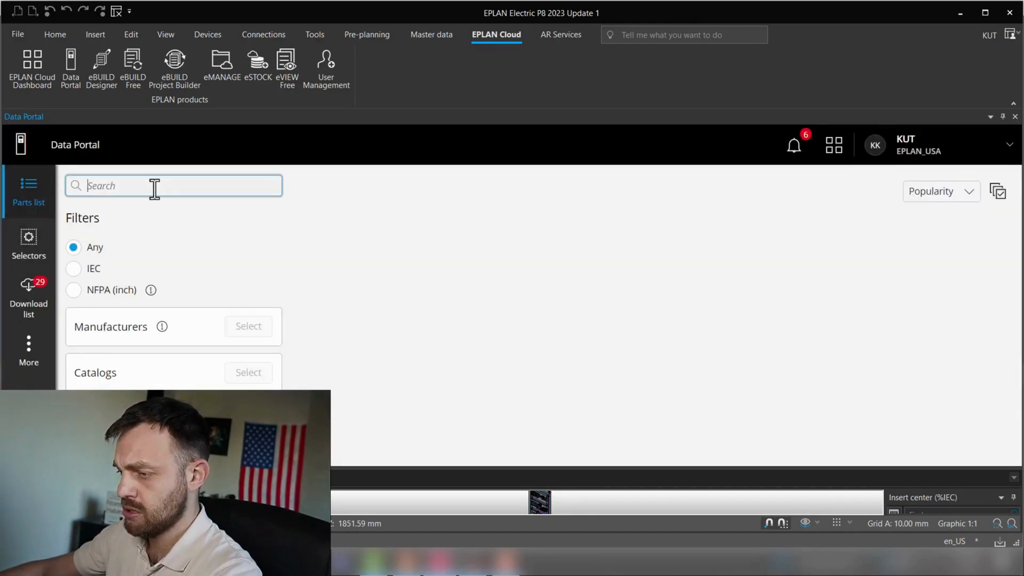
pyautogui.write('ABB.2CDS25001R0064')
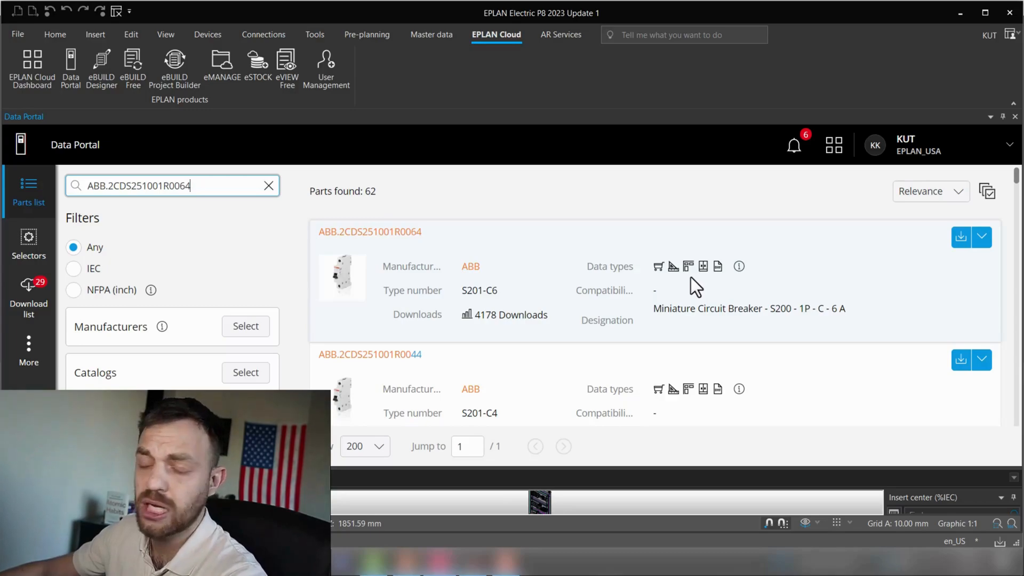
pyautogui.moveTo(704, 287)
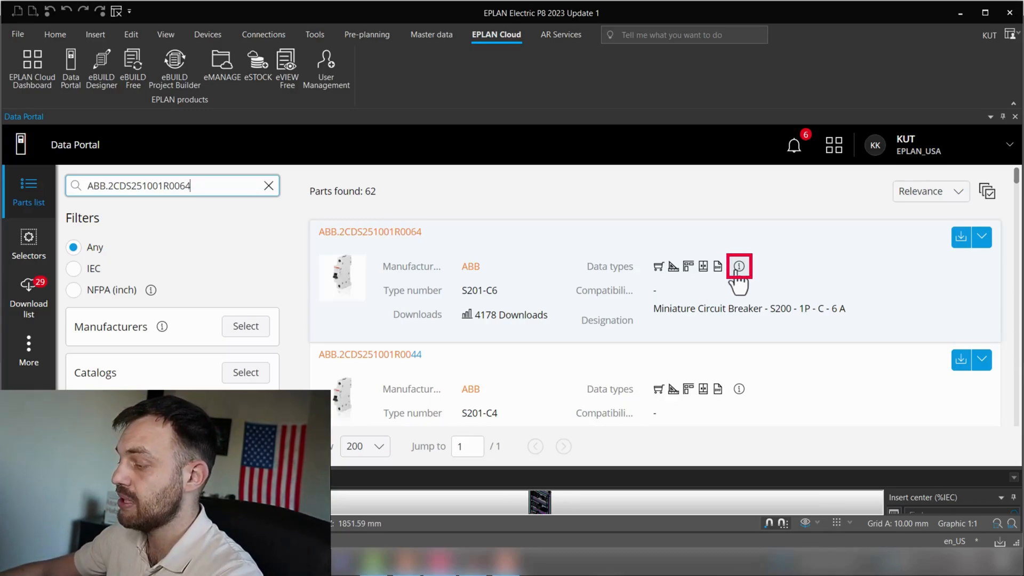
pyautogui.click(738, 266)
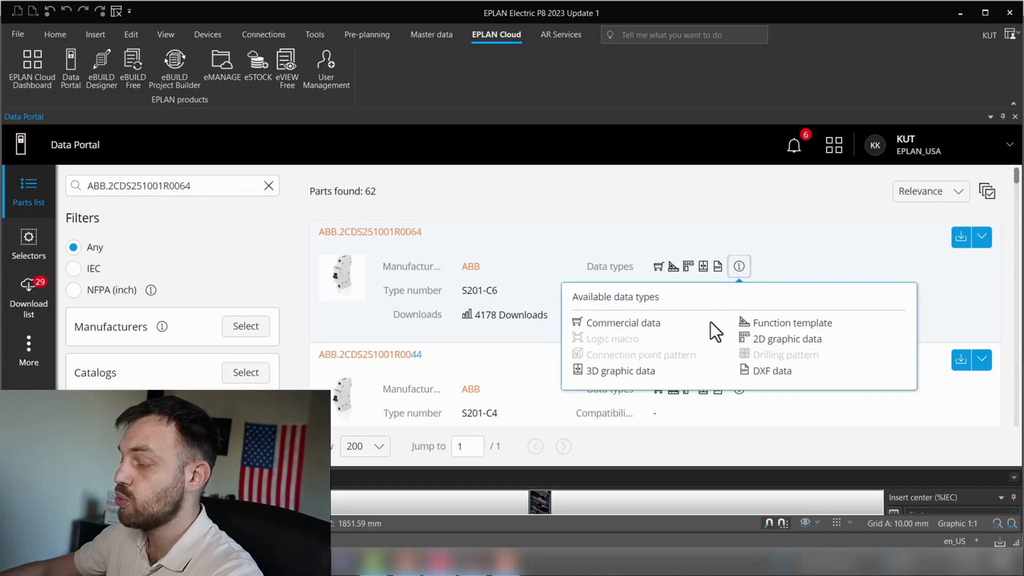
pyautogui.moveTo(708, 333)
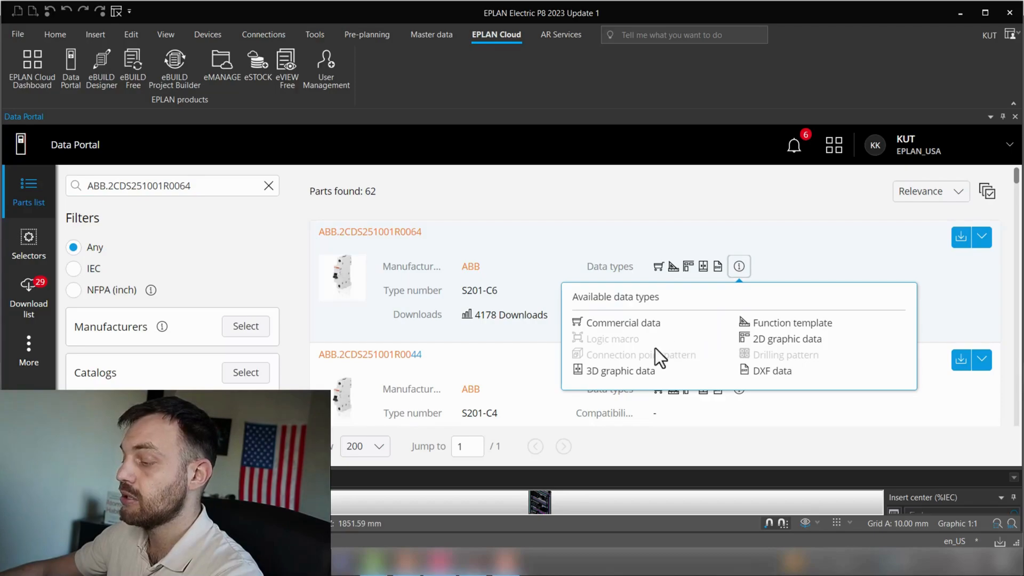
pyautogui.moveTo(703, 366)
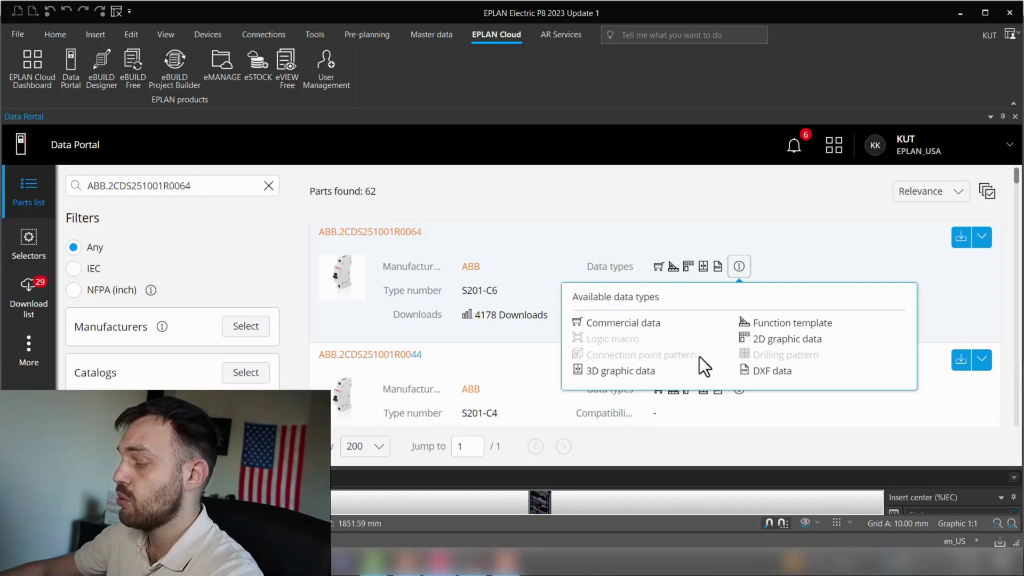
pyautogui.moveTo(698, 359)
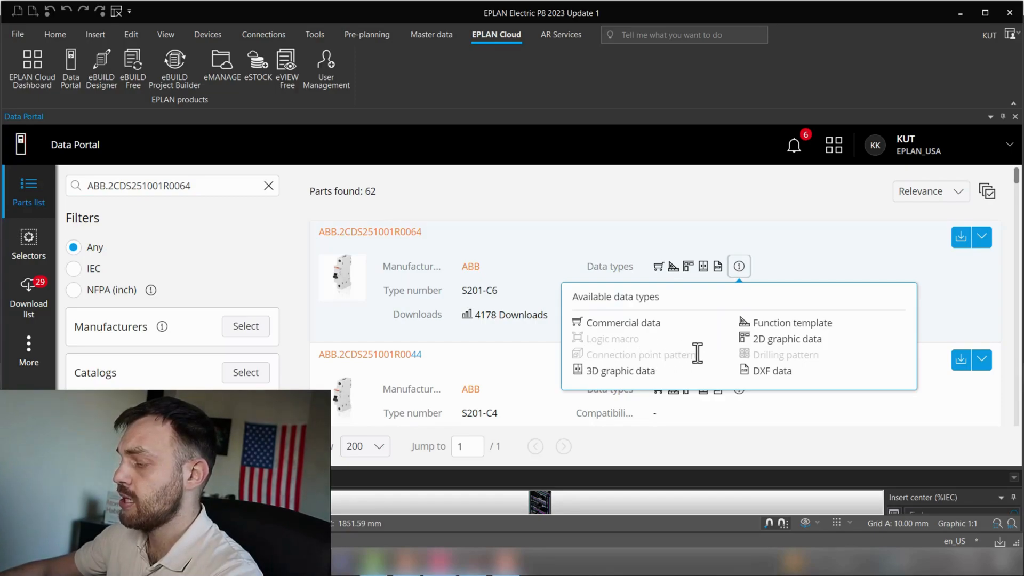
pyautogui.moveTo(708, 362)
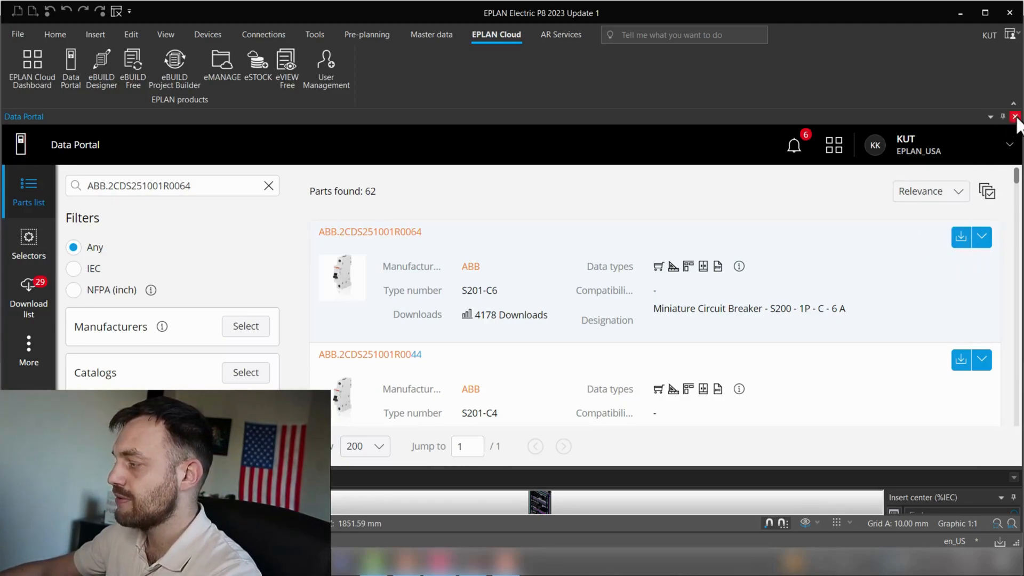
# Step: Close the Data Portal and filter the parts management tree to ABB.2CDS251001R0064
pyautogui.click(1016, 117)
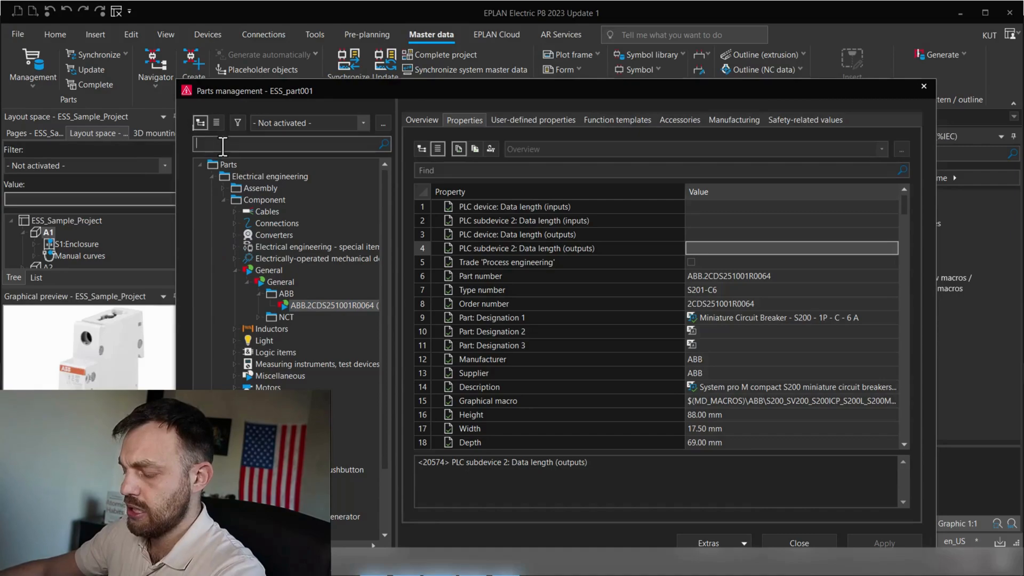
pyautogui.write('ABB.2CDS251001R0064')
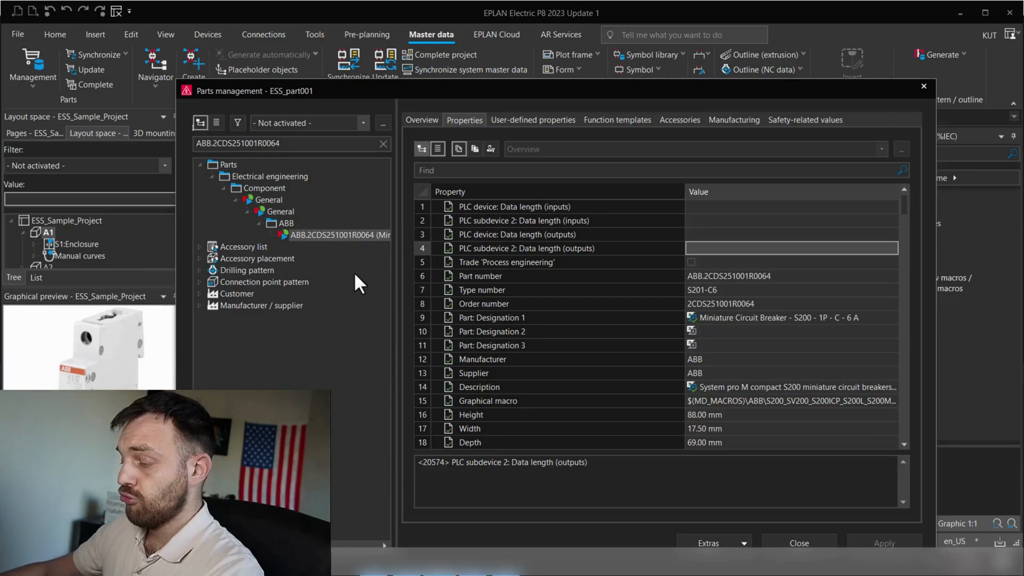
pyautogui.moveTo(362, 286)
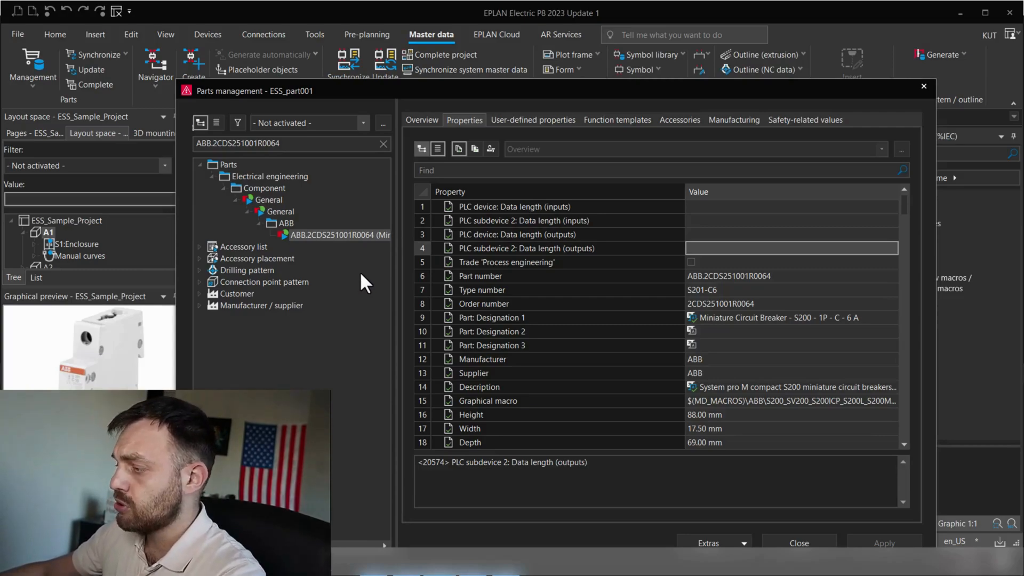
pyautogui.click(617, 119)
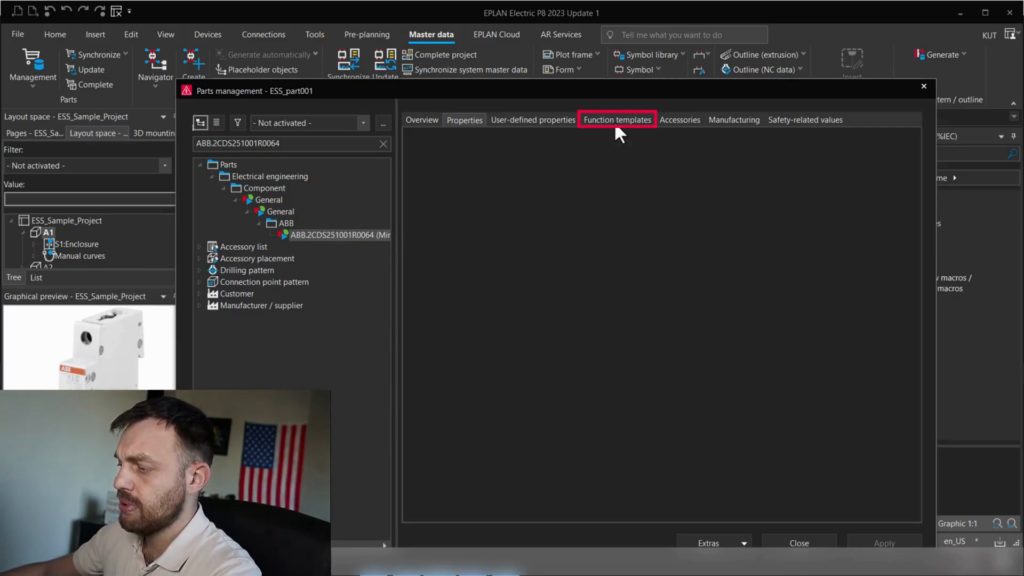
pyautogui.click(616, 120)
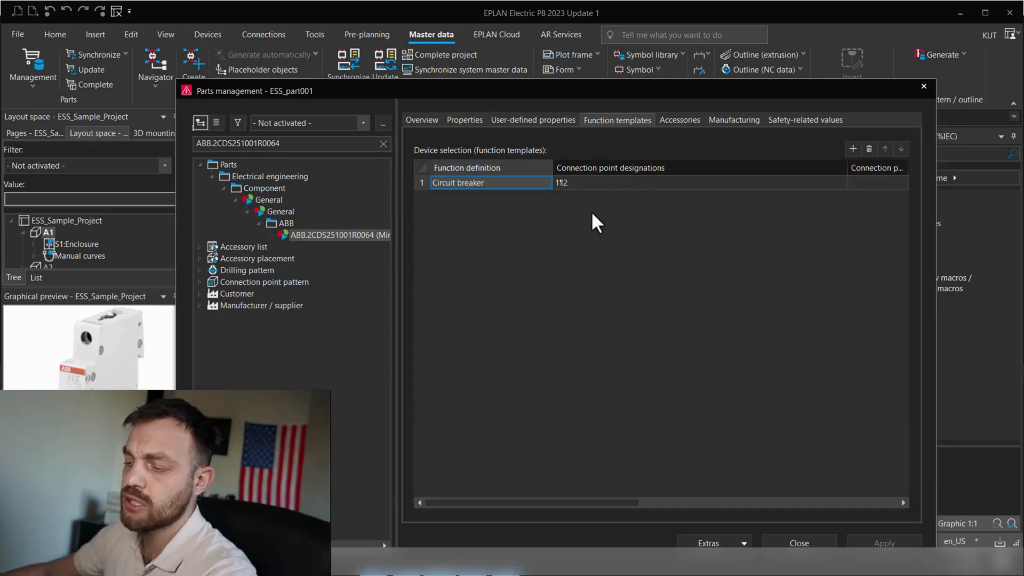
pyautogui.moveTo(523, 211)
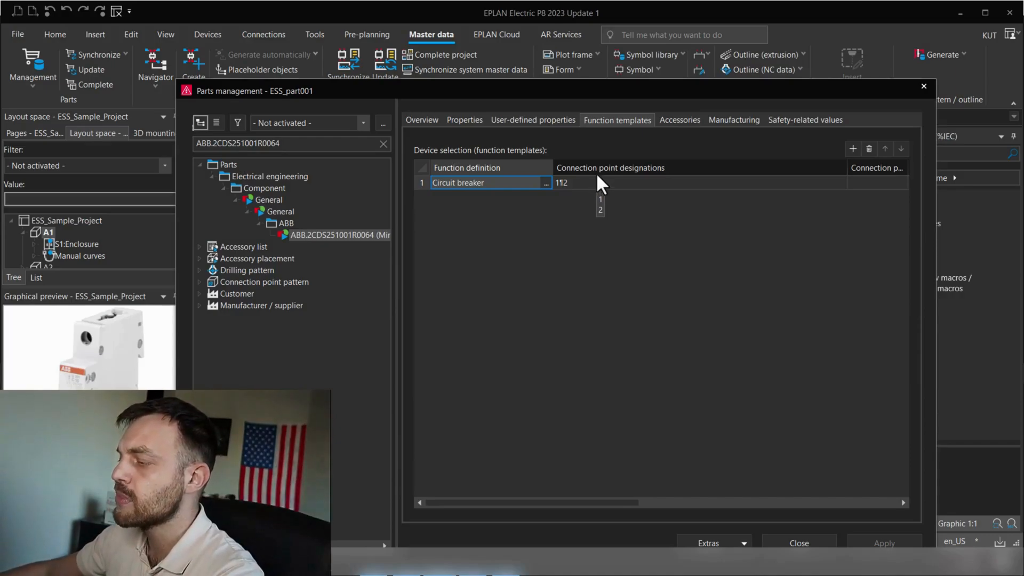
pyautogui.moveTo(594, 213)
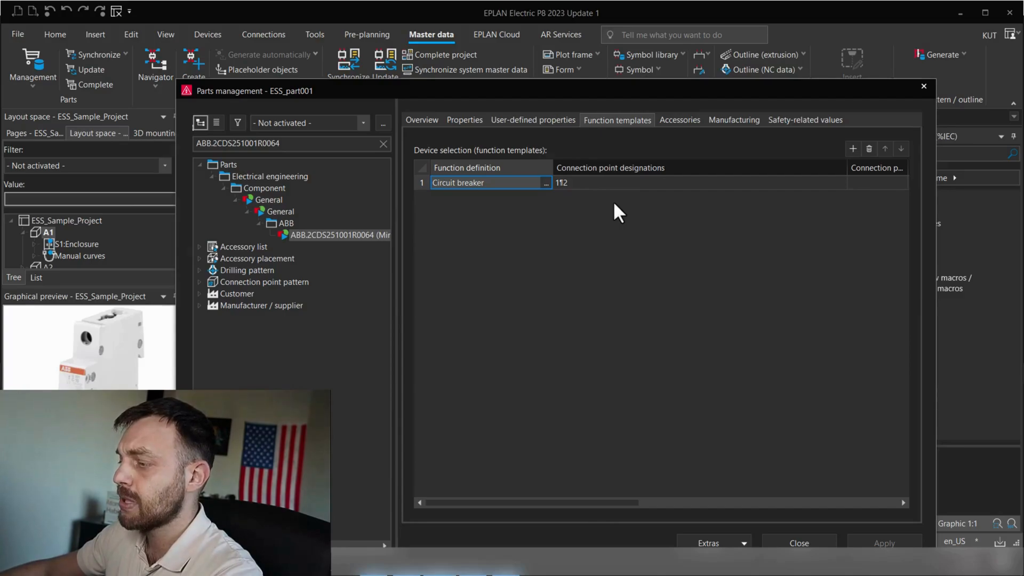
pyautogui.click(464, 120)
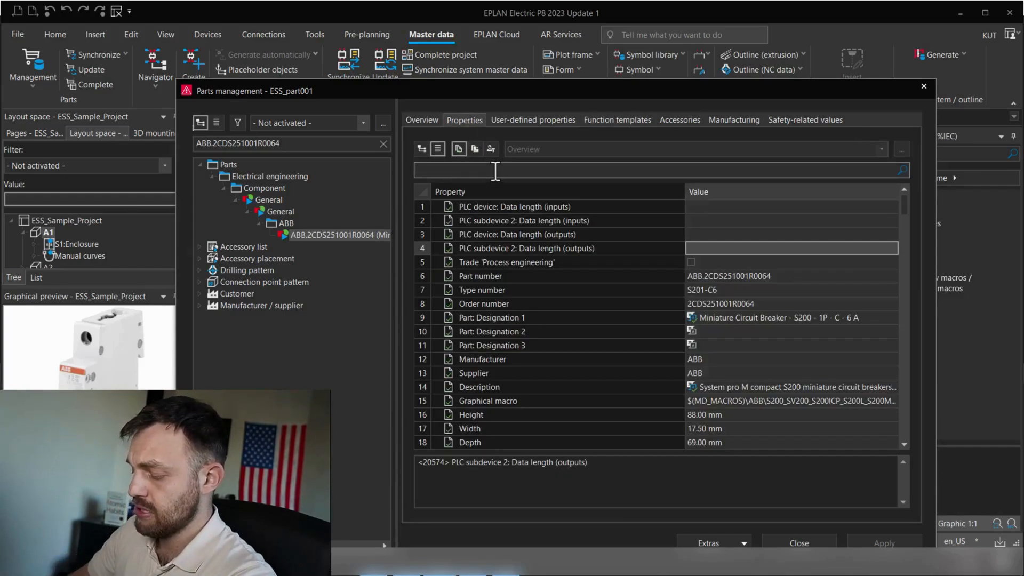
pyautogui.write('connect')
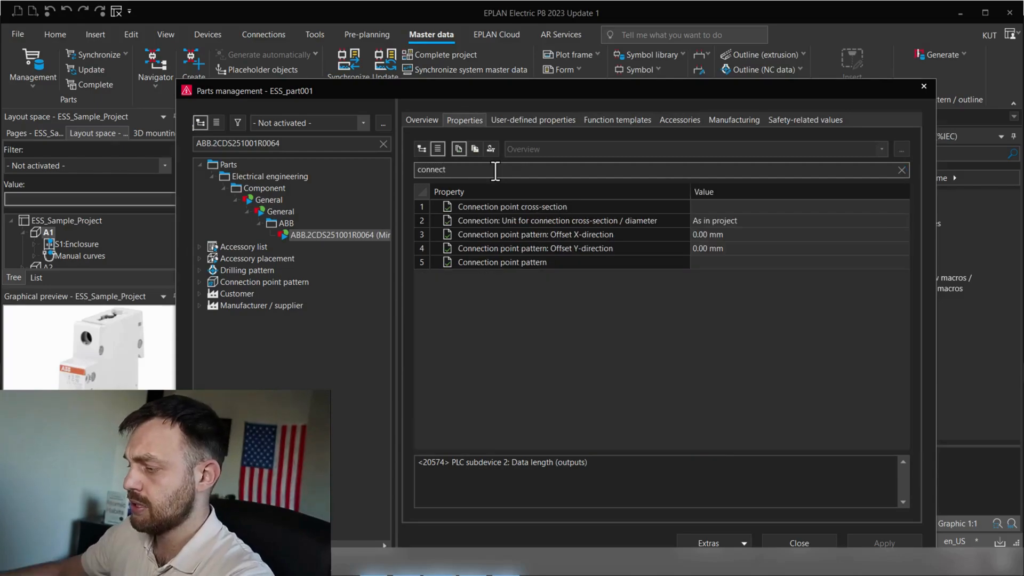
pyautogui.click(501, 262)
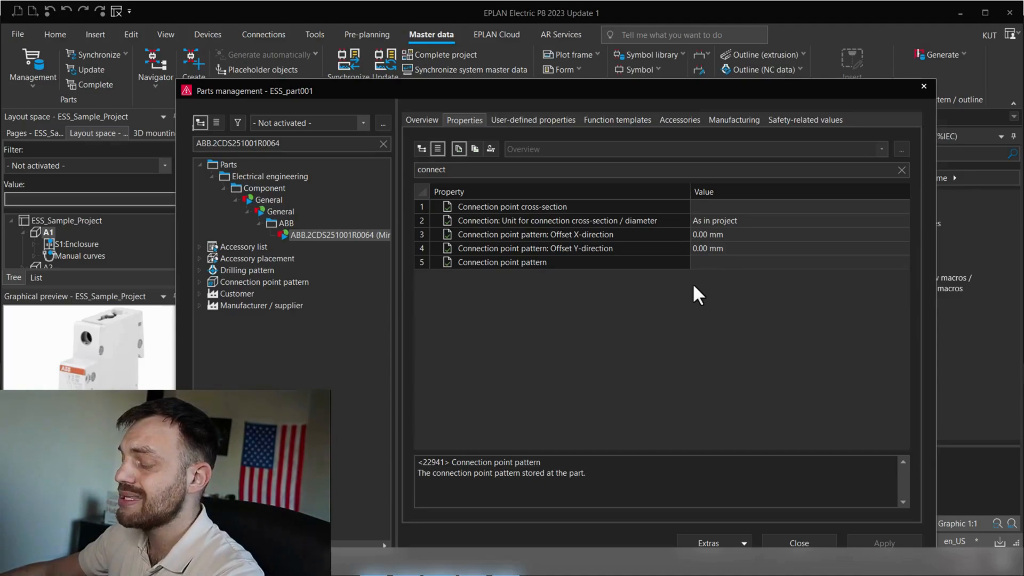
pyautogui.moveTo(646, 300)
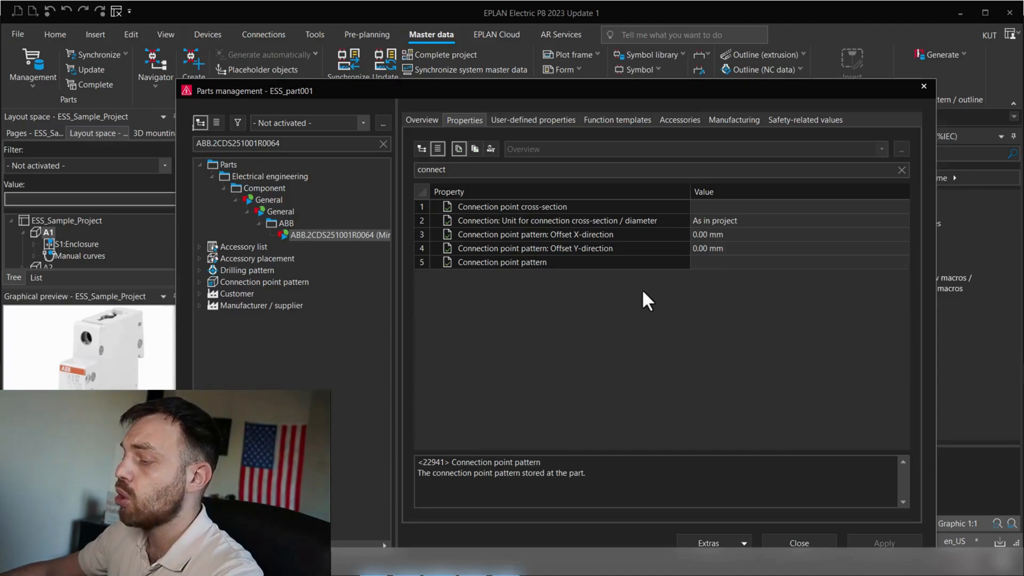
pyautogui.moveTo(237, 294)
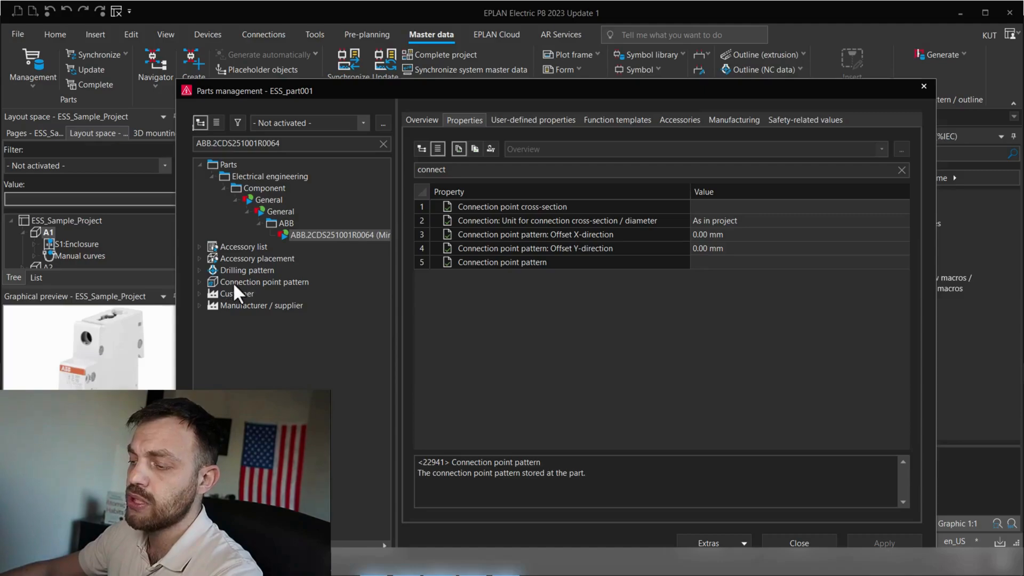
pyautogui.moveTo(252, 289)
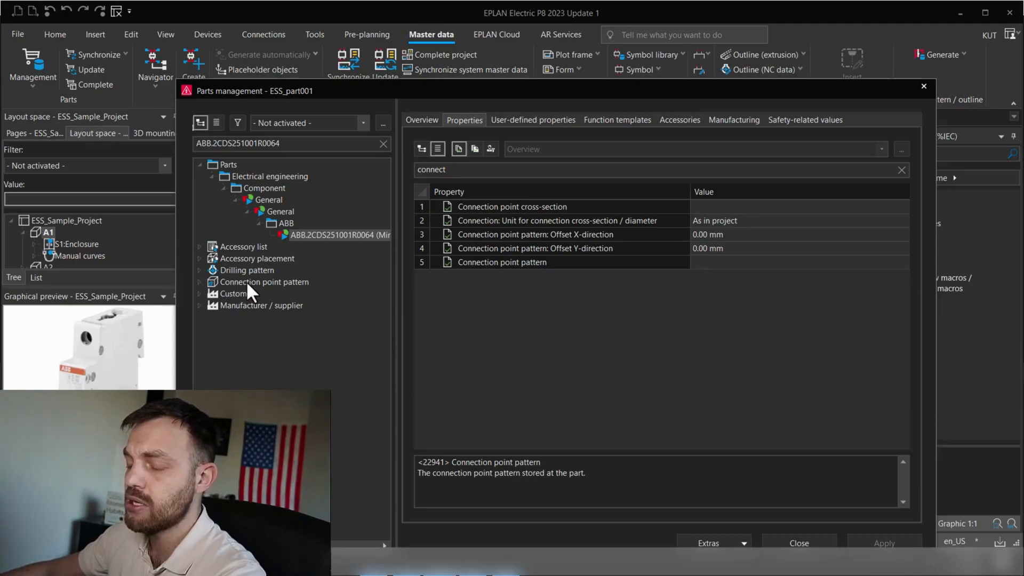
pyautogui.moveTo(728, 270)
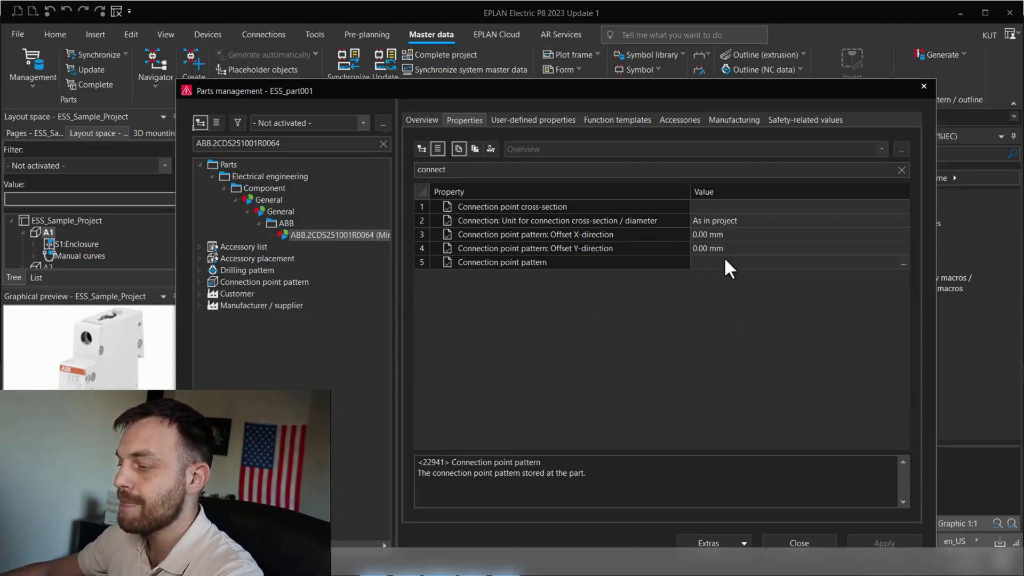
pyautogui.moveTo(699, 353)
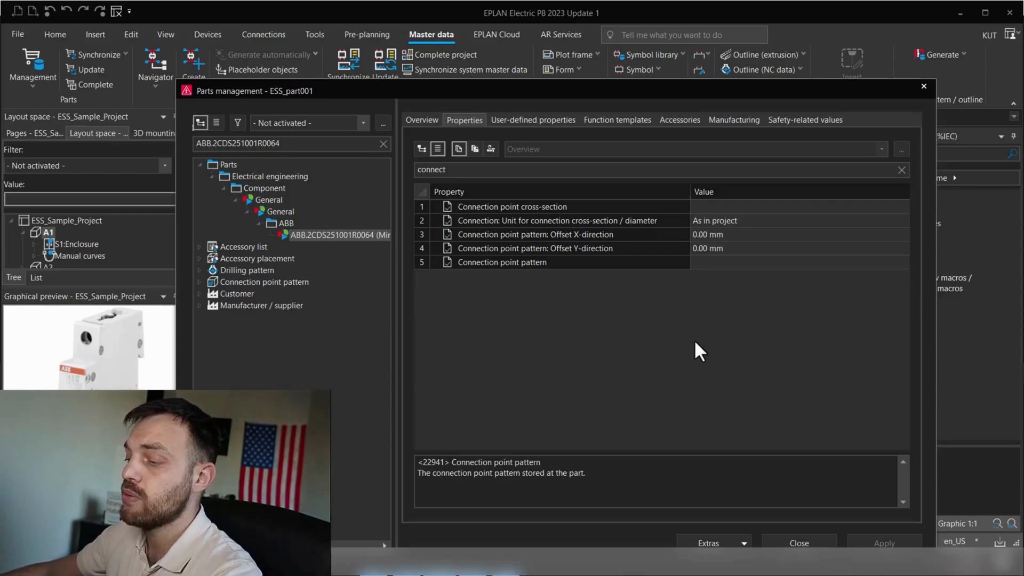
pyautogui.moveTo(581, 271)
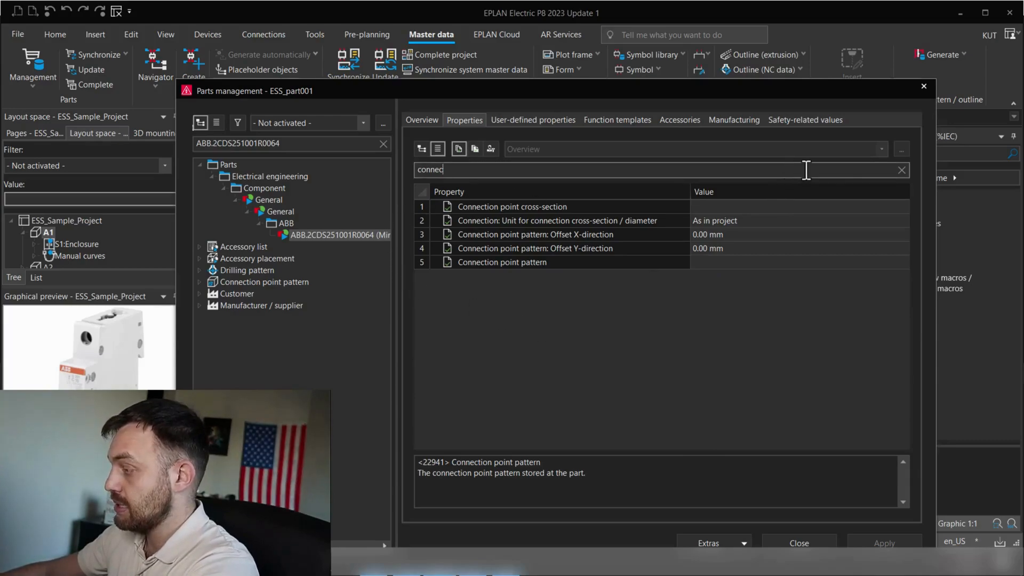
pyautogui.click(902, 170)
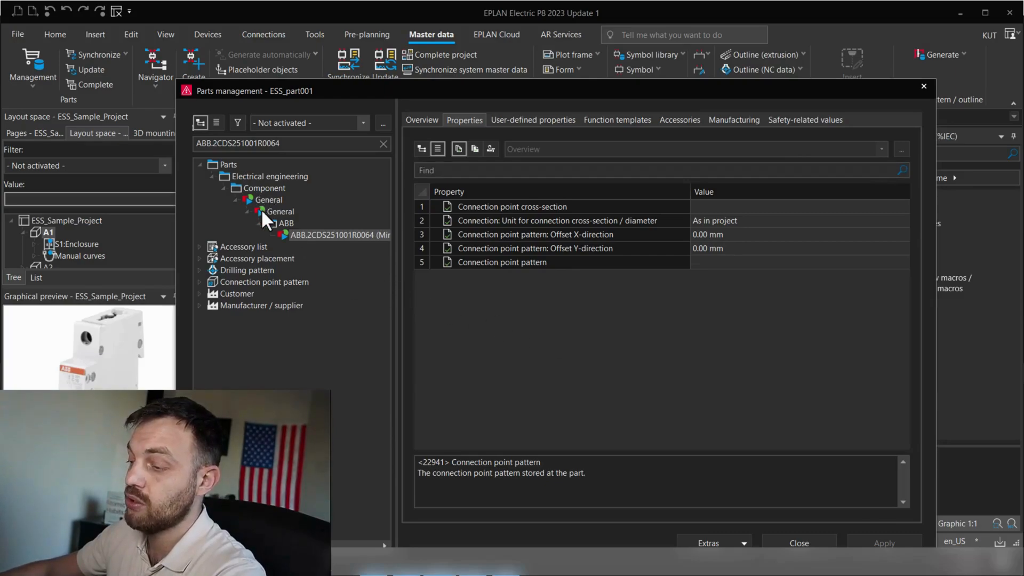
pyautogui.click(336, 235)
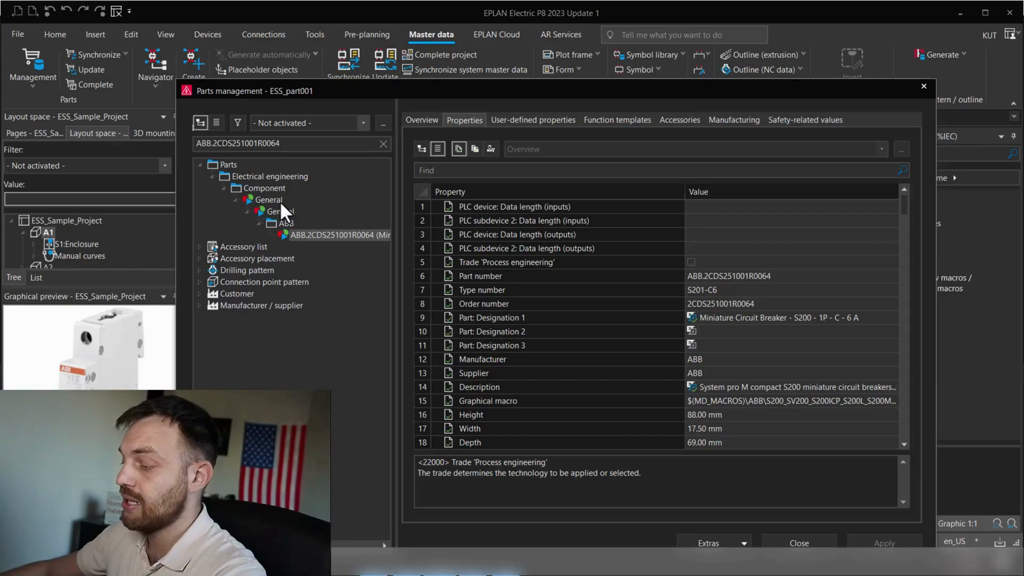
pyautogui.moveTo(281, 215)
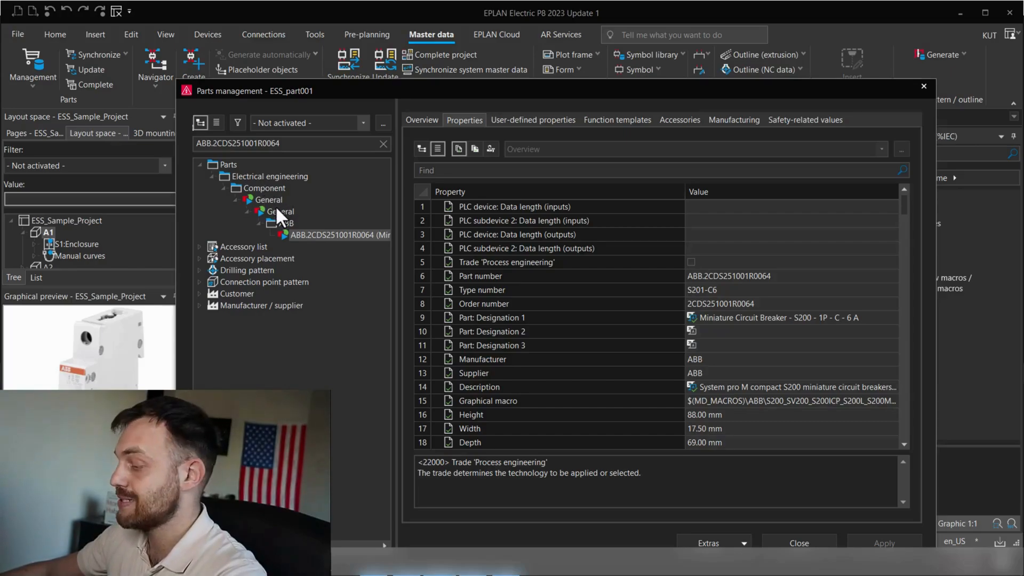
pyautogui.scroll(-3)
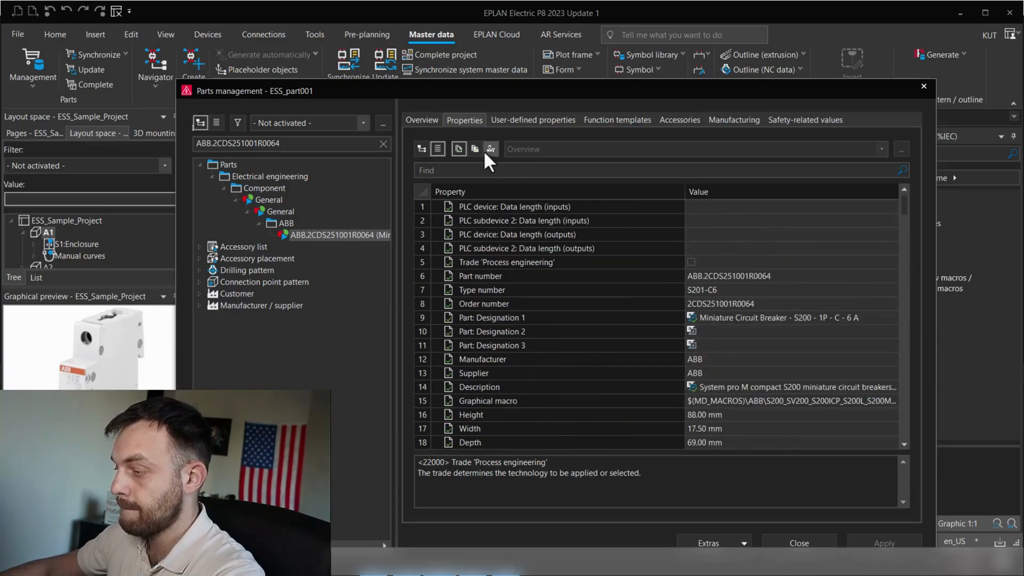
# Step: Group the breaker under Protection devices > Circuit breaker, apply it and close parts management
pyautogui.click(475, 149)
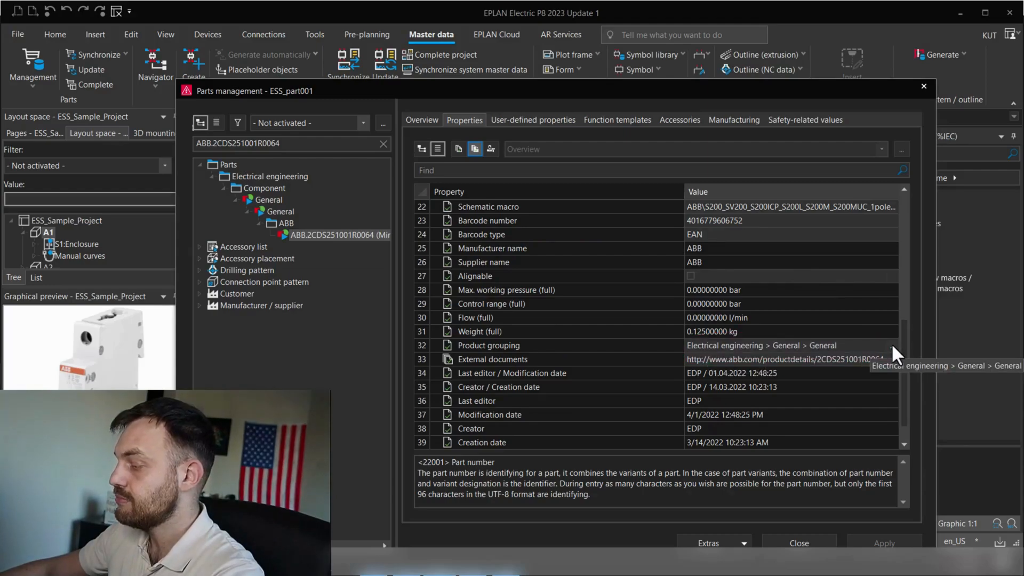
pyautogui.click(784, 344)
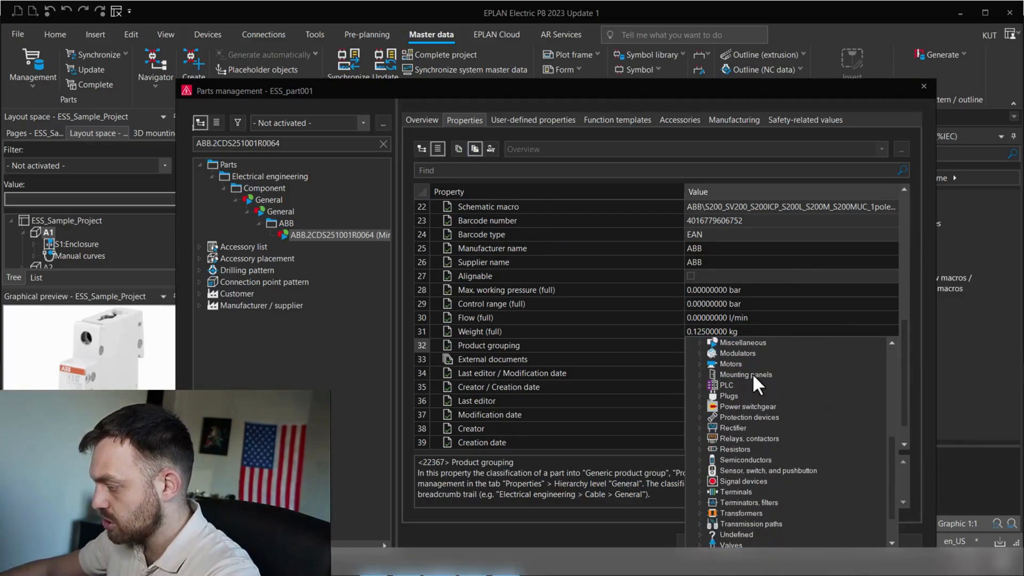
pyautogui.click(747, 417)
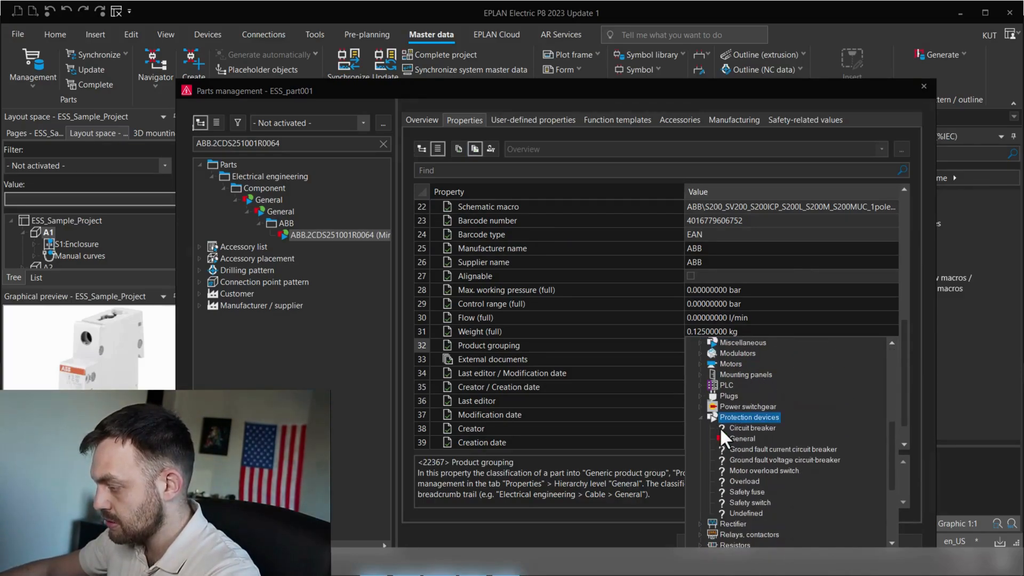
pyautogui.click(752, 428)
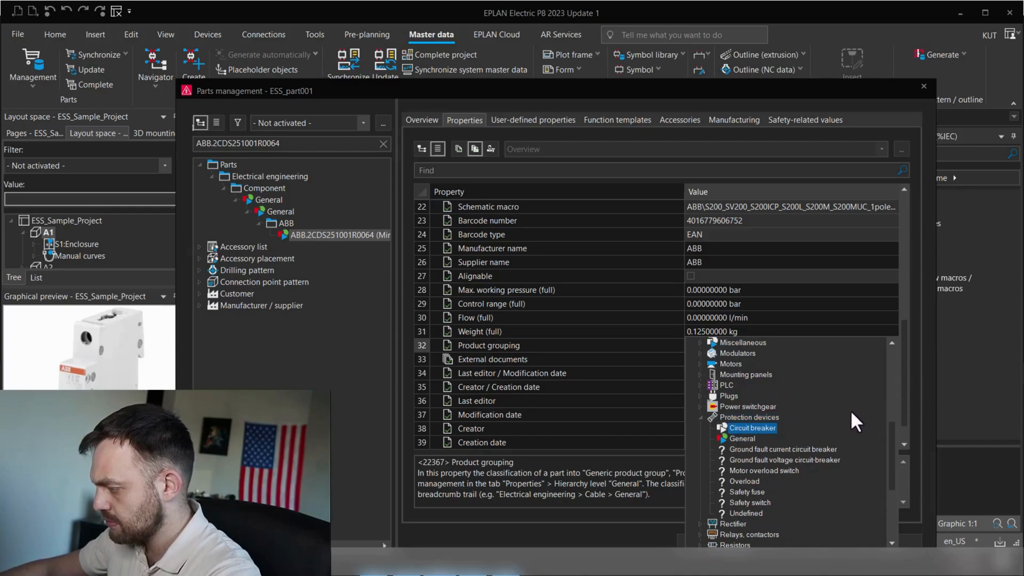
pyautogui.scroll(-3)
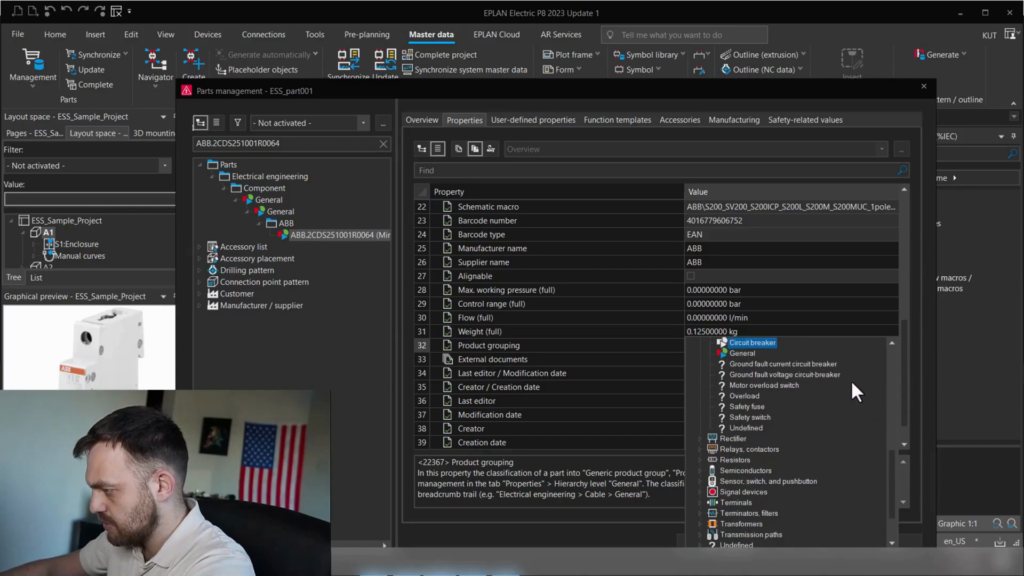
pyautogui.click(751, 342)
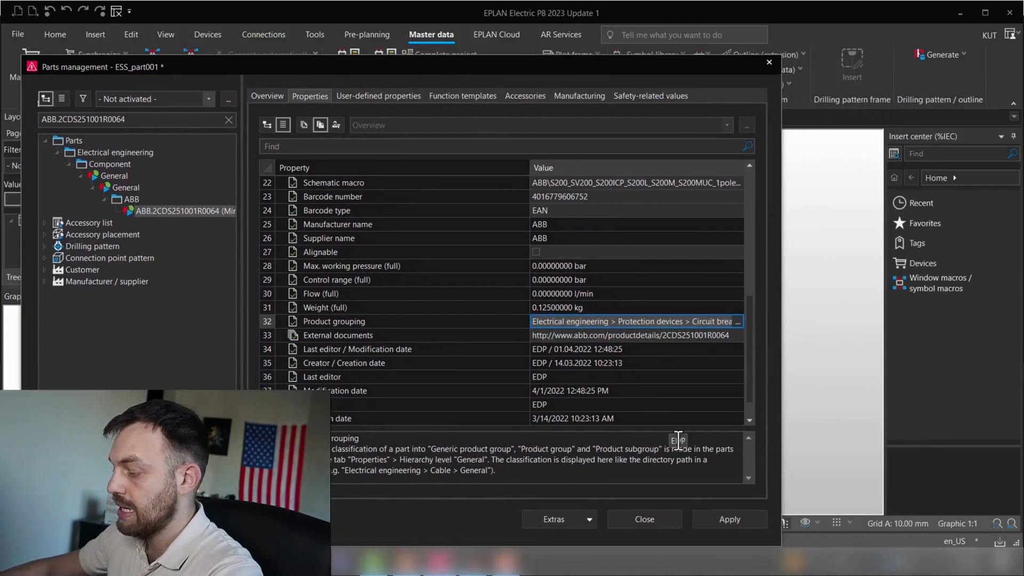
pyautogui.click(728, 520)
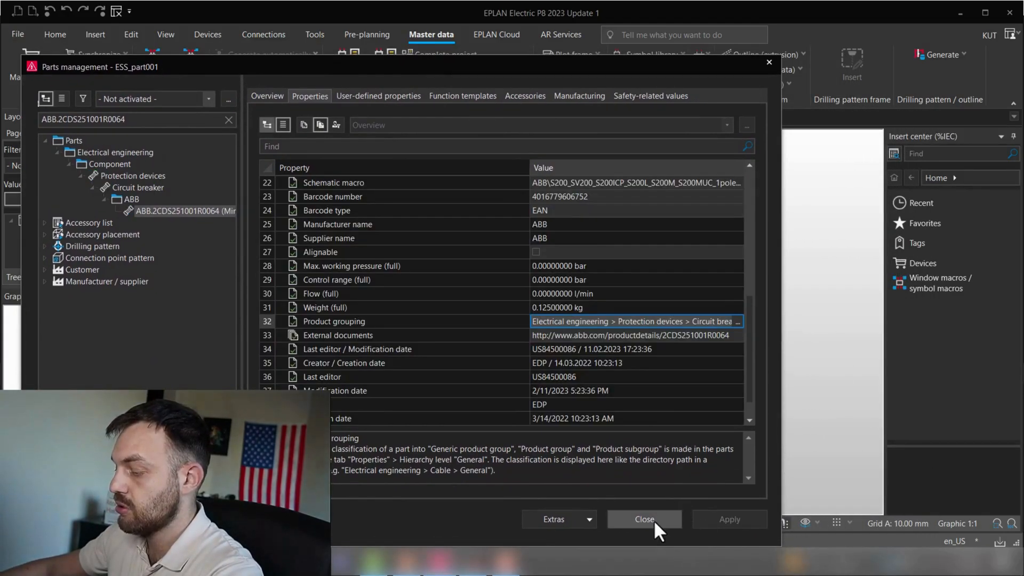
pyautogui.click(644, 520)
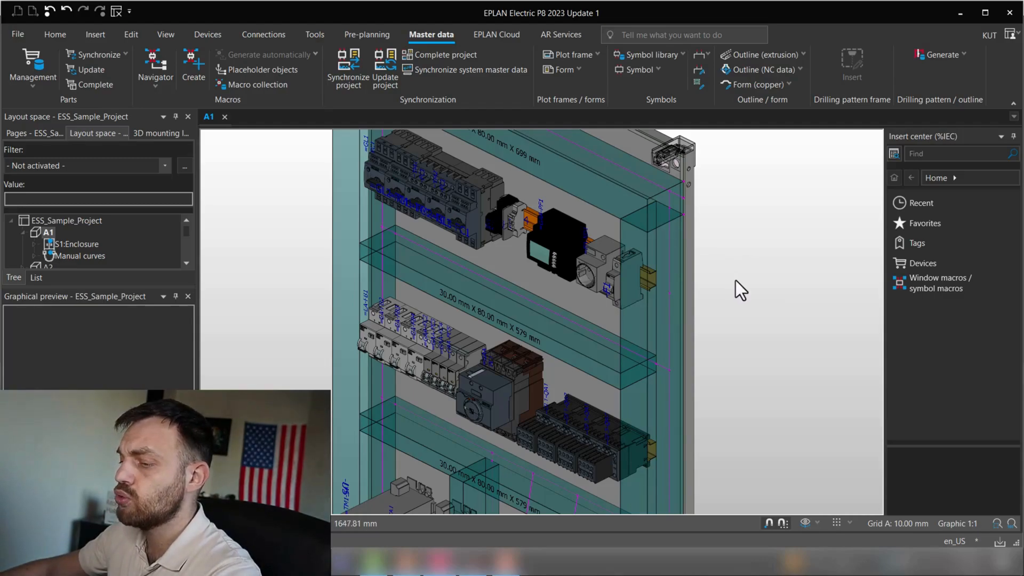
pyautogui.moveTo(735, 277)
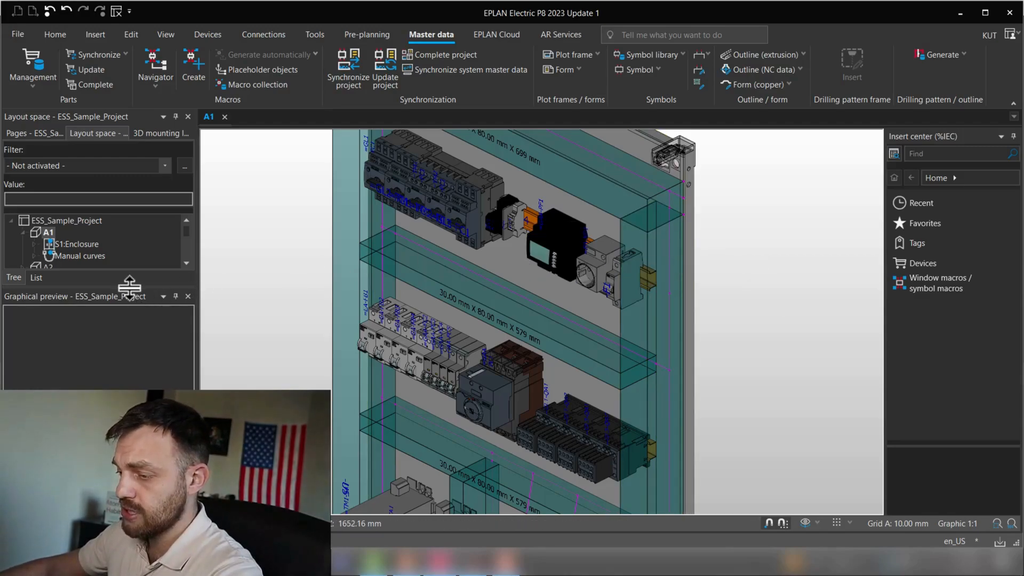
# Step: Create a new layout space named ABB.2CDS251001R0064 in the MacroProject 3D Components project
pyautogui.click(67, 219)
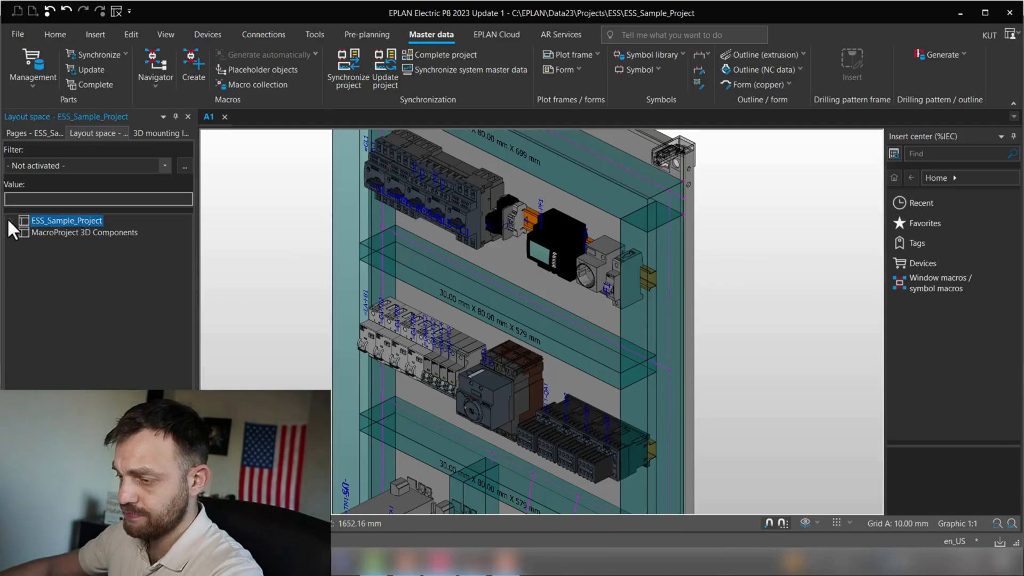
pyautogui.click(86, 231)
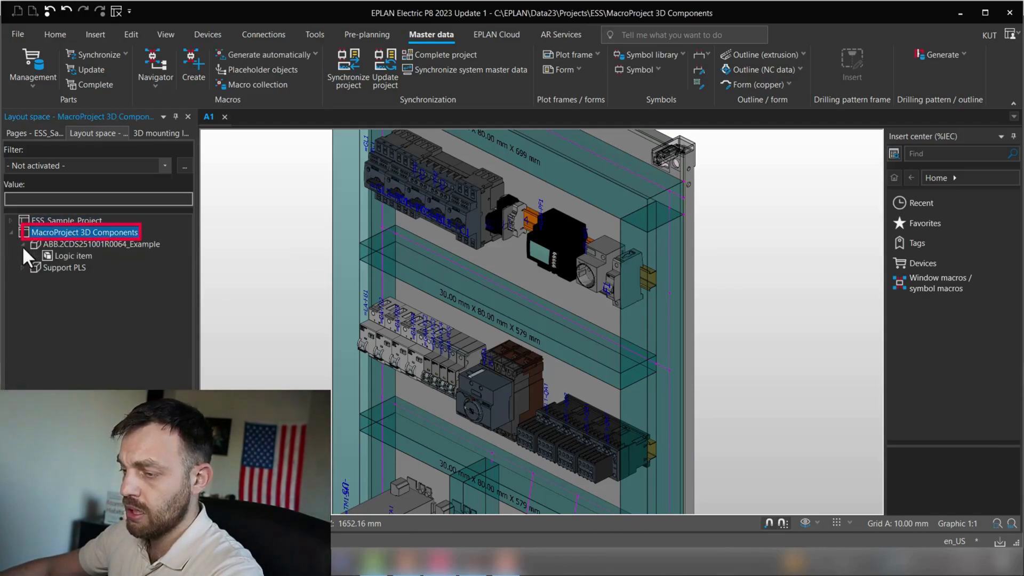
pyautogui.rightClick(84, 232)
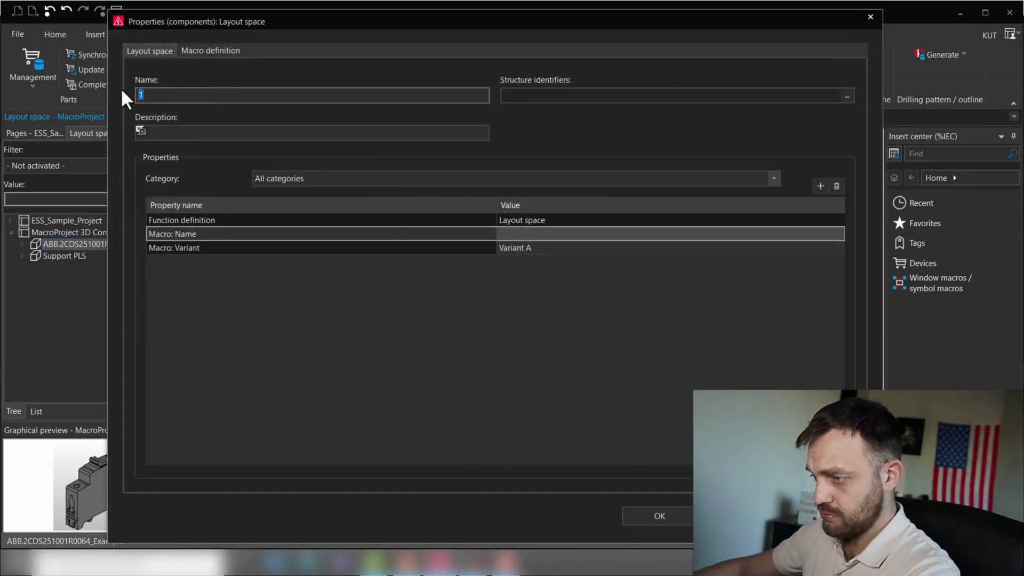
pyautogui.write('ABB.2CDS251001R0064')
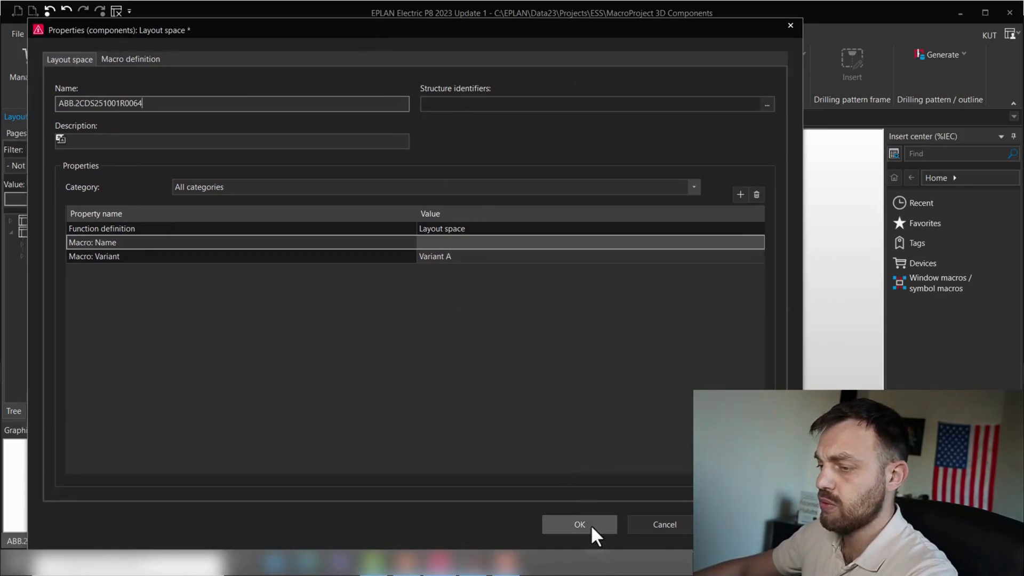
pyautogui.click(578, 525)
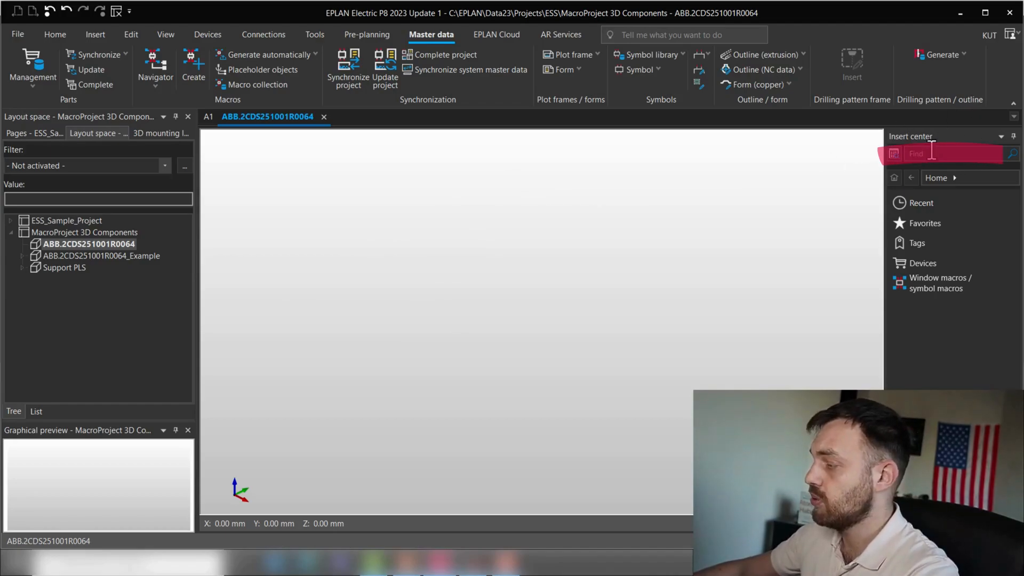
# Step: Place the ABB.2CDS251001R0064 breaker in the layout space and copy its 3D macro file path from its properties
pyautogui.write('ABB.2CDS251001R0064')
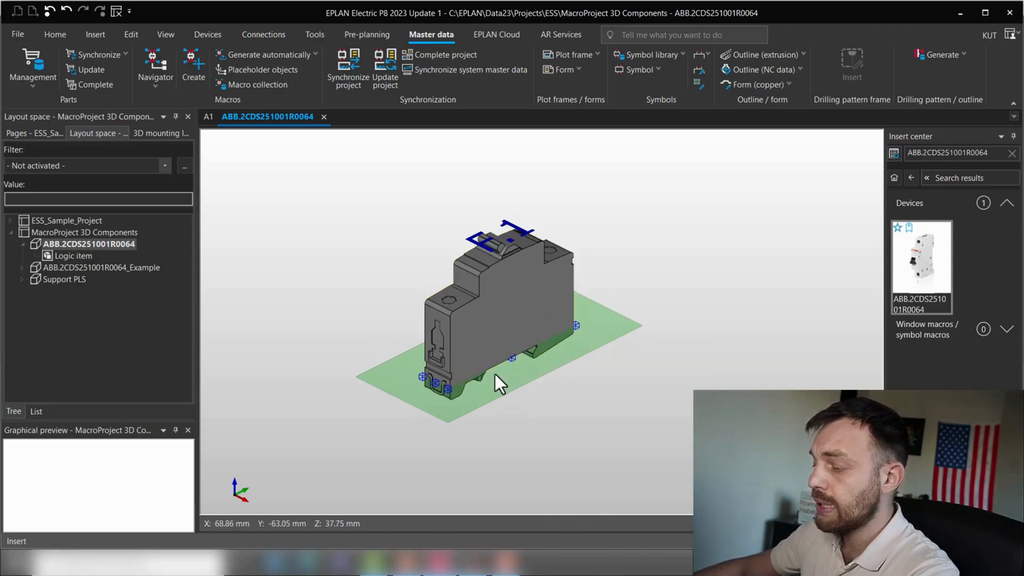
pyautogui.moveTo(499, 336)
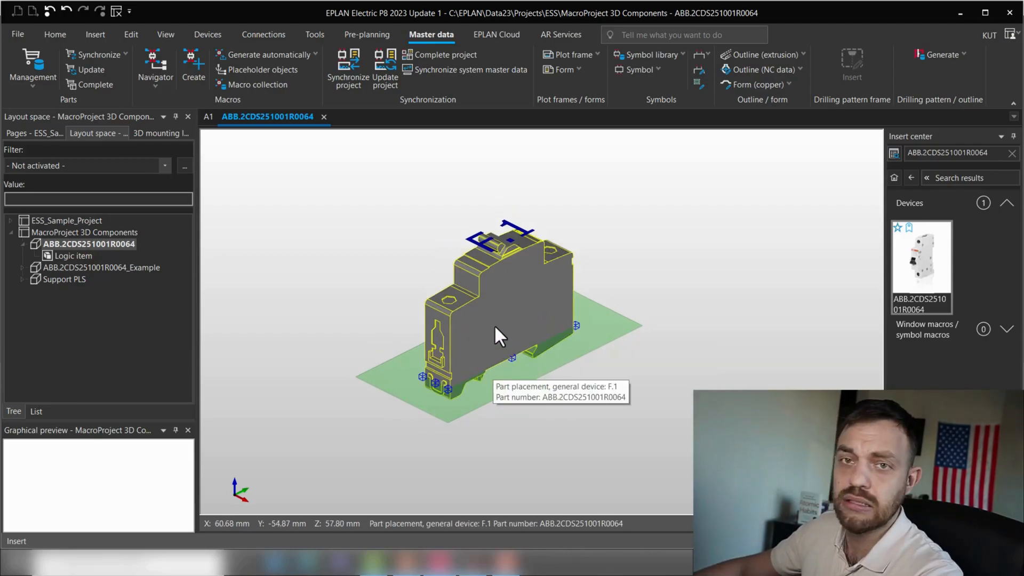
pyautogui.click(496, 332)
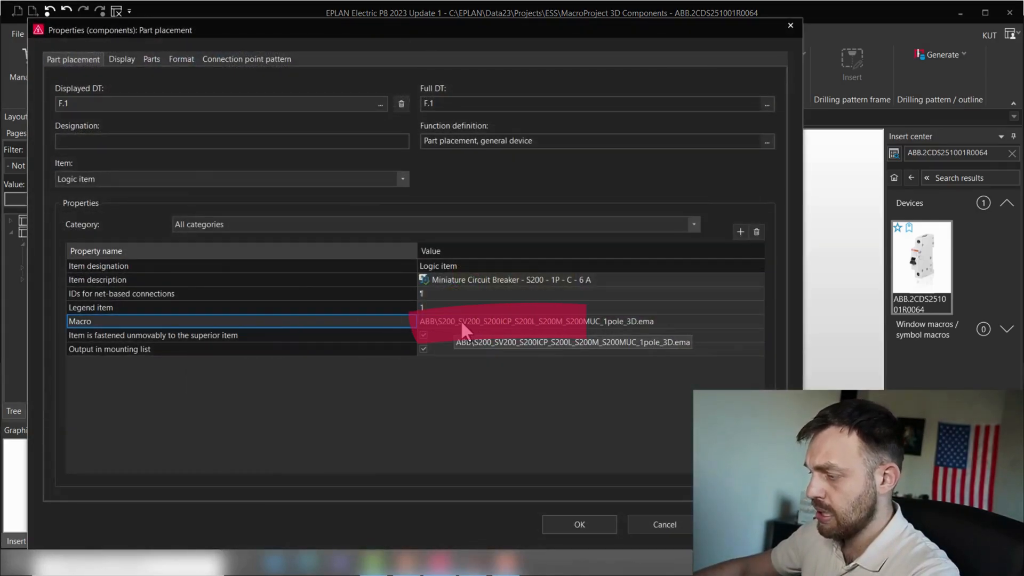
pyautogui.click(535, 321)
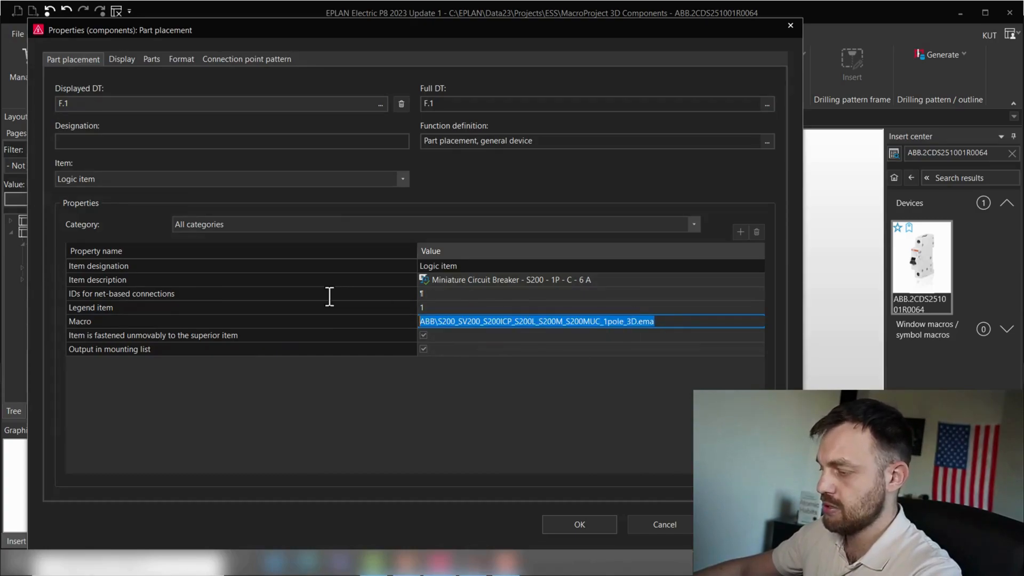
pyautogui.moveTo(686, 141)
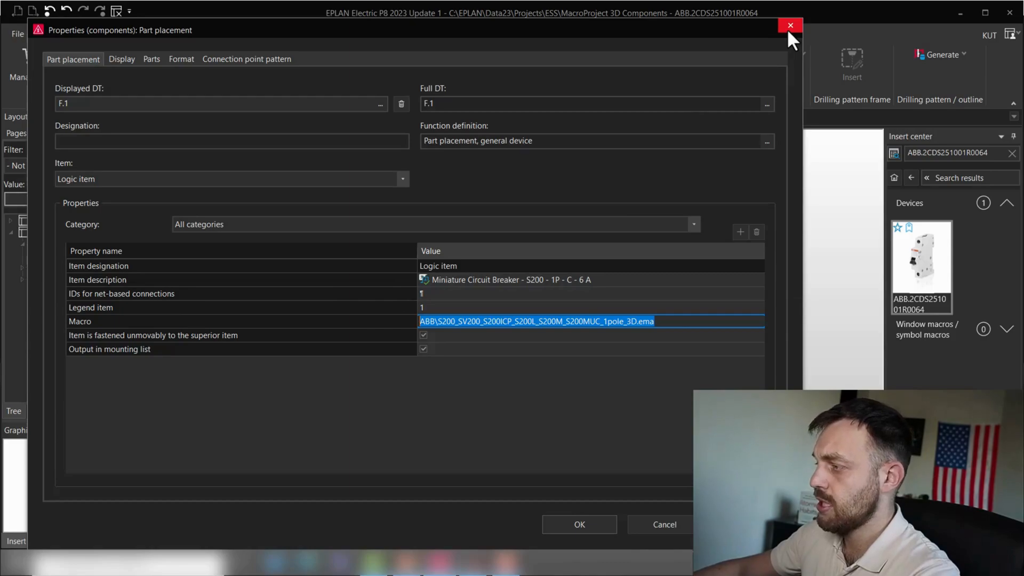
pyautogui.click(790, 26)
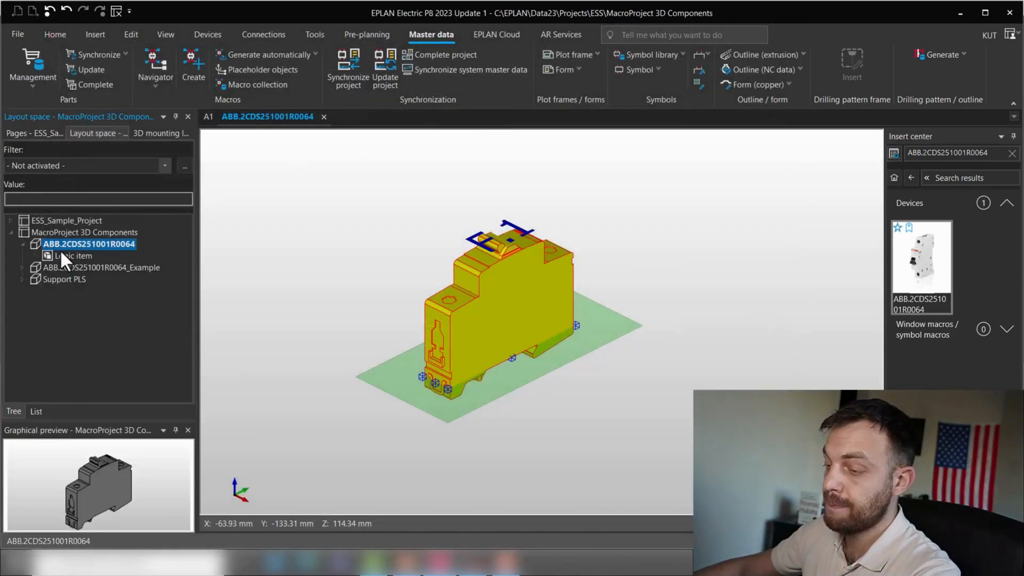
# Step: Set the layout space's macro name to the breaker's S200 1pole 3D macro file
pyautogui.rightClick(88, 243)
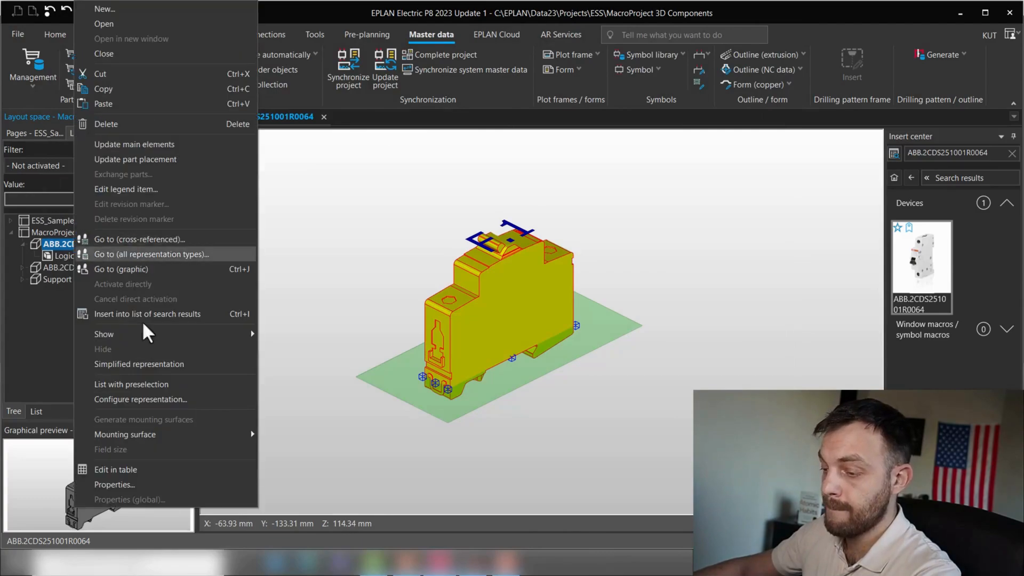
pyautogui.click(115, 484)
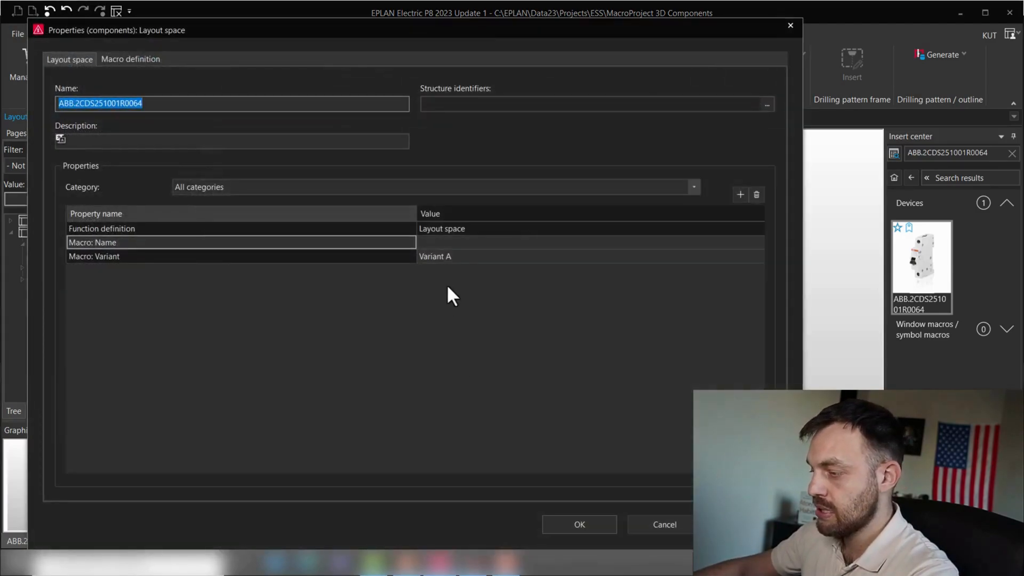
pyautogui.click(587, 242)
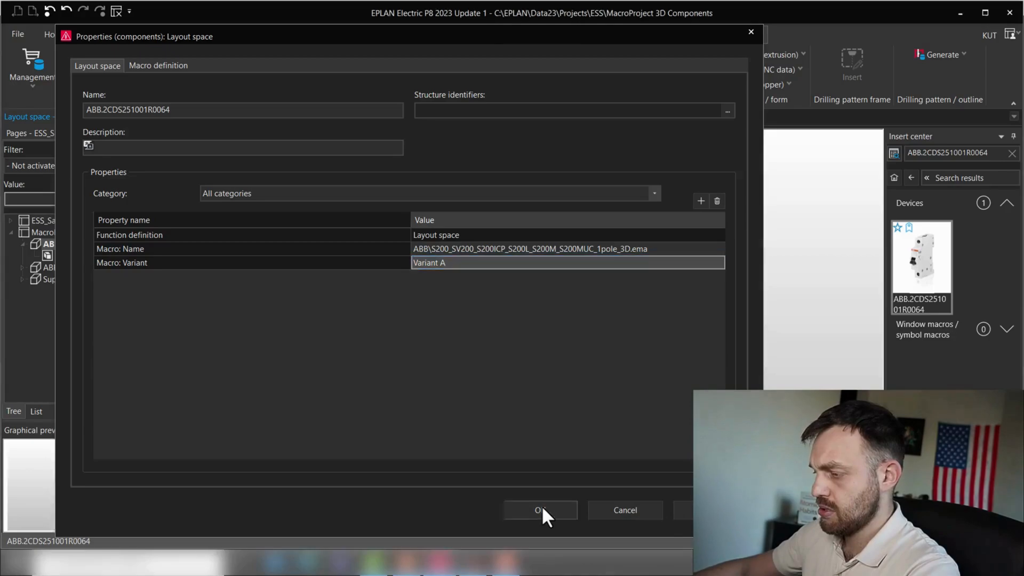
pyautogui.click(539, 510)
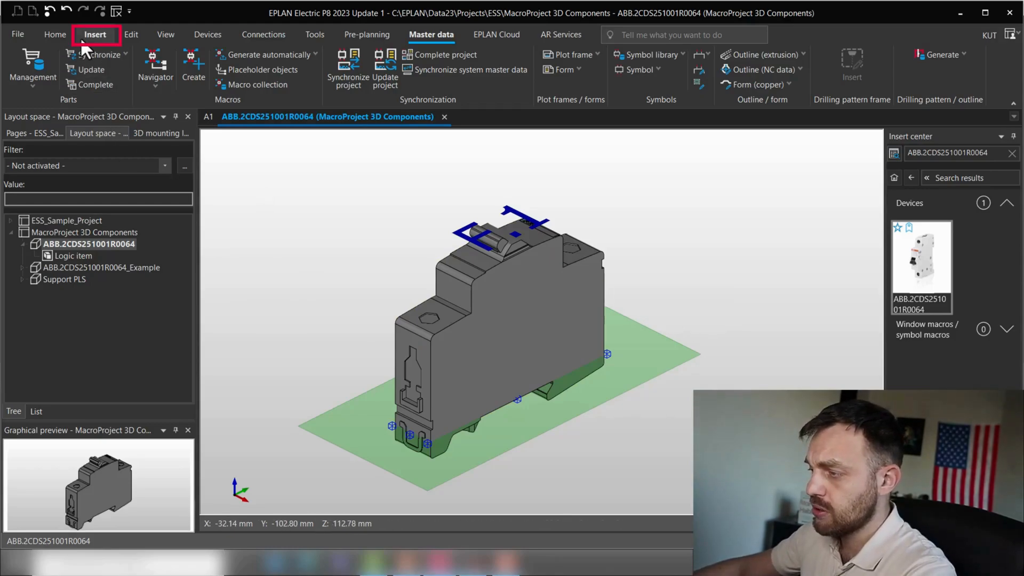
# Step: Define a connection point at the breaker's front terminal opening (8.70/1.75/21.95 mm)
pyautogui.click(95, 34)
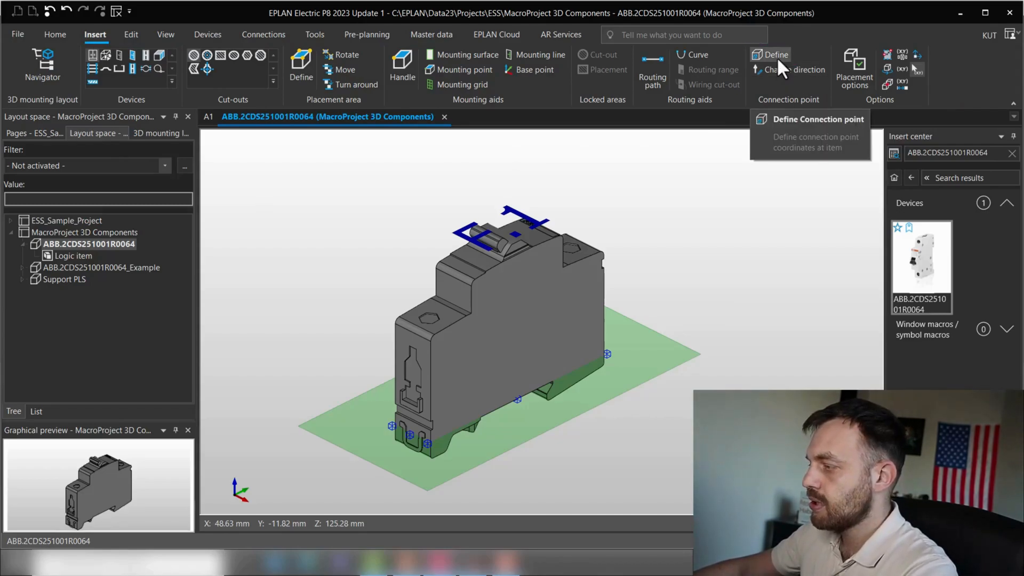
pyautogui.click(770, 54)
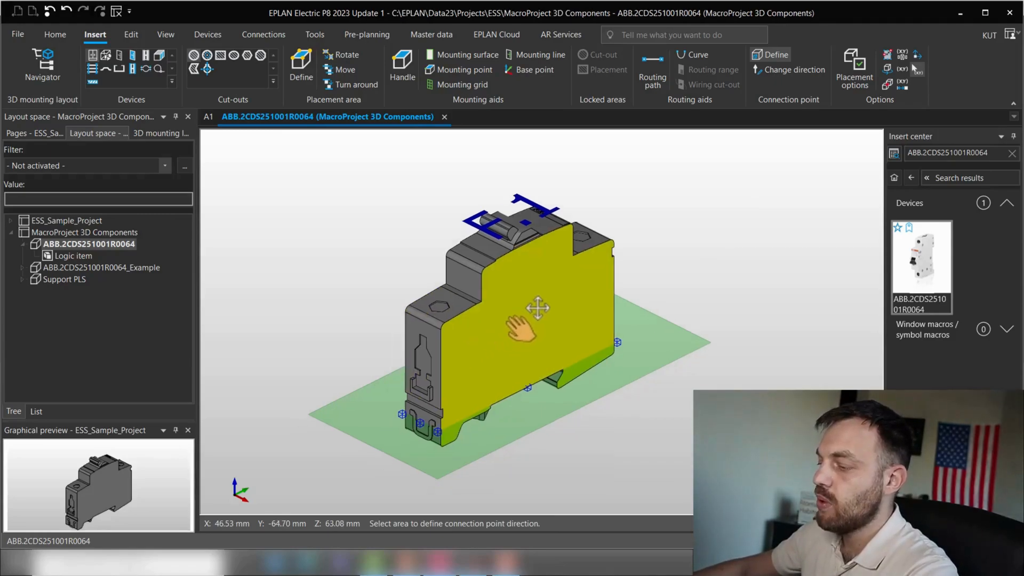
pyautogui.moveTo(539, 308); pyautogui.dragTo(538, 314)
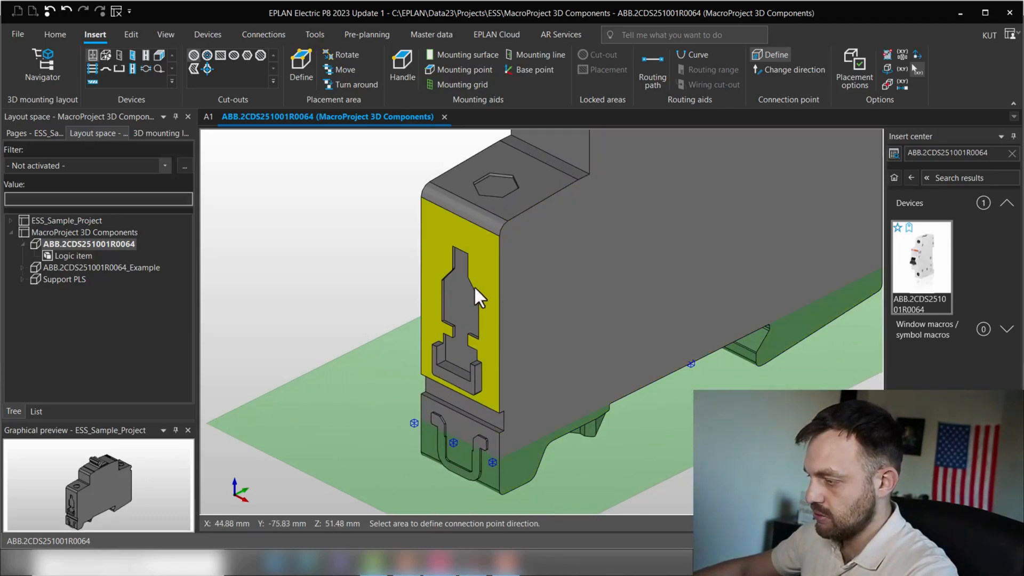
pyautogui.moveTo(490, 344)
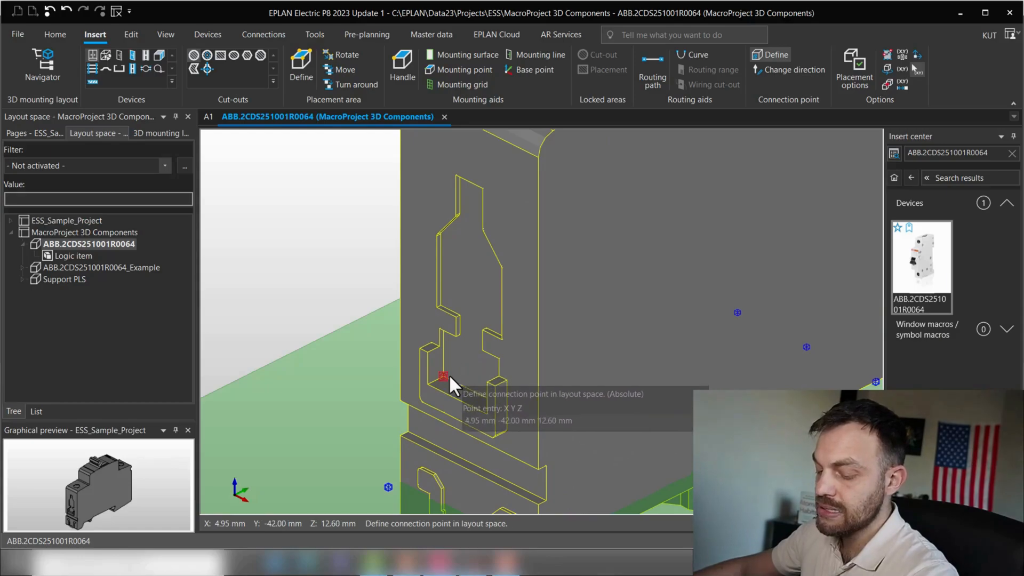
pyautogui.moveTo(473, 378)
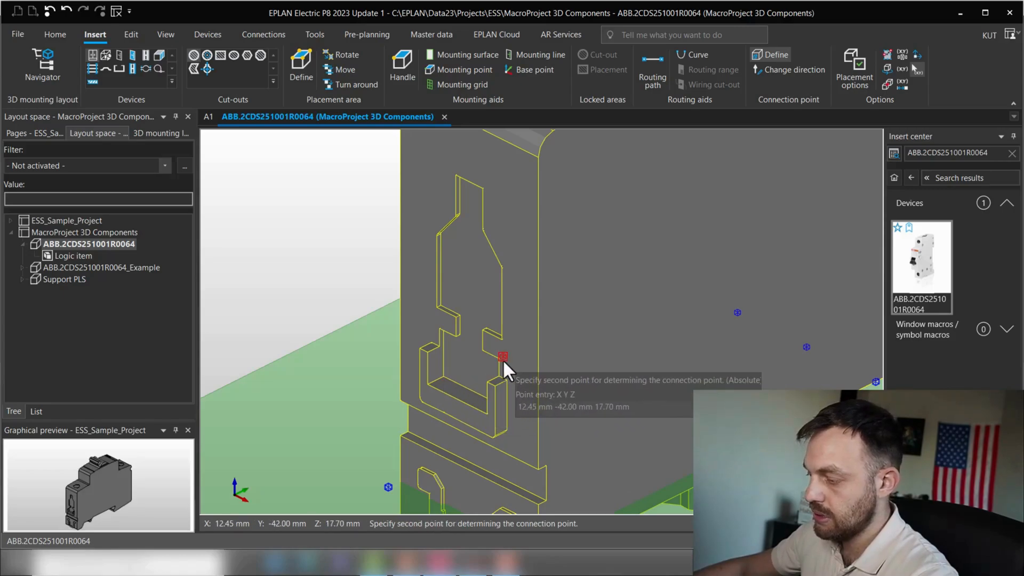
pyautogui.click(501, 356)
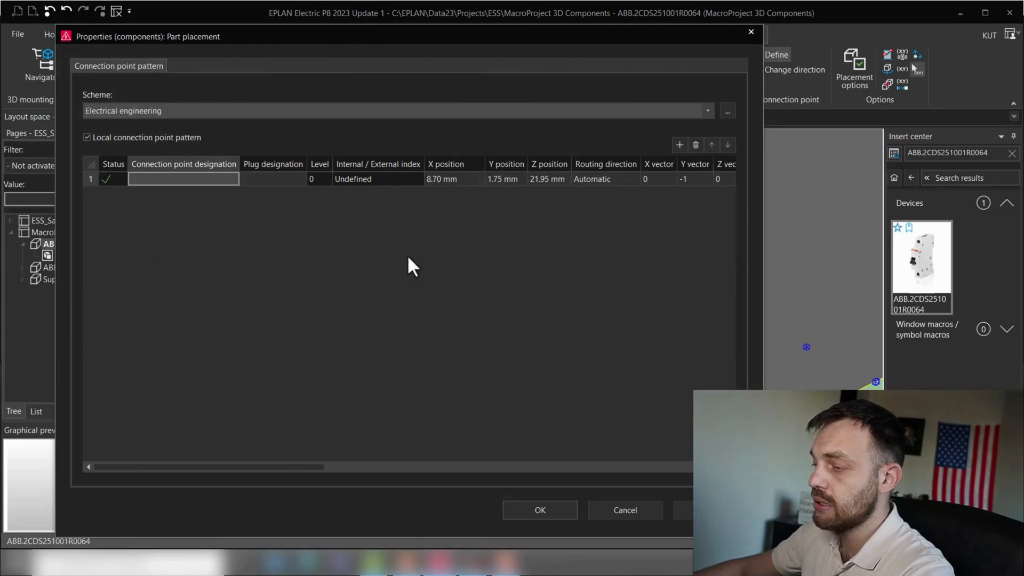
# Step: Designate the new connection point as 2 in the pattern dialog
pyautogui.click(184, 179)
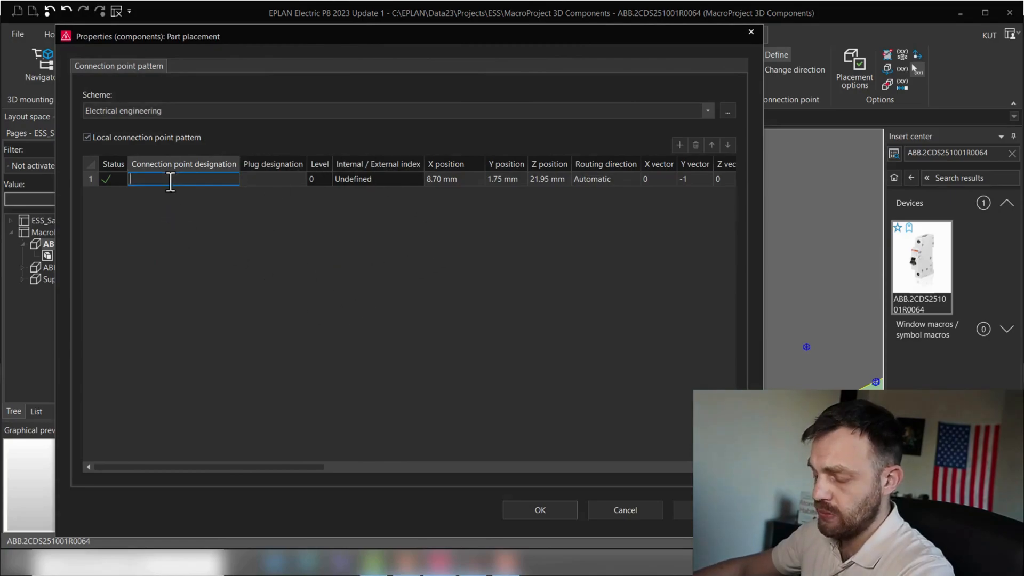
pyautogui.write('2')
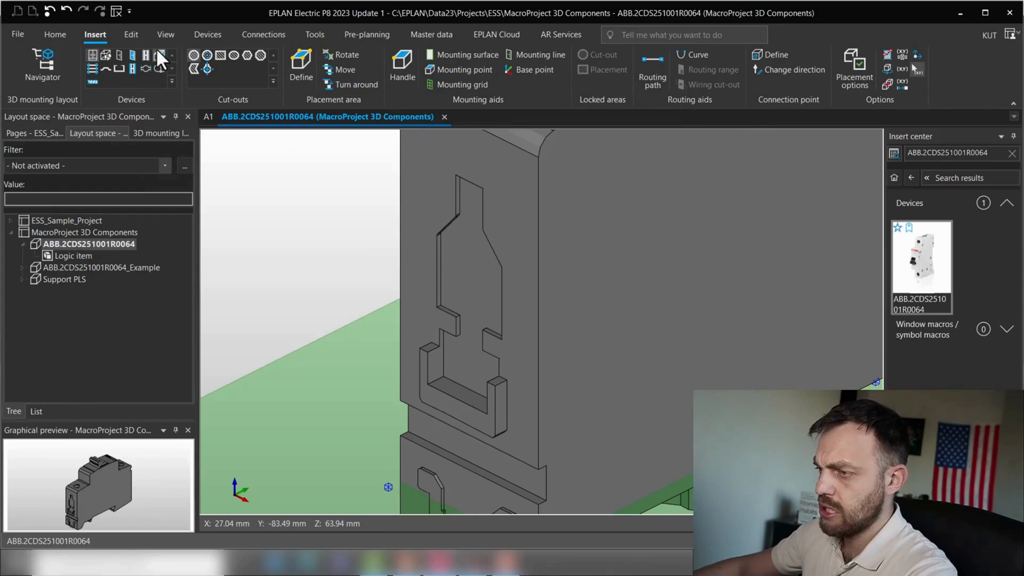
# Step: Turn on connection point direction arrows from the View ribbon
pyautogui.click(165, 34)
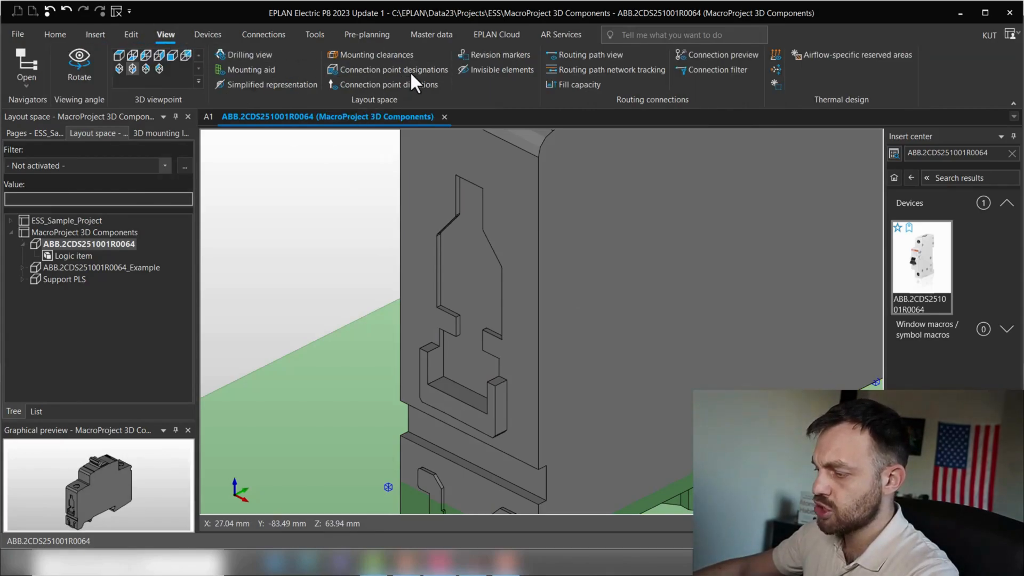
pyautogui.click(394, 70)
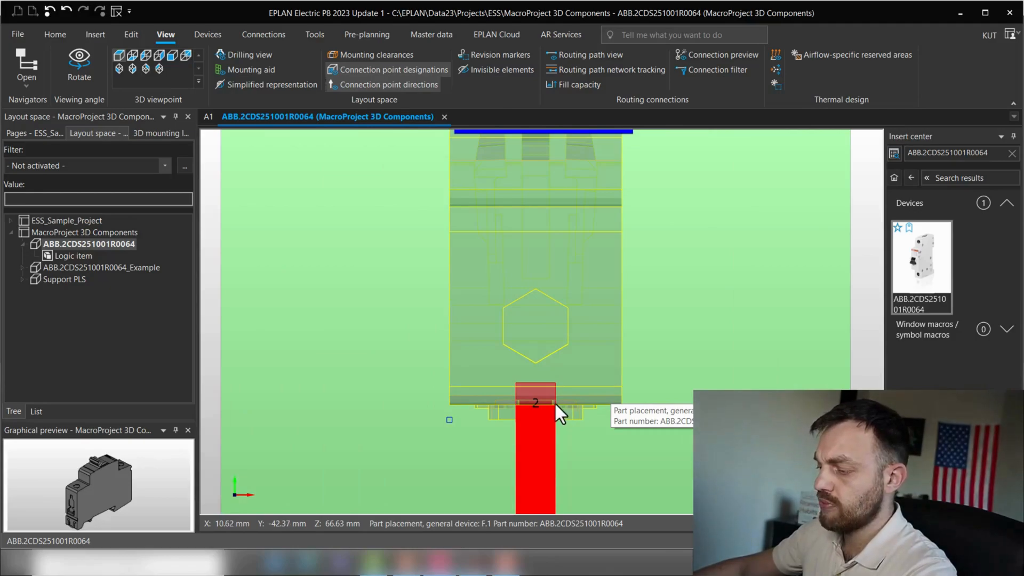
pyautogui.moveTo(547, 335)
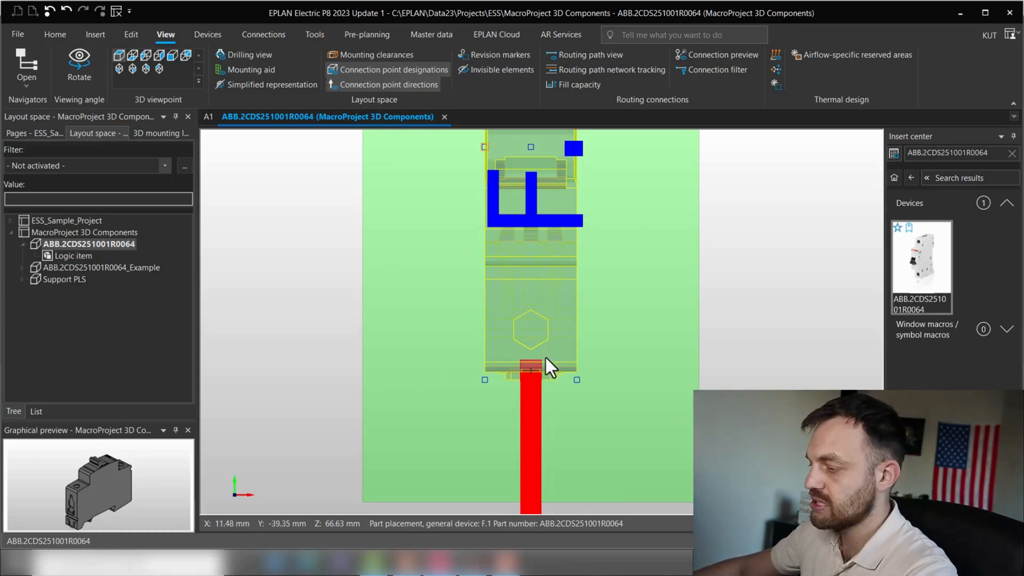
pyautogui.moveTo(552, 353)
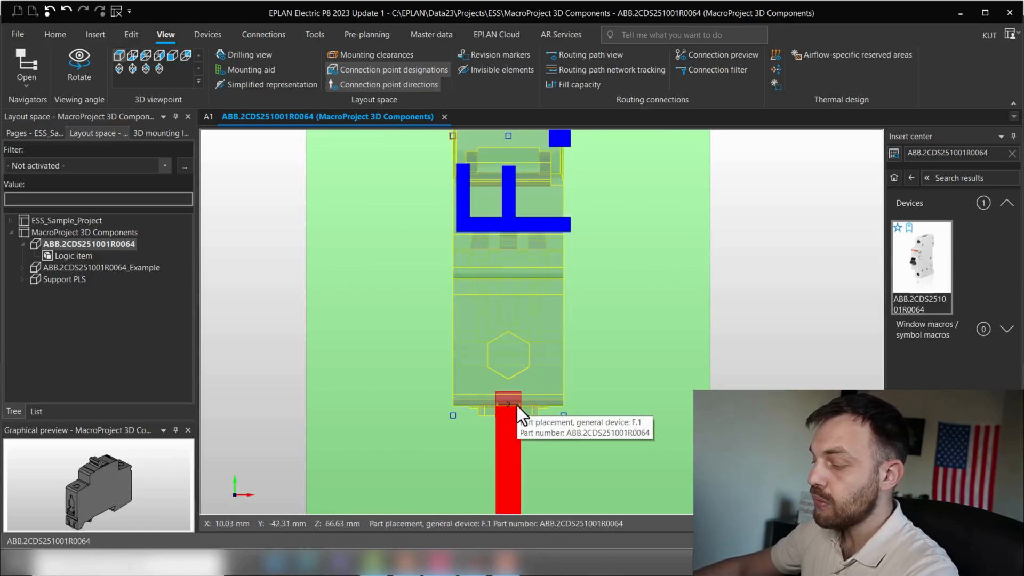
pyautogui.moveTo(533, 392)
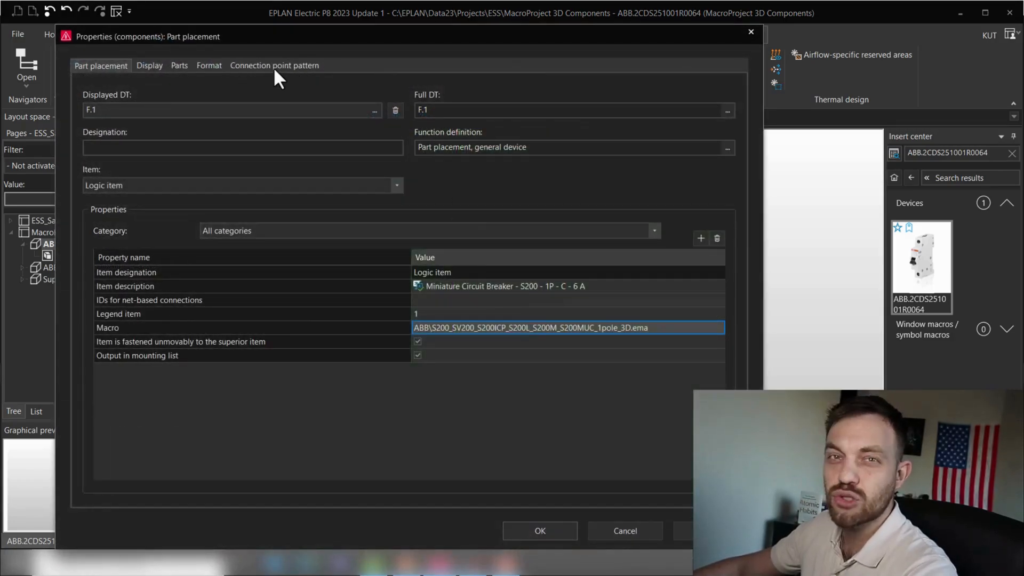
pyautogui.click(274, 65)
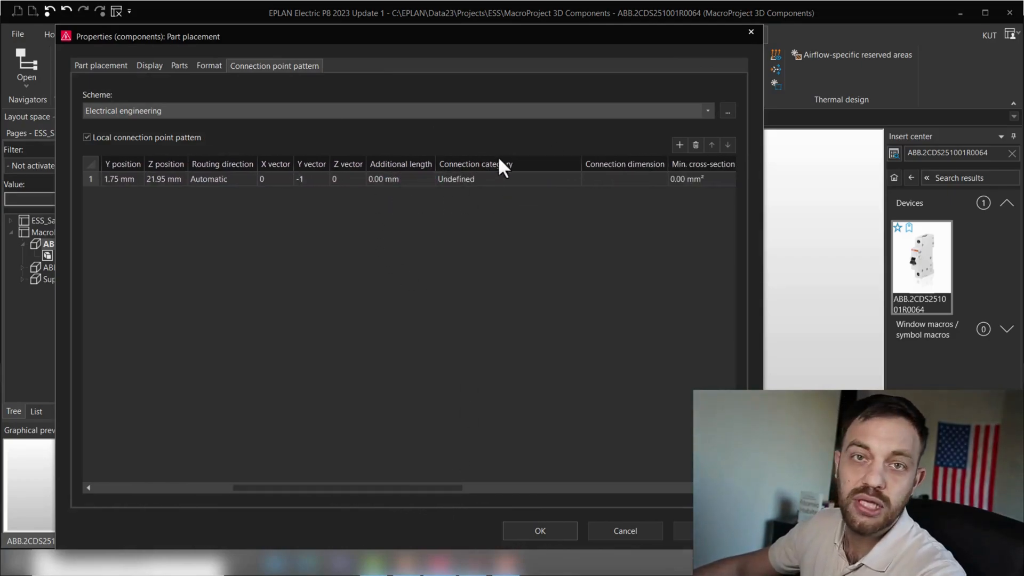
pyautogui.moveTo(598, 228)
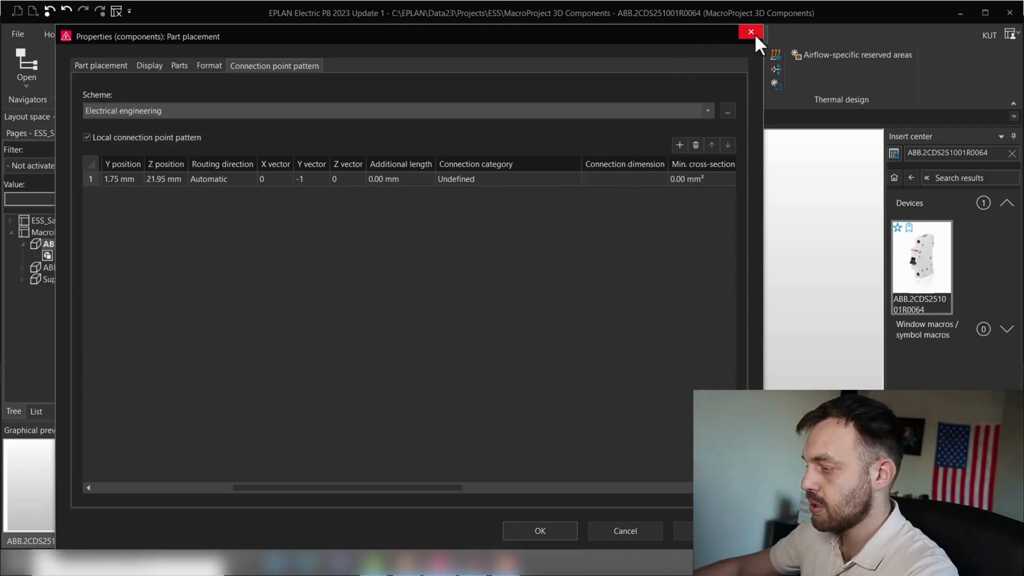
pyautogui.click(750, 32)
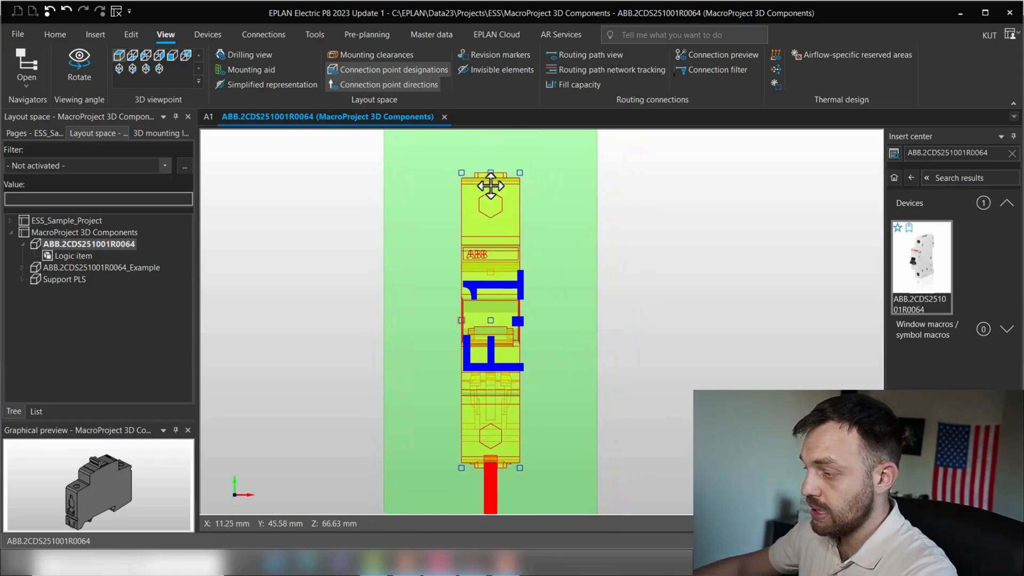
pyautogui.moveTo(490, 181)
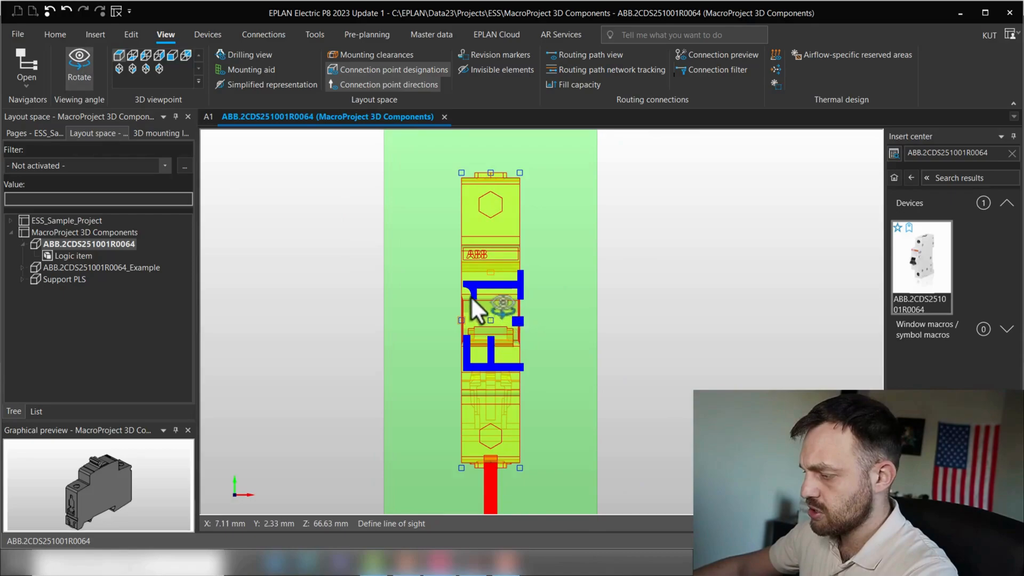
# Step: Define a second connection point on the breaker's upper terminal by picking its position and direction
pyautogui.moveTo(476, 308); pyautogui.dragTo(555, 421)
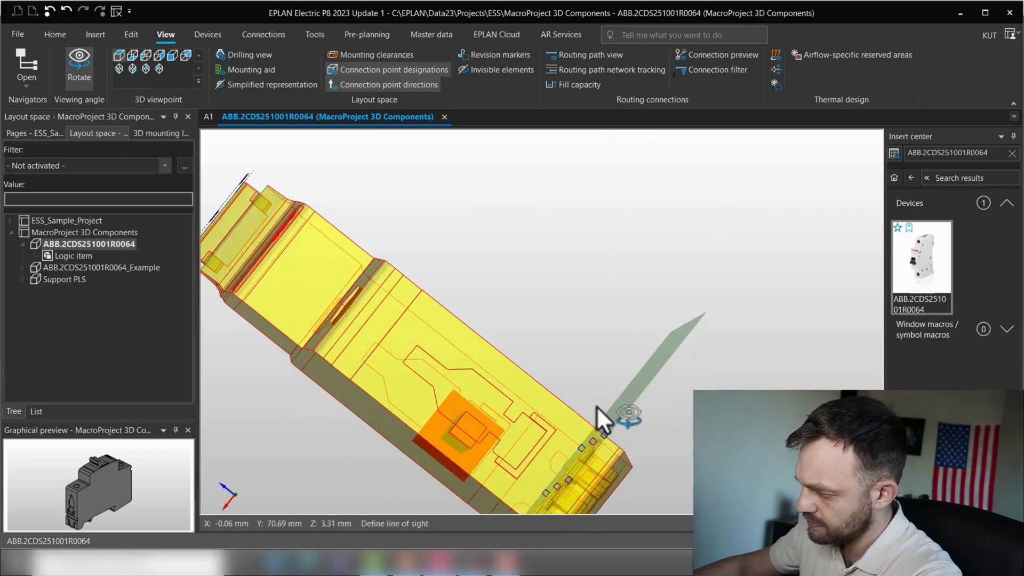
pyautogui.scroll(3)
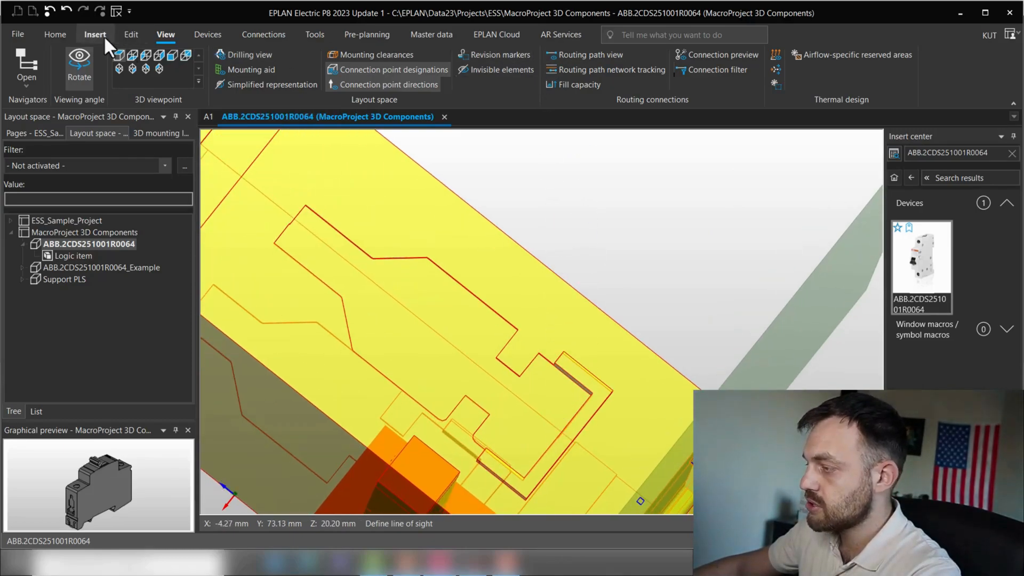
pyautogui.click(95, 34)
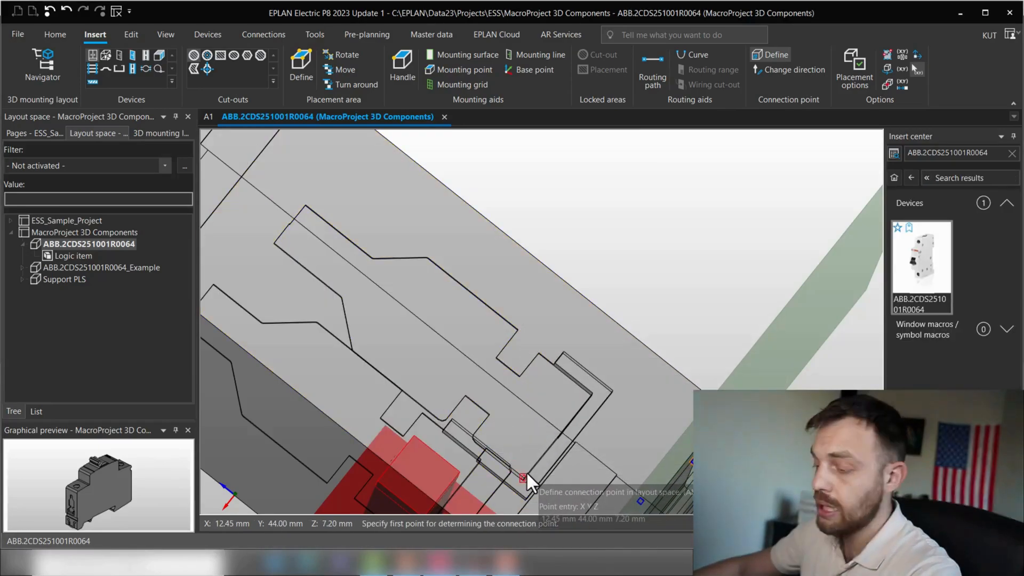
pyautogui.click(522, 476)
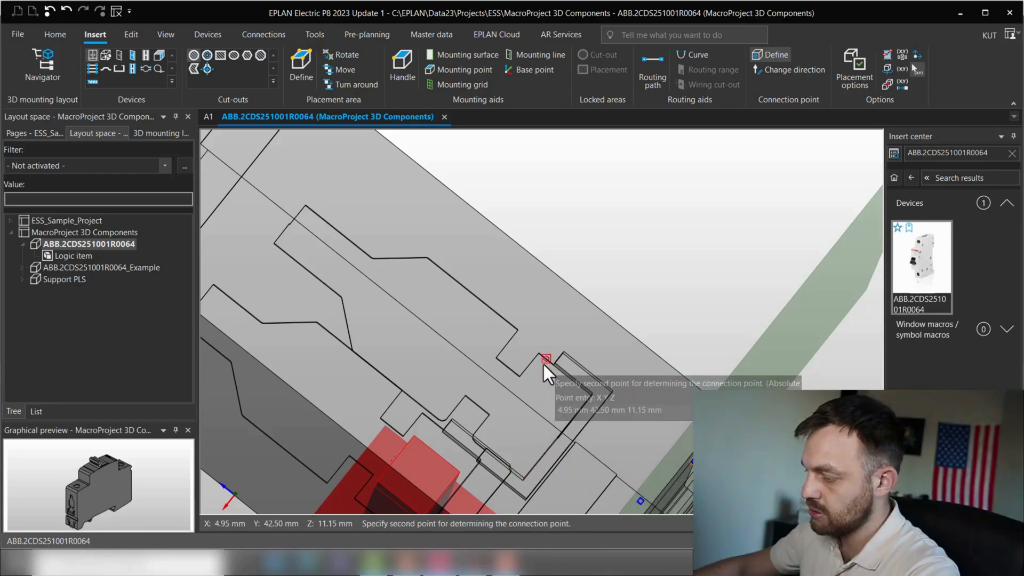
pyautogui.click(545, 362)
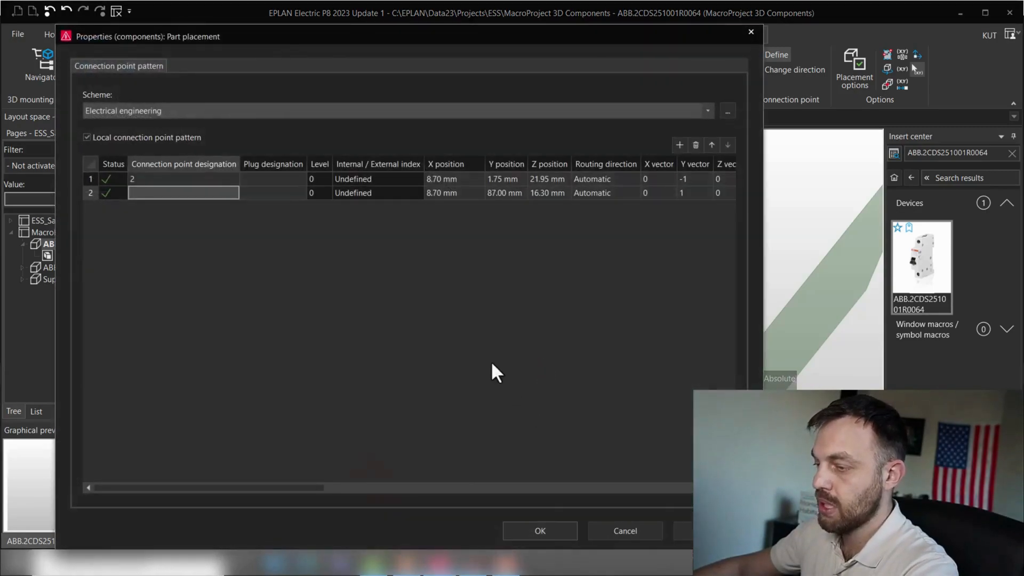
# Step: Name the new point 1 and set point 1 to route upward, point 2 downward
pyautogui.click(183, 193)
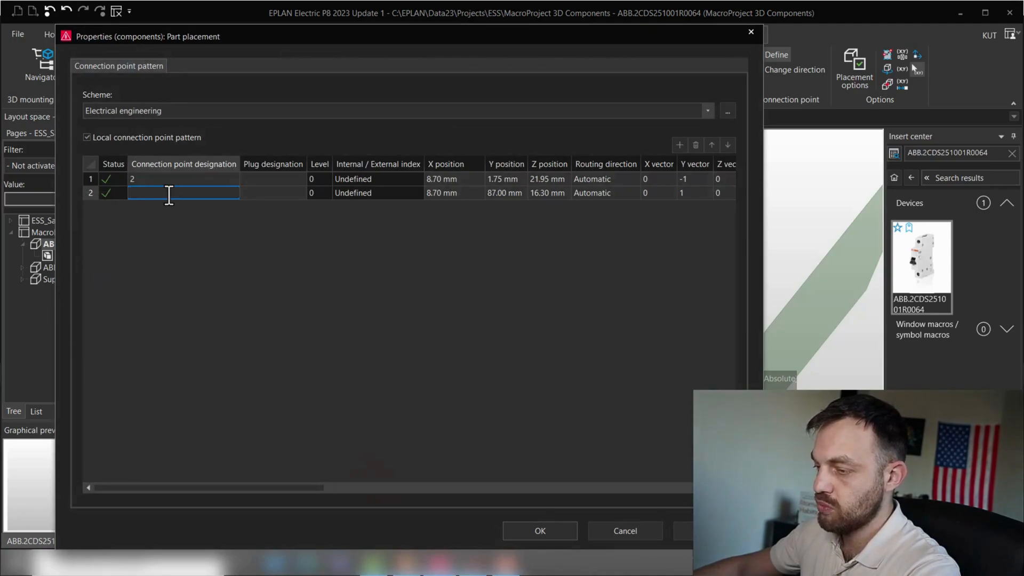
pyautogui.write('1')
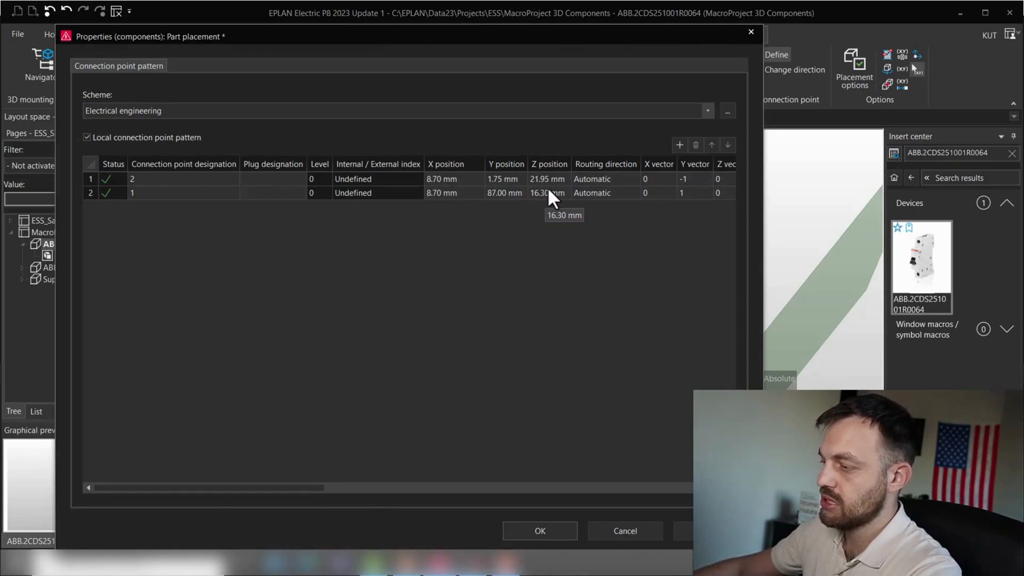
pyautogui.moveTo(621, 193)
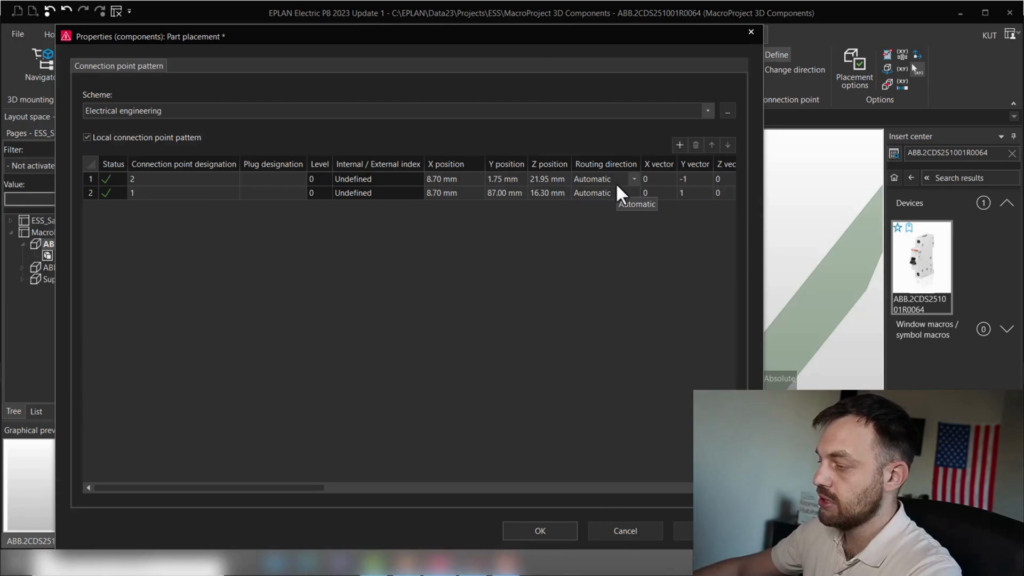
pyautogui.moveTo(630, 195)
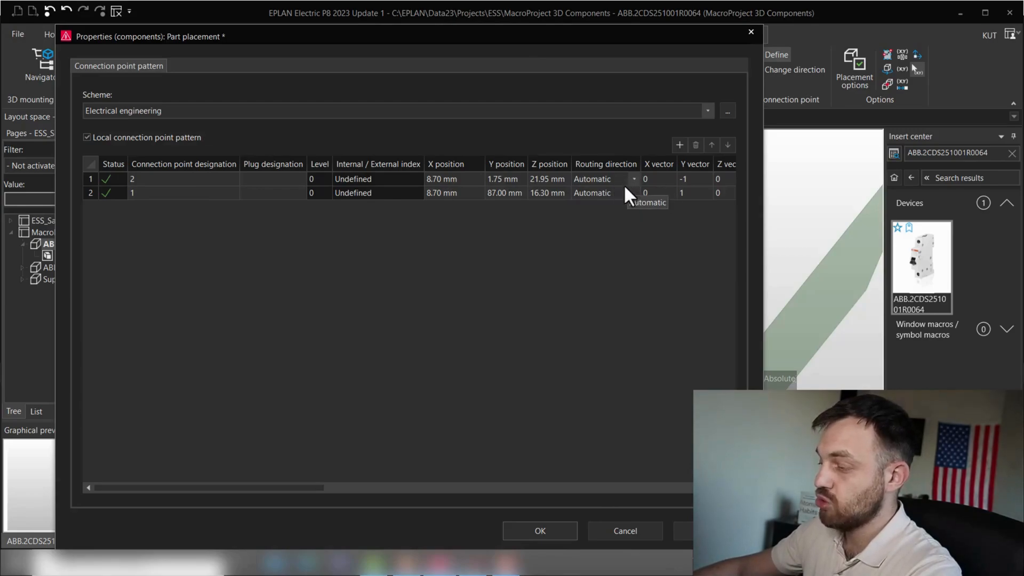
pyautogui.moveTo(633, 203)
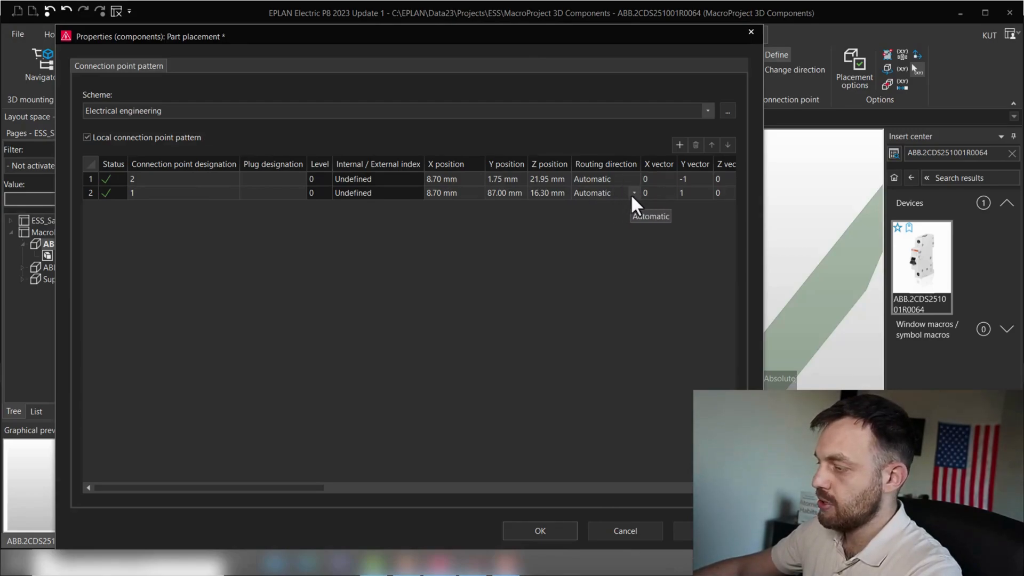
pyautogui.click(632, 193)
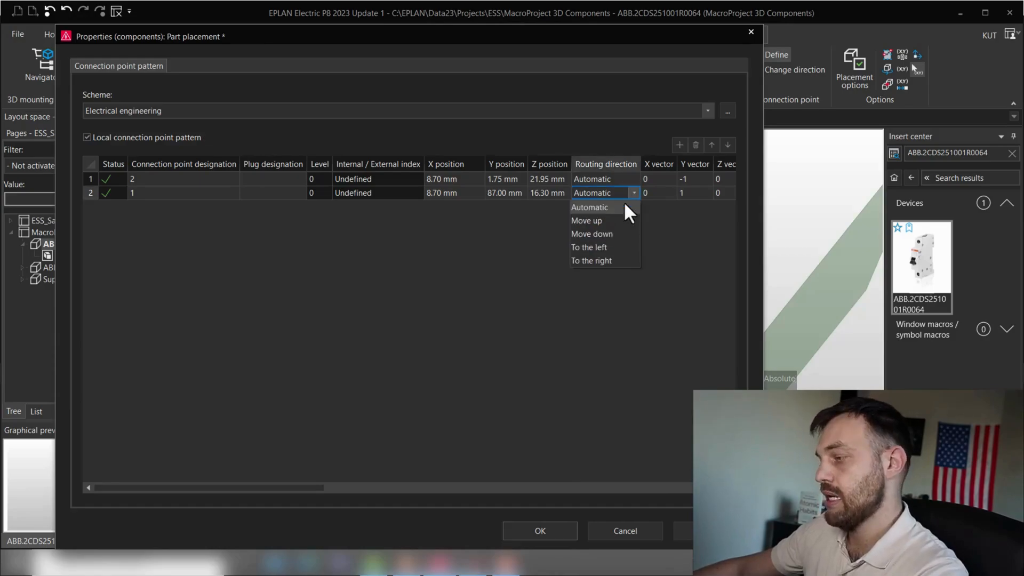
pyautogui.click(586, 220)
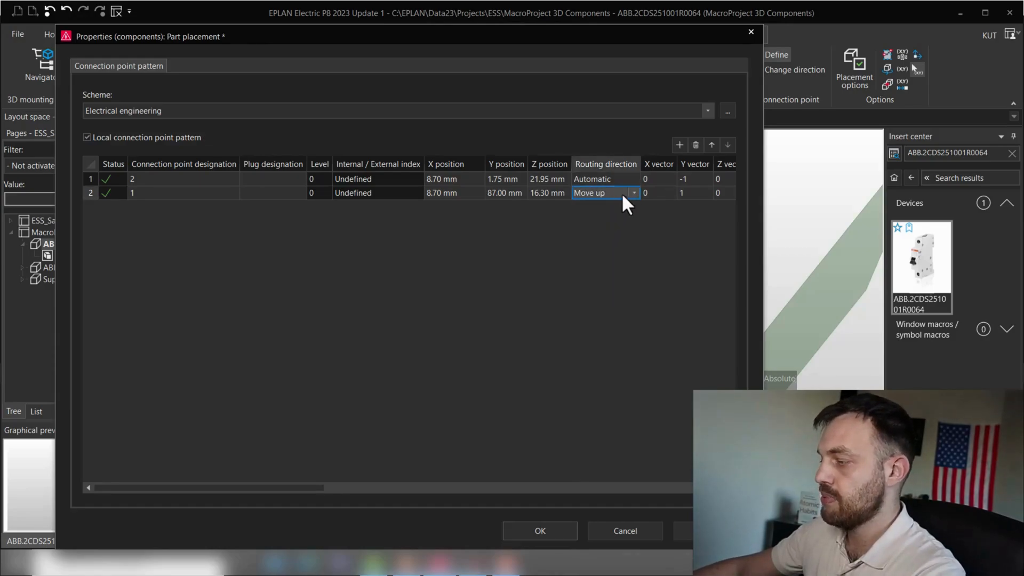
pyautogui.click(633, 180)
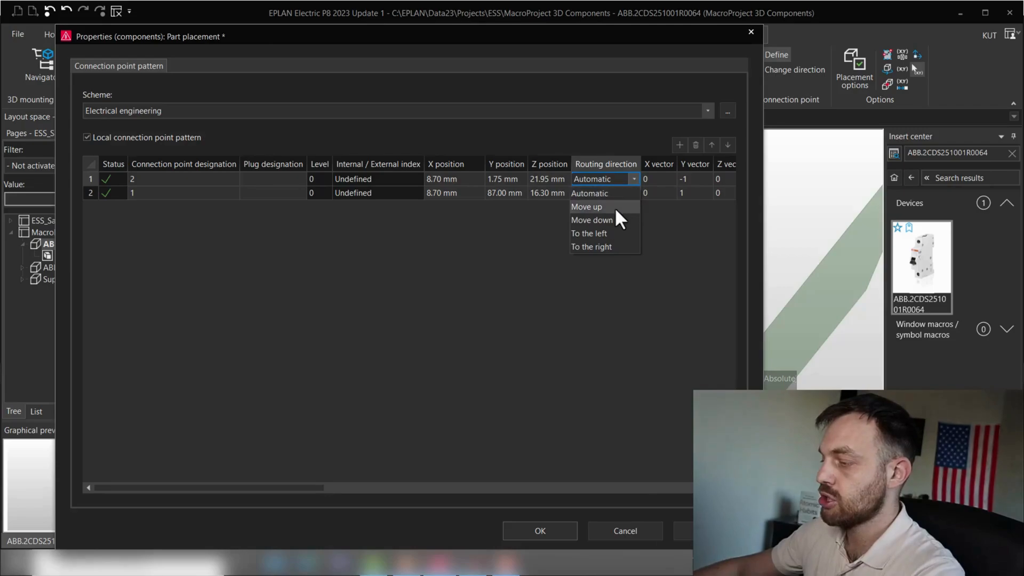
pyautogui.click(592, 219)
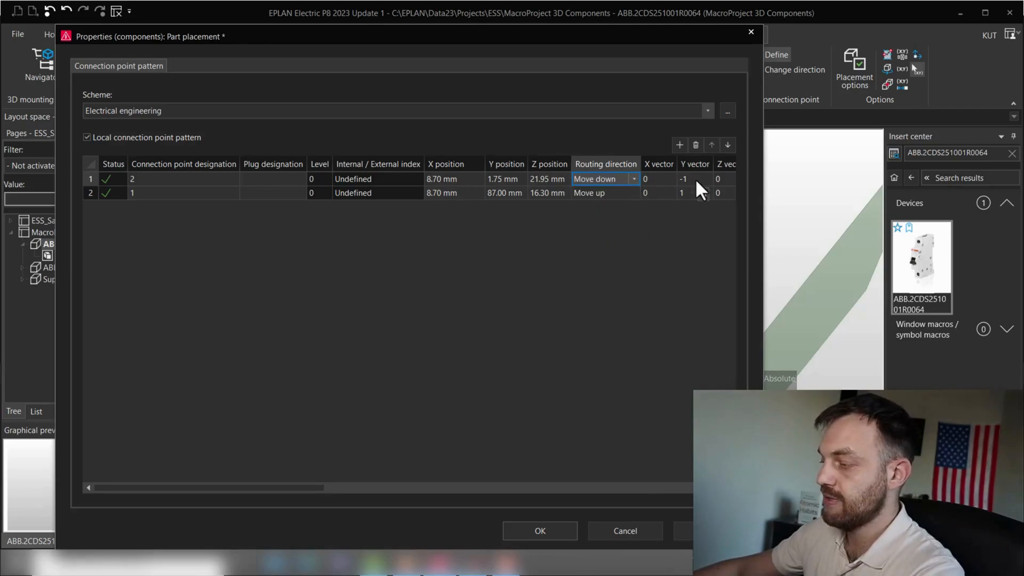
pyautogui.moveTo(298, 471)
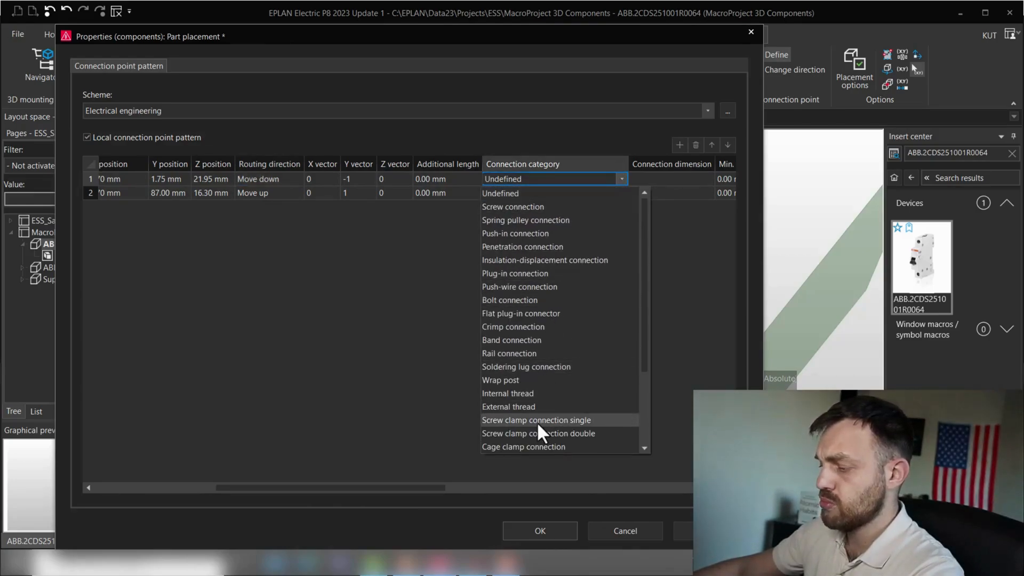
# Step: Give both points single screw clamp connections and apply the pattern changes
pyautogui.click(536, 419)
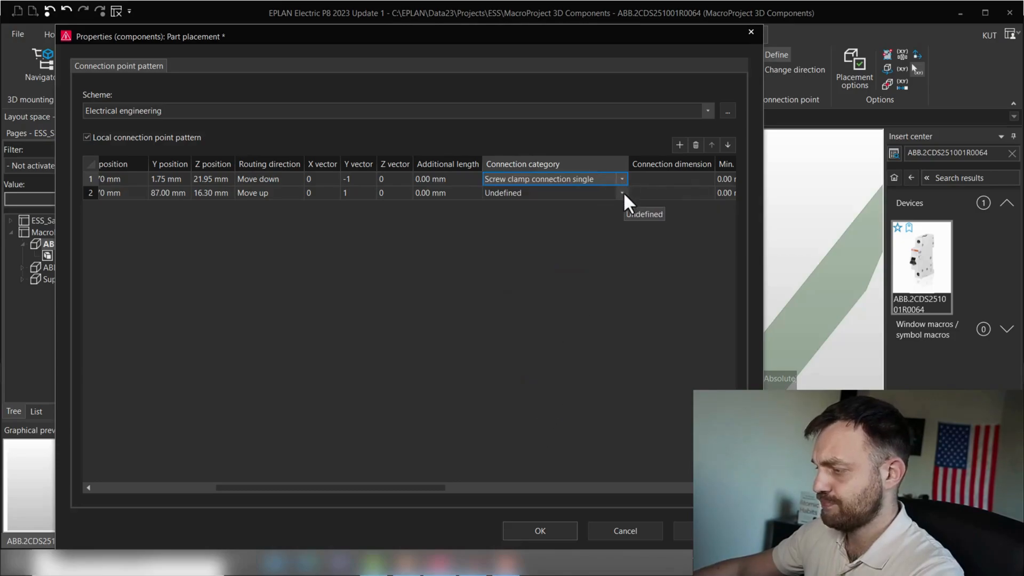
pyautogui.click(552, 193)
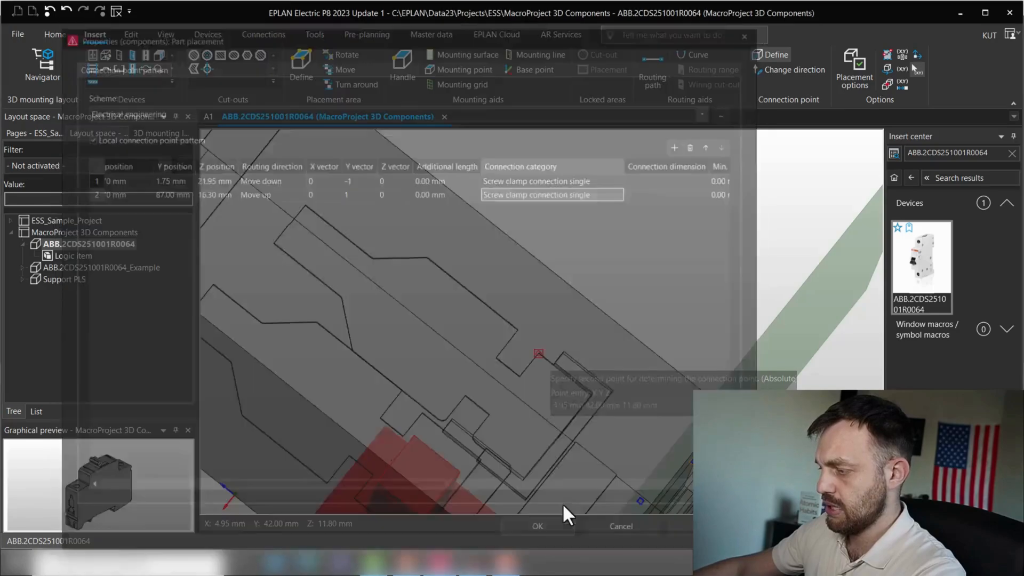
pyautogui.click(164, 34)
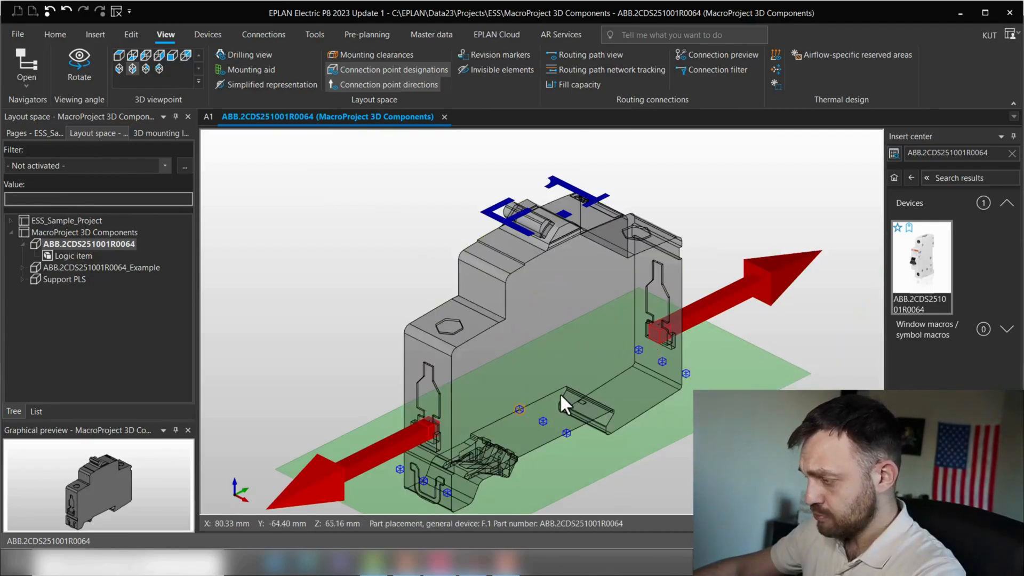
pyautogui.moveTo(449, 350)
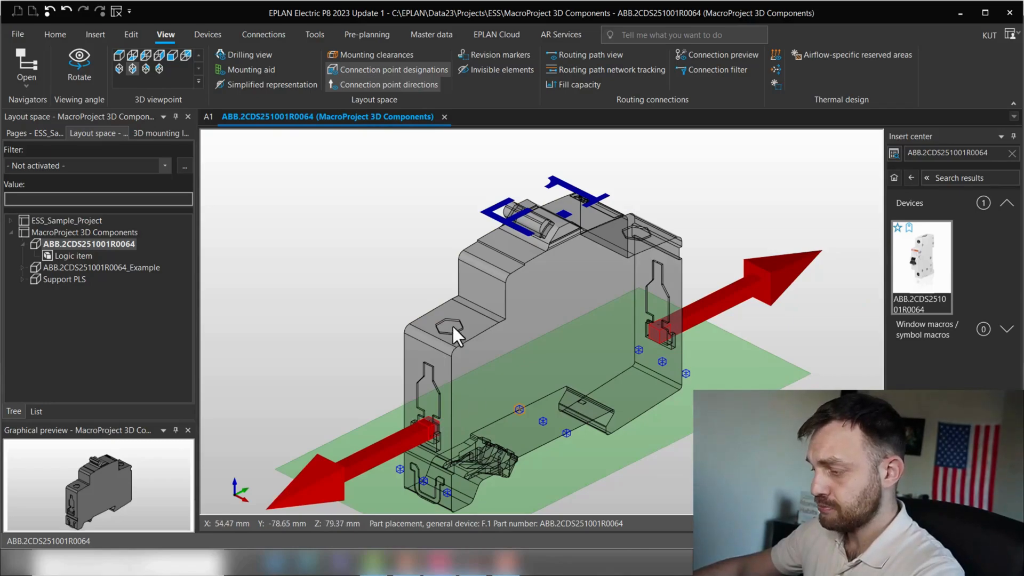
pyautogui.moveTo(659, 343)
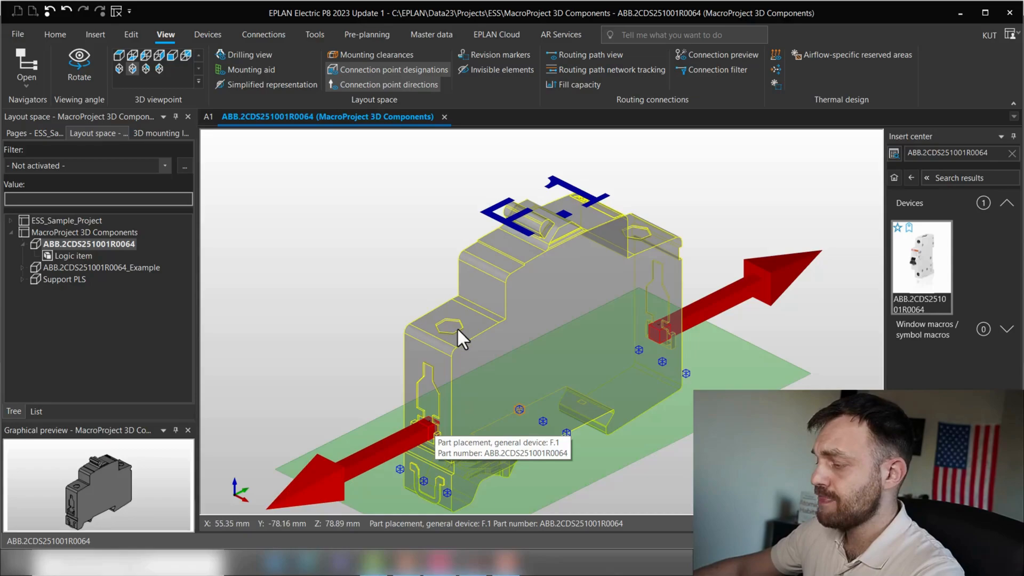
pyautogui.moveTo(474, 419)
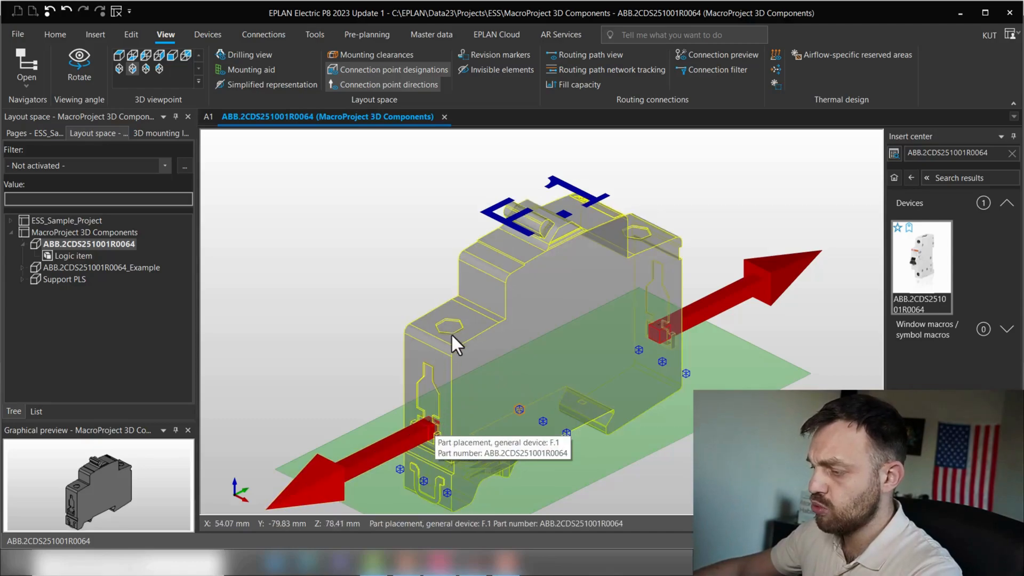
pyautogui.moveTo(506, 379)
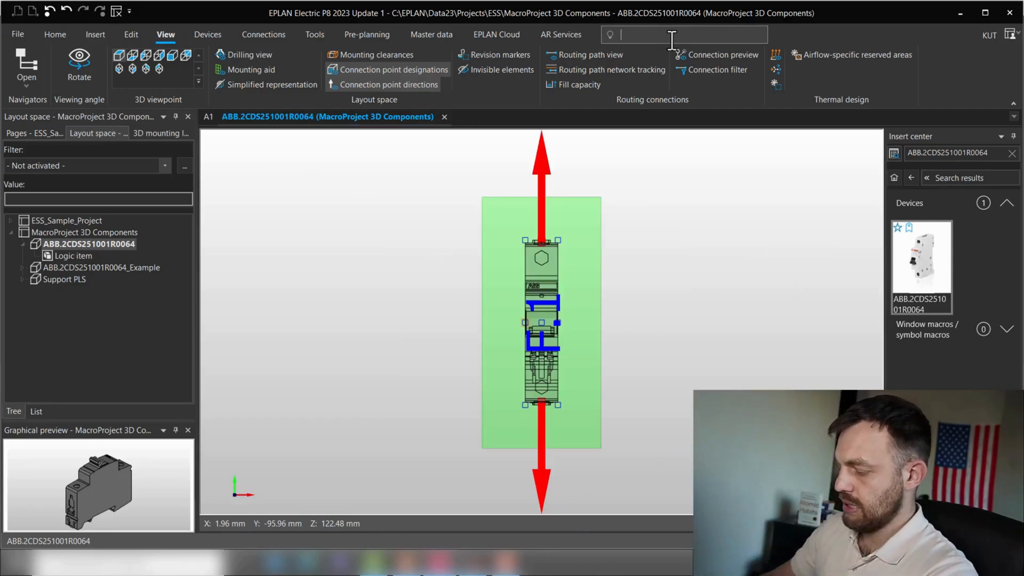
# Step: Measure from the terminal top edge to the hex screw corner (dy −7.98 mm, length 8.34 mm)
pyautogui.write('measure')
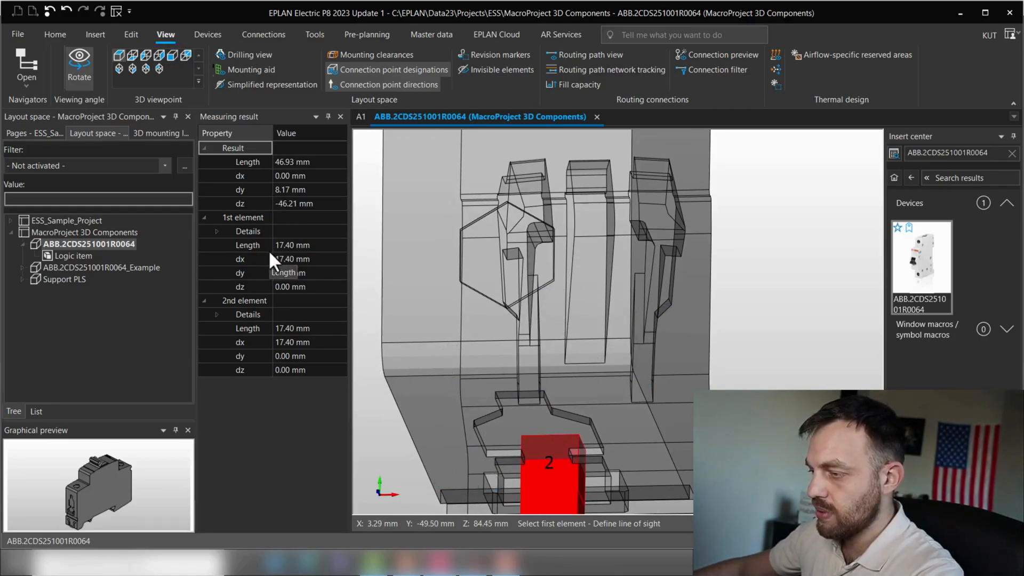
pyautogui.moveTo(353, 510)
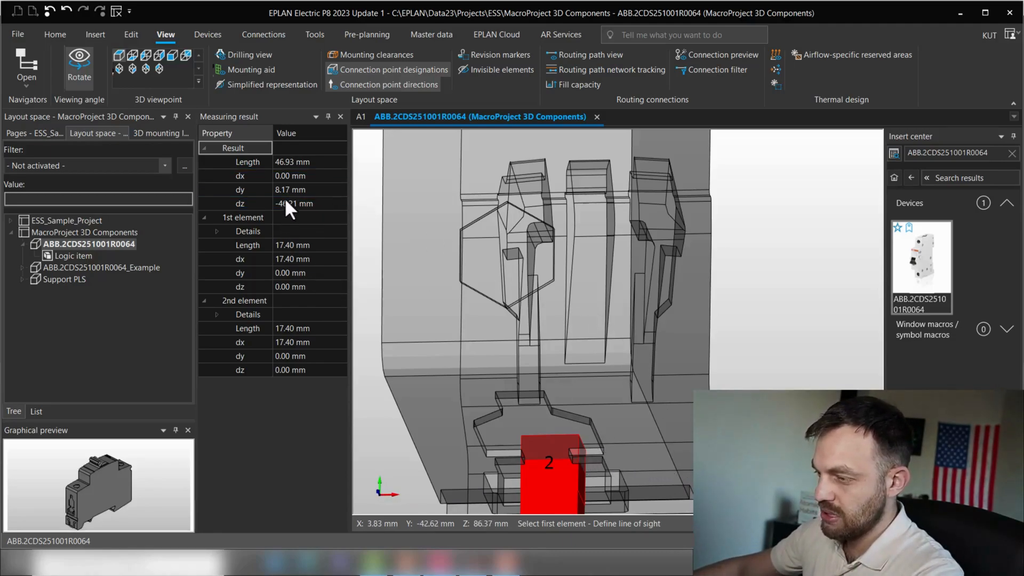
pyautogui.moveTo(388, 496)
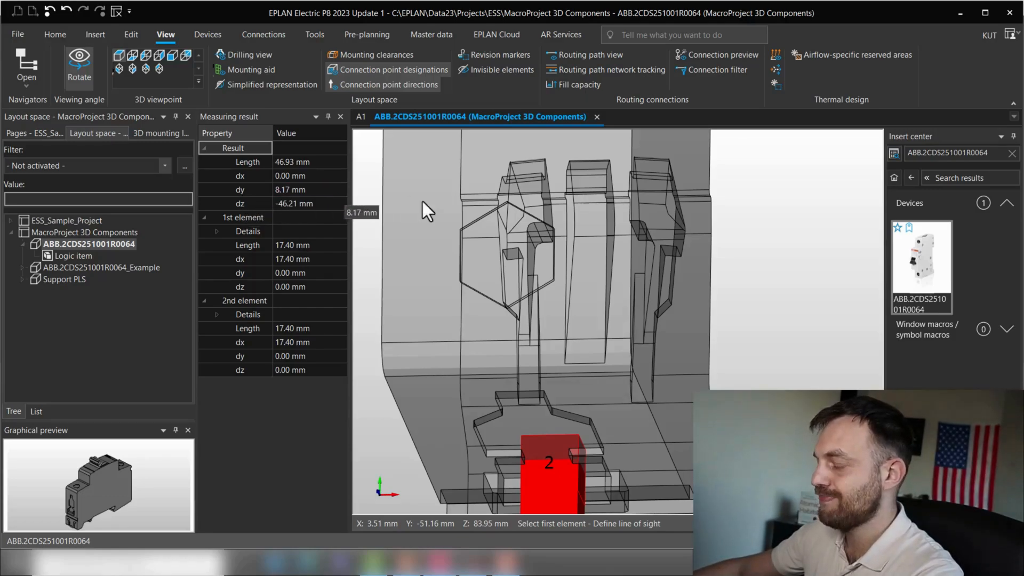
pyautogui.moveTo(428, 212); pyautogui.dragTo(621, 333)
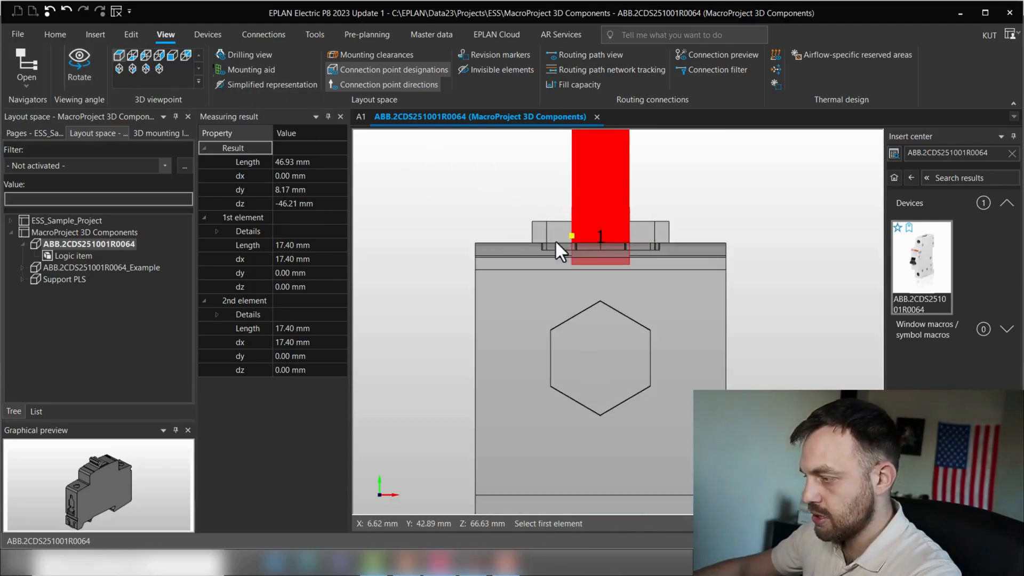
pyautogui.click(569, 245)
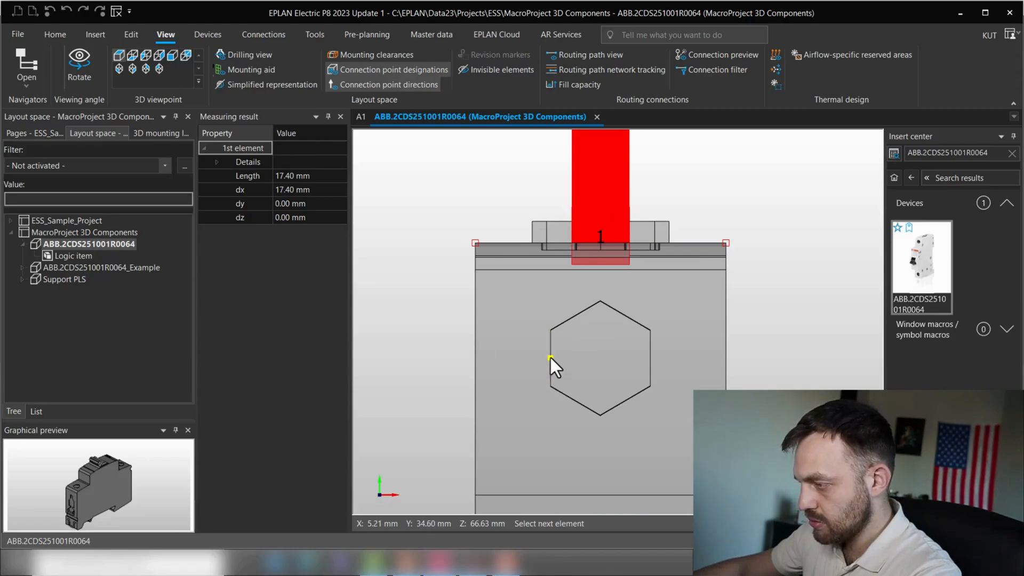
pyautogui.click(551, 358)
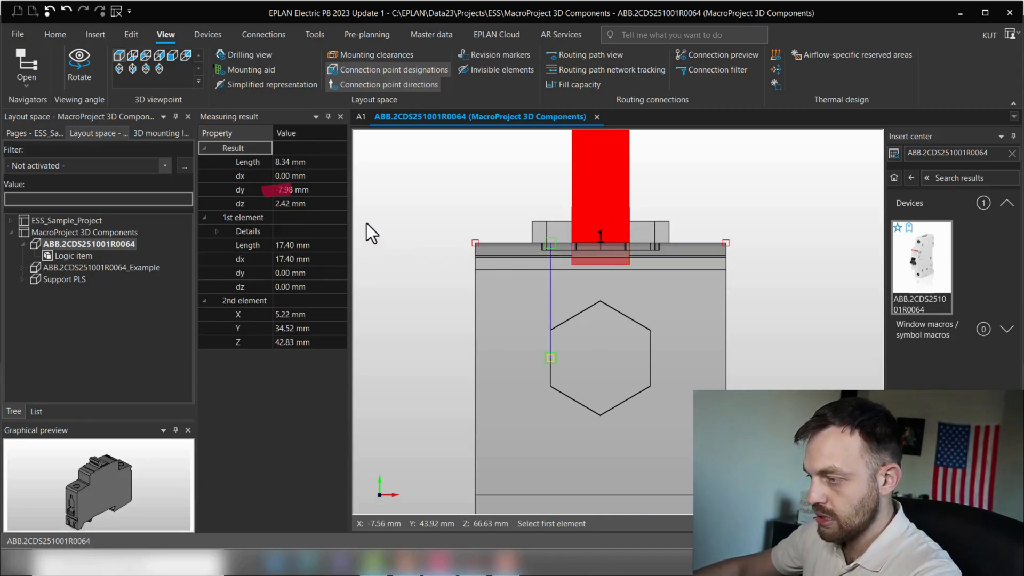
pyautogui.moveTo(290, 190)
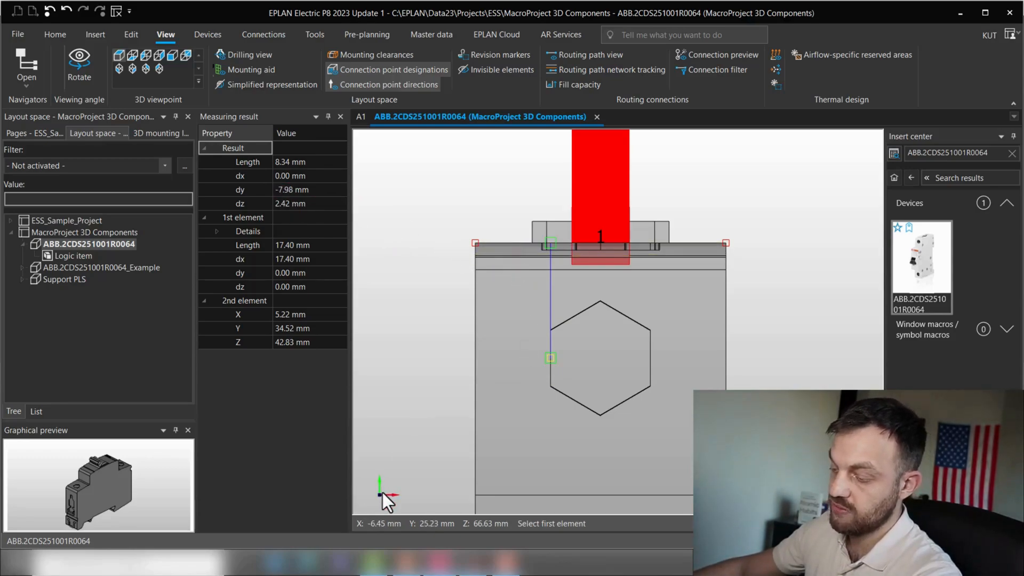
pyautogui.moveTo(282, 204)
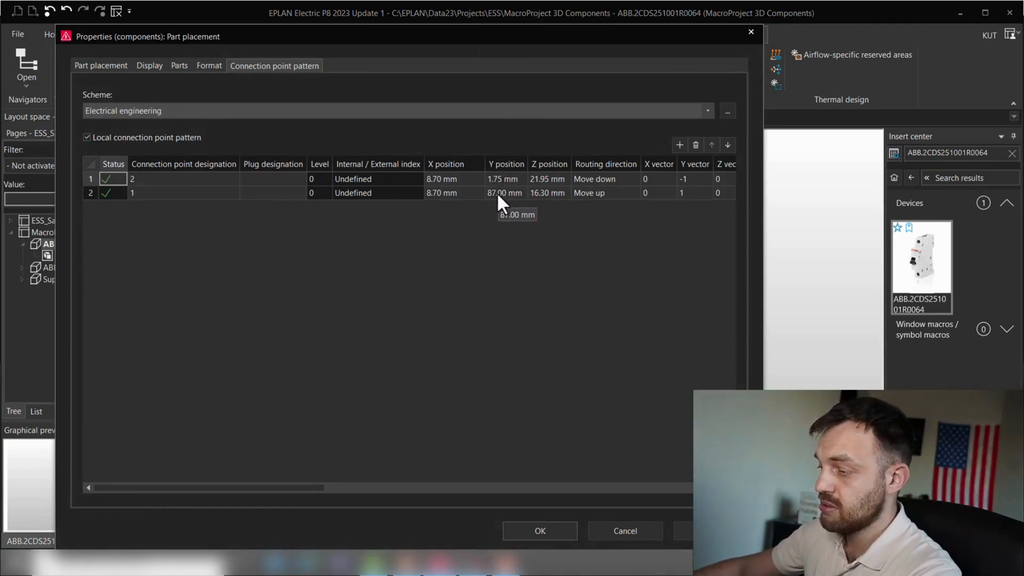
pyautogui.moveTo(502, 190)
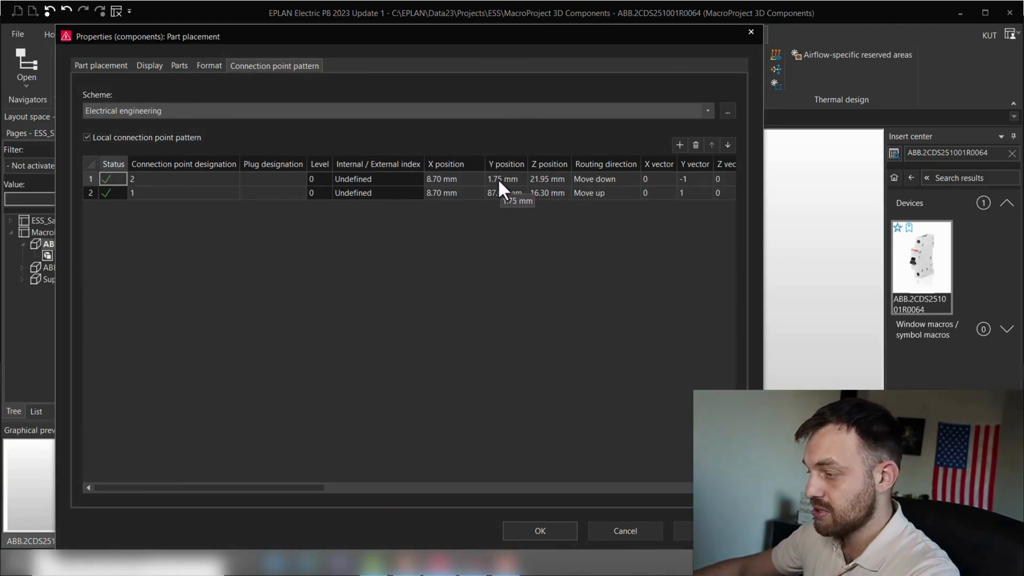
# Step: Set point 2's Y position to 9.75 mm and point 1's to 79.00 mm and apply
pyautogui.click(505, 179)
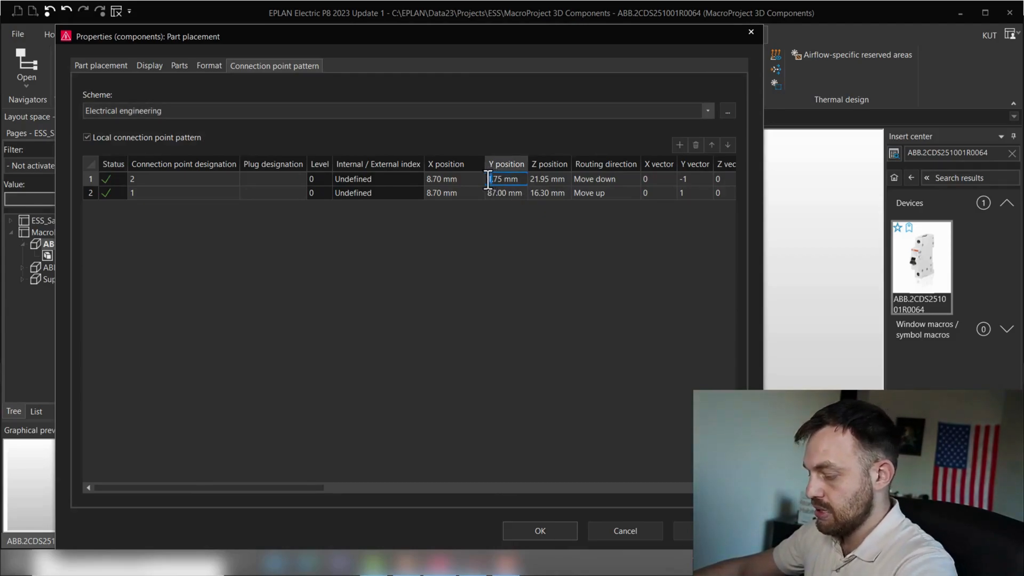
pyautogui.click(505, 193)
pyautogui.write('79')
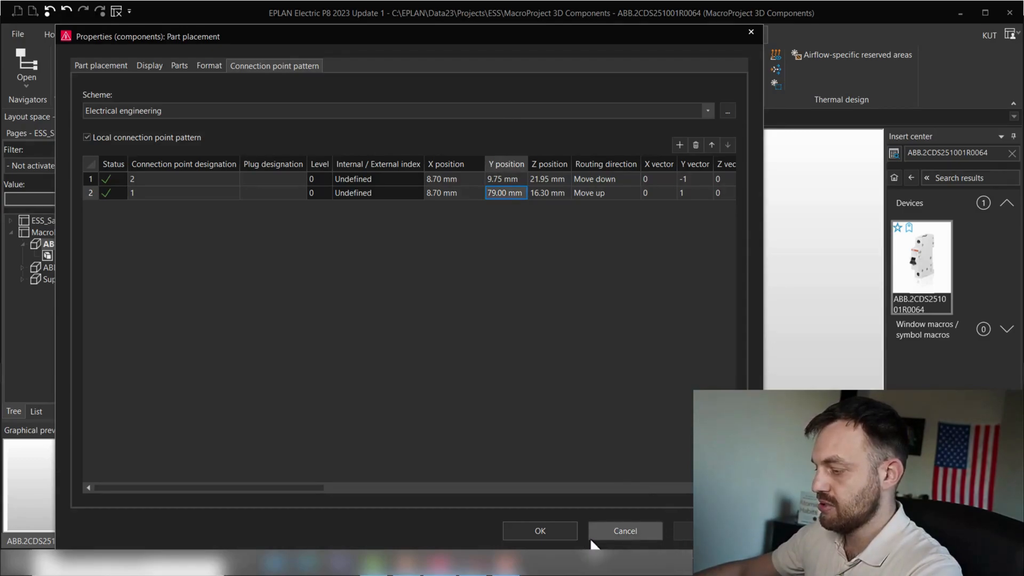
pyautogui.click(540, 530)
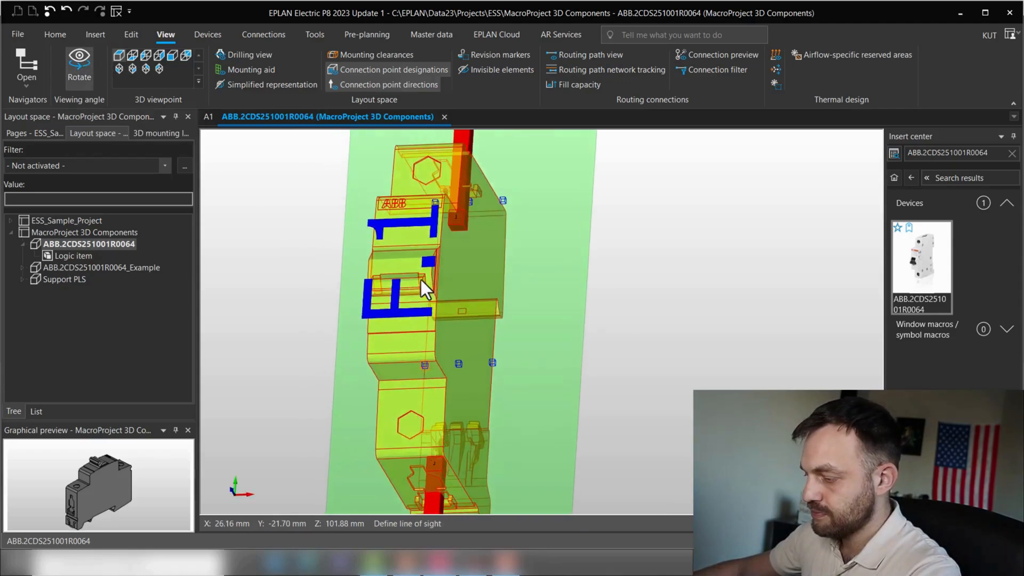
pyautogui.moveTo(421, 290); pyautogui.dragTo(421, 471)
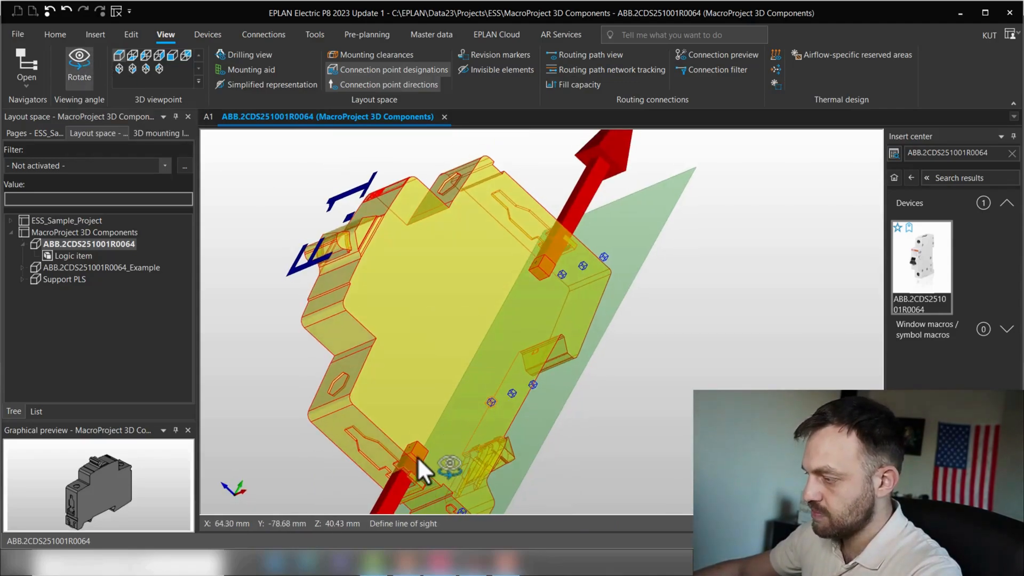
pyautogui.moveTo(424, 467); pyautogui.dragTo(584, 314)
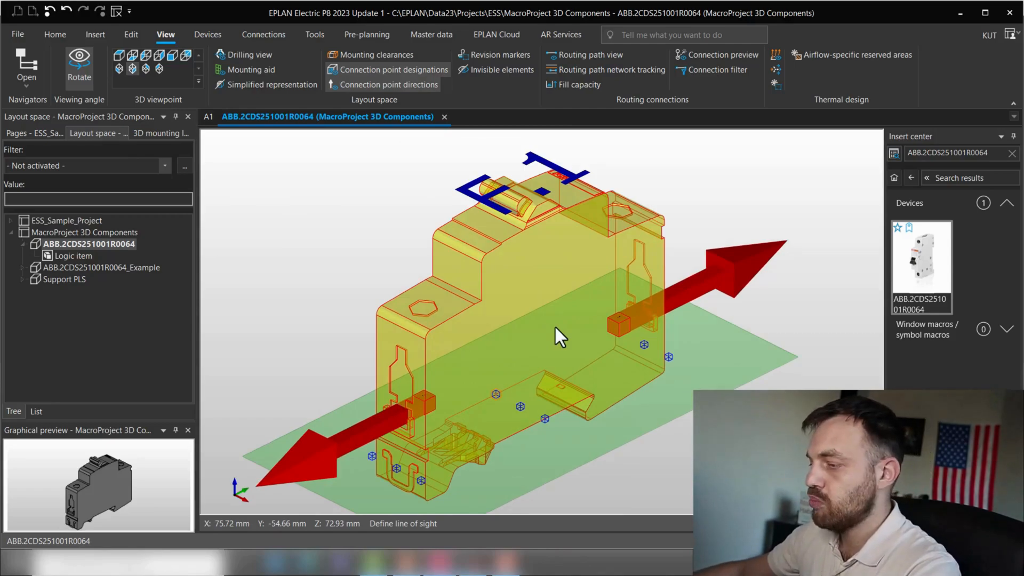
pyautogui.moveTo(373, 268)
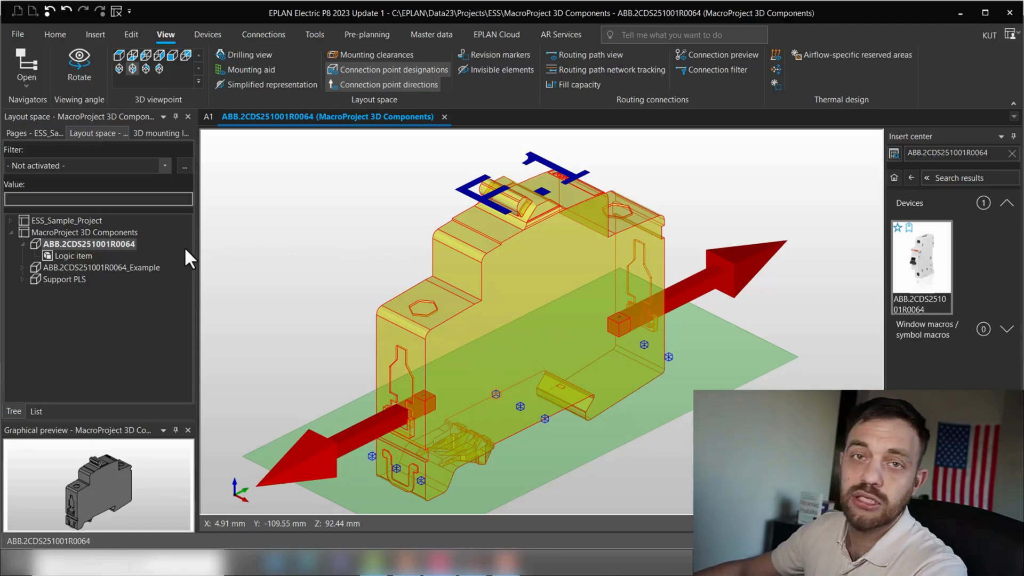
pyautogui.moveTo(317, 273)
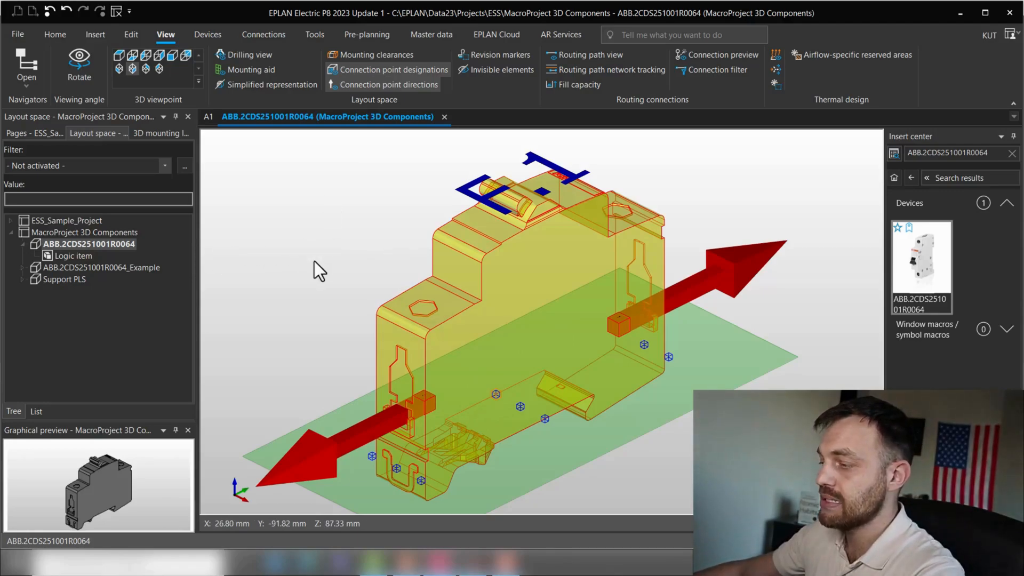
pyautogui.moveTo(525, 363)
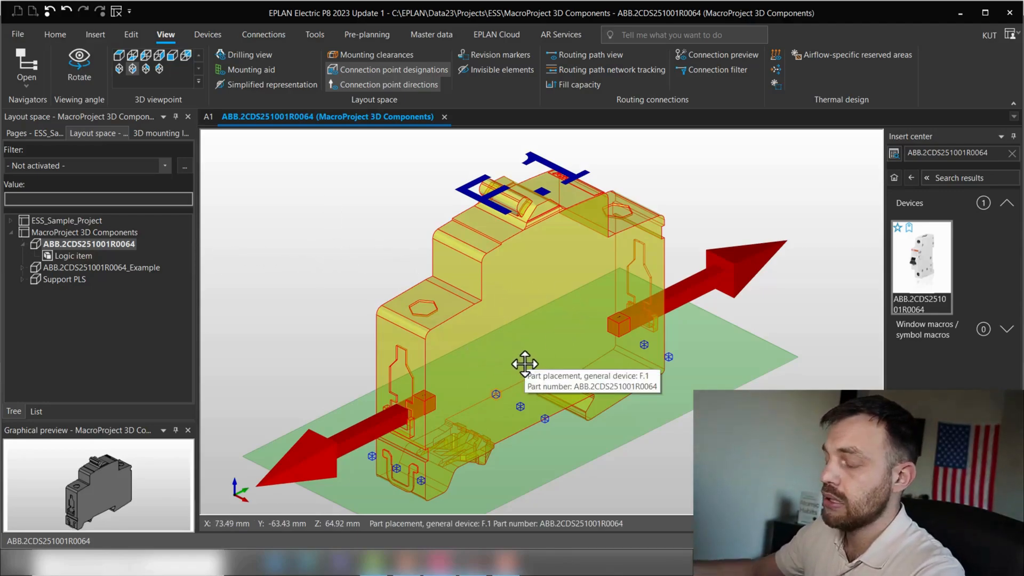
pyautogui.moveTo(400, 326)
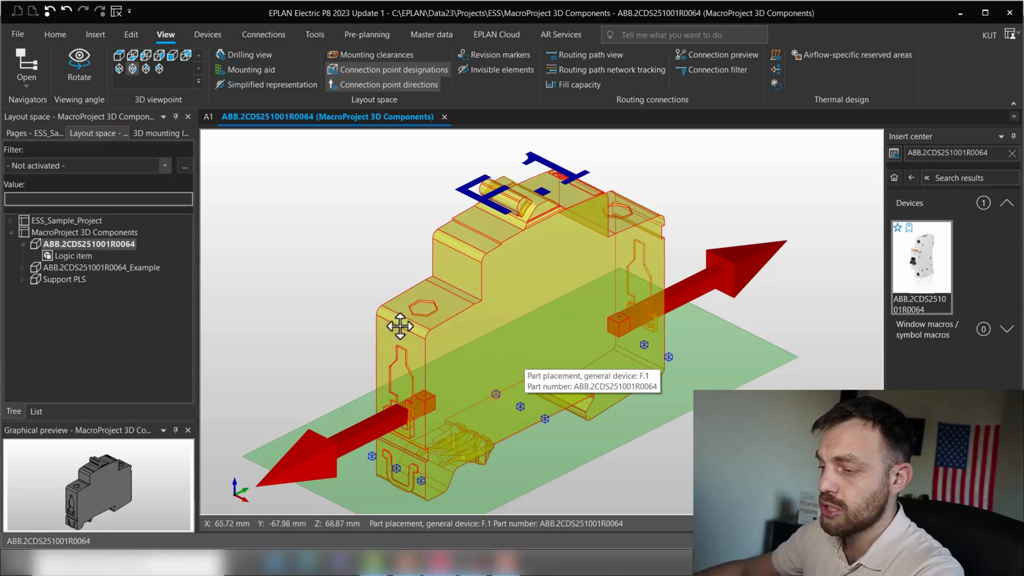
pyautogui.moveTo(382, 196)
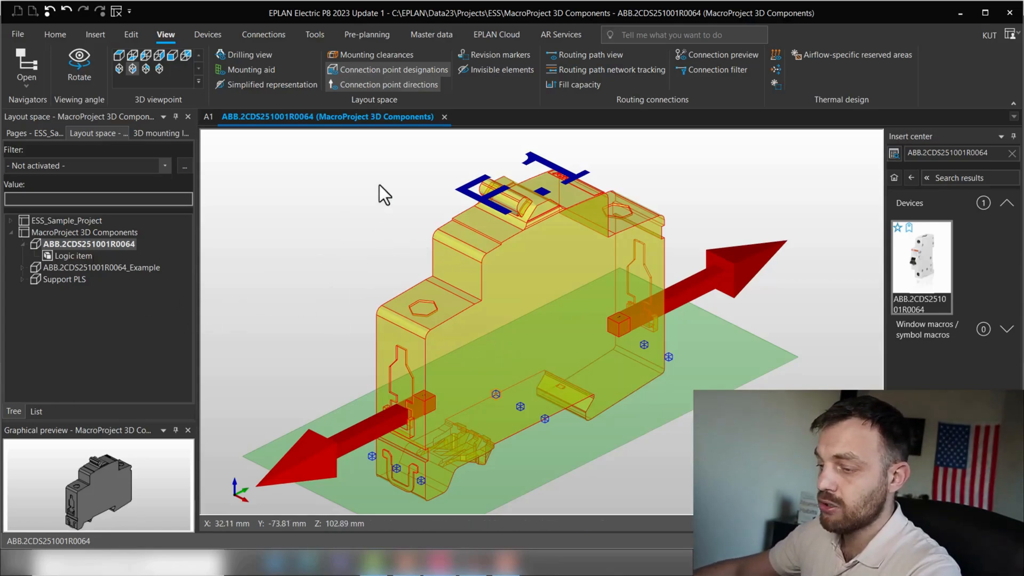
pyautogui.click(88, 243)
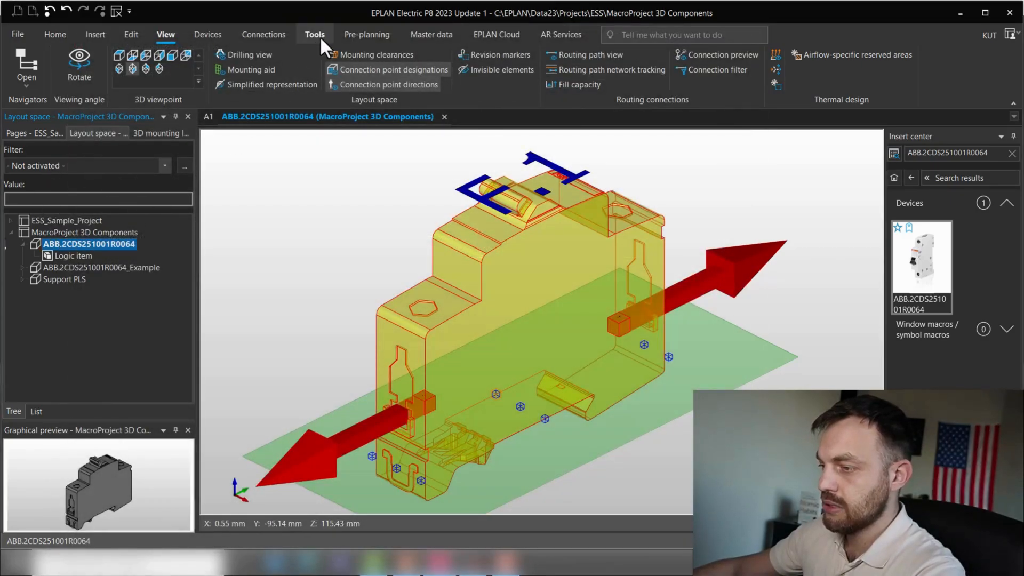
# Step: Generate the ABB.2CDS251001R0064 macro automatically with Overwrite existing macros enabled
pyautogui.click(429, 34)
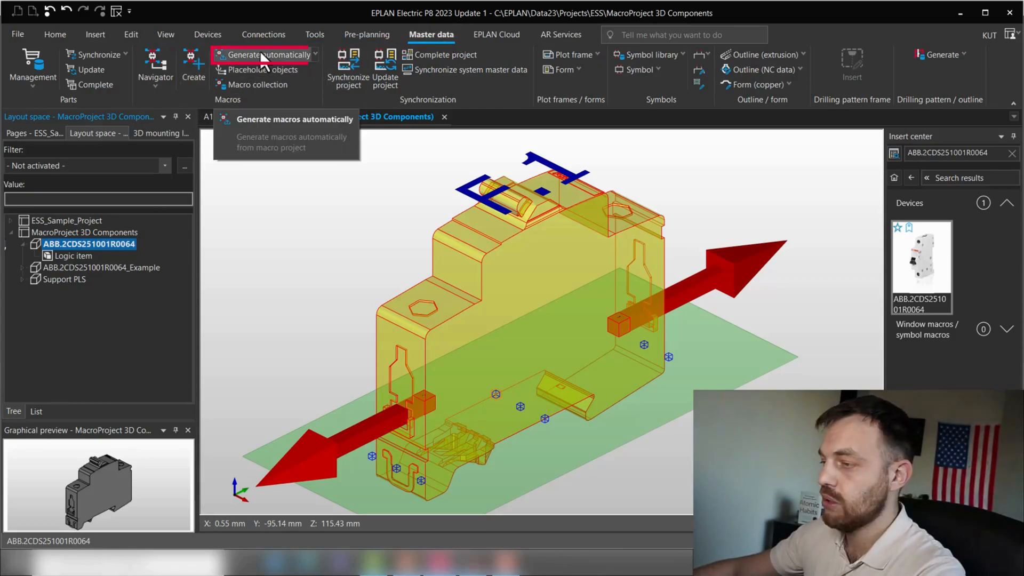
pyautogui.click(295, 119)
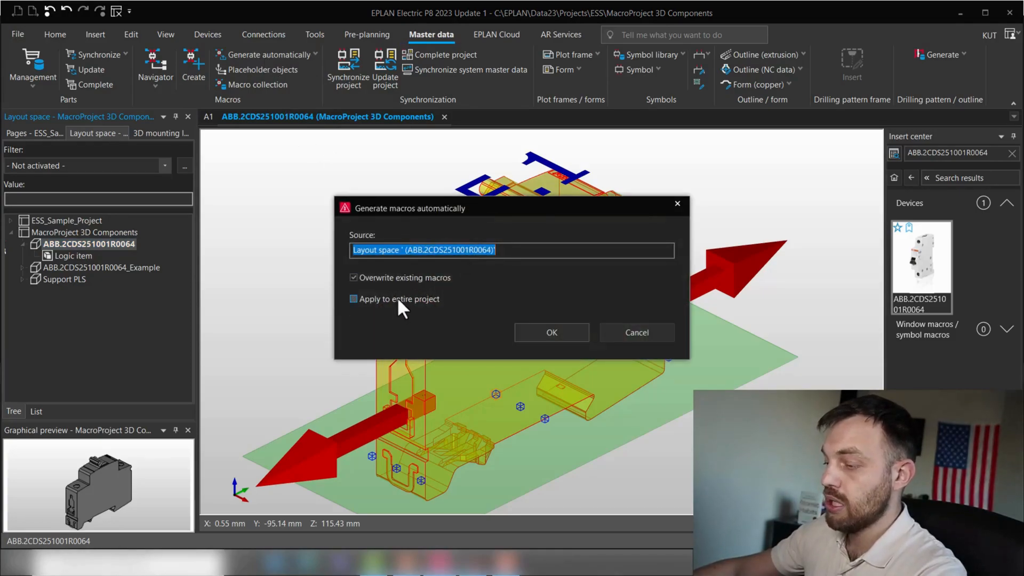
pyautogui.click(353, 299)
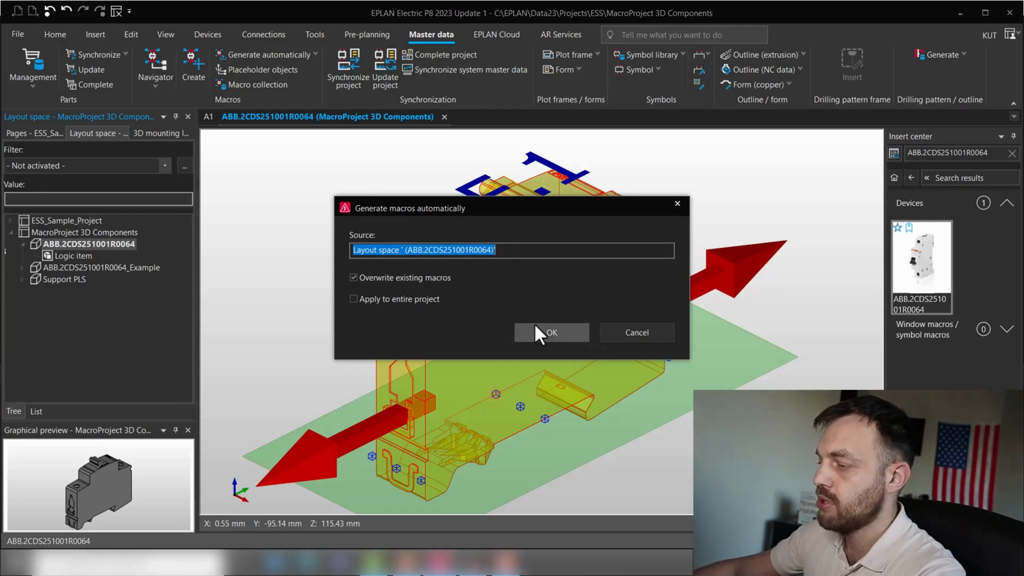
pyautogui.click(550, 333)
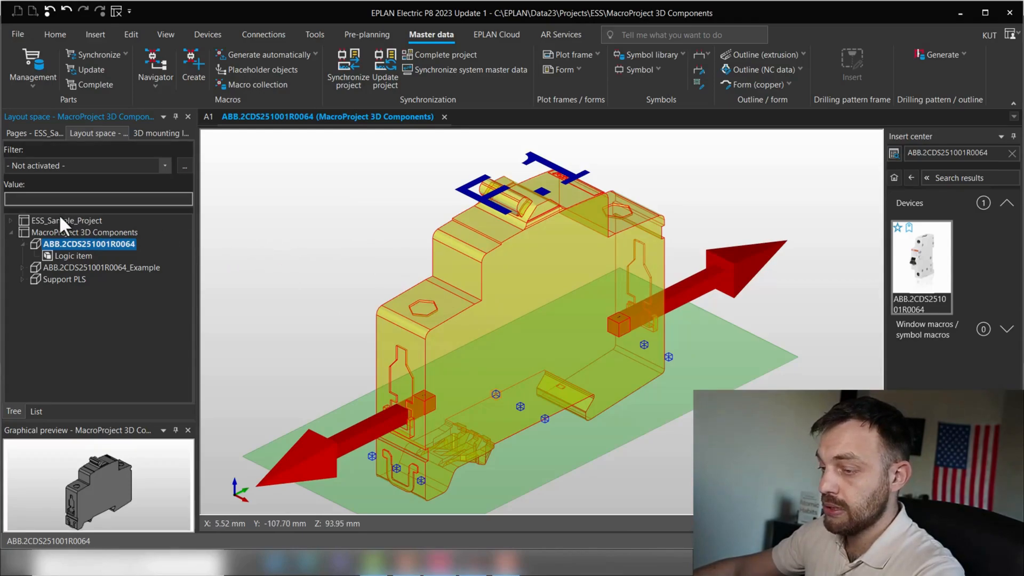
pyautogui.moveTo(16, 233)
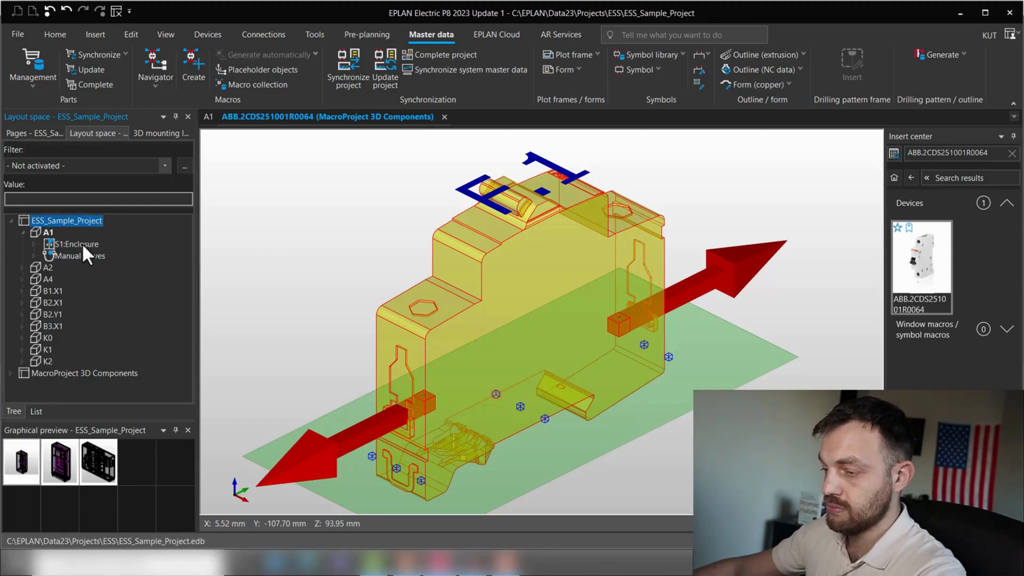
# Step: Show the S1:Enclosure layout space of ESS_Sample_Project in the 3D view from the front
pyautogui.rightClick(74, 243)
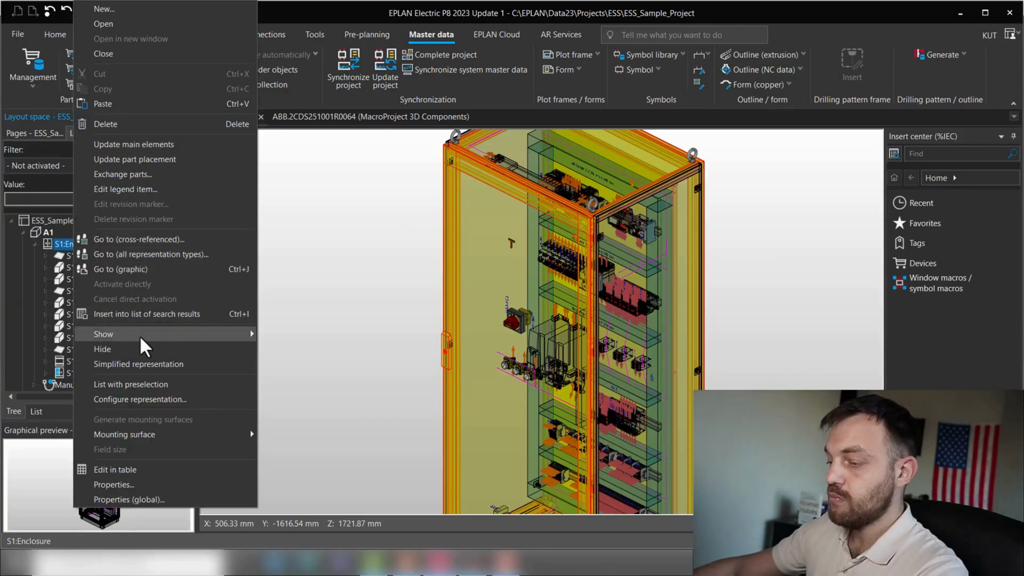
pyautogui.click(104, 333)
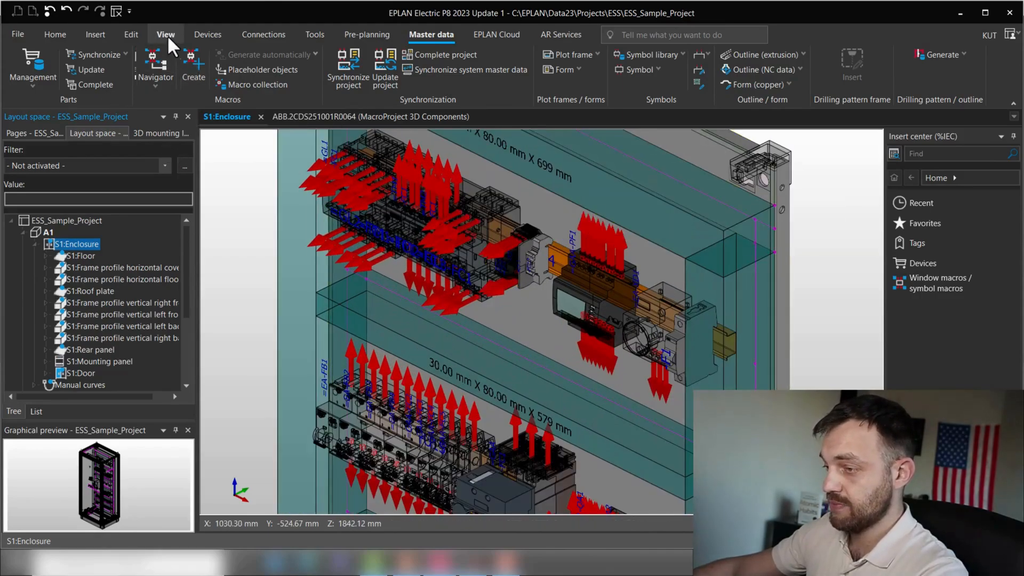
pyautogui.click(165, 34)
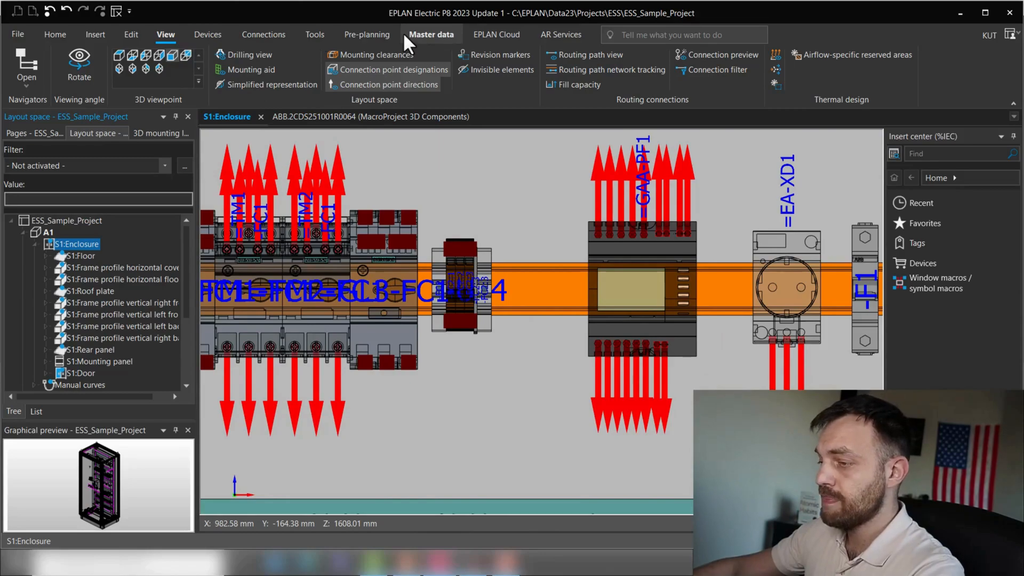
# Step: Search ABB.2CDS251001R0064 in the Insert center to place the breaker as -F2 on the rail
pyautogui.click(431, 34)
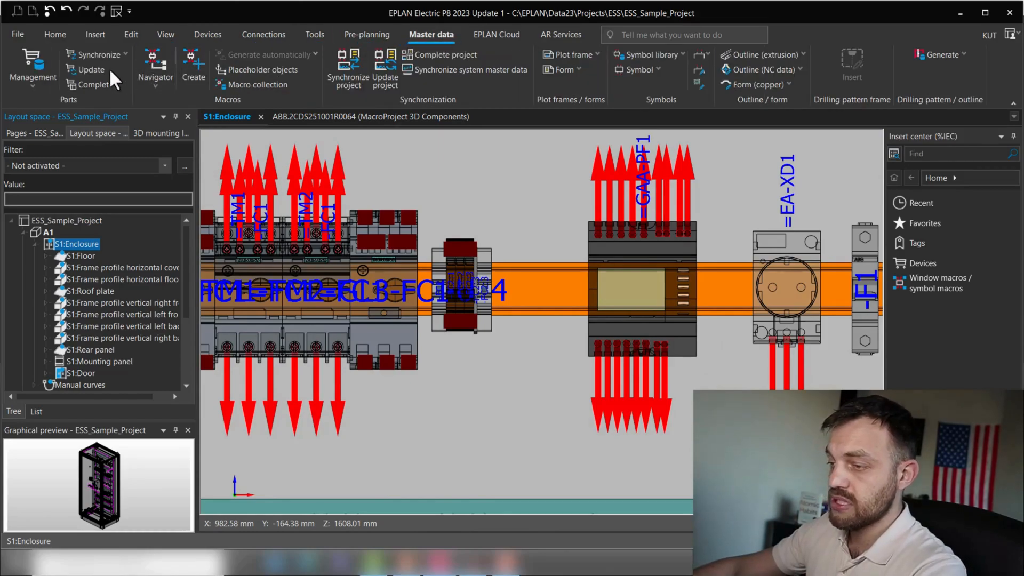
pyautogui.click(89, 71)
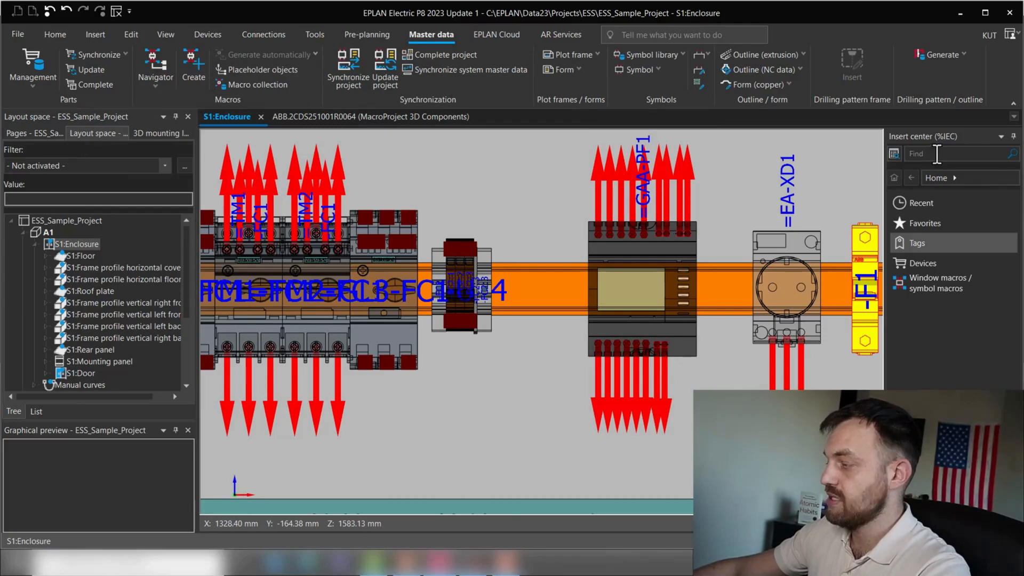
pyautogui.write('ABB.2CDS251001R0064')
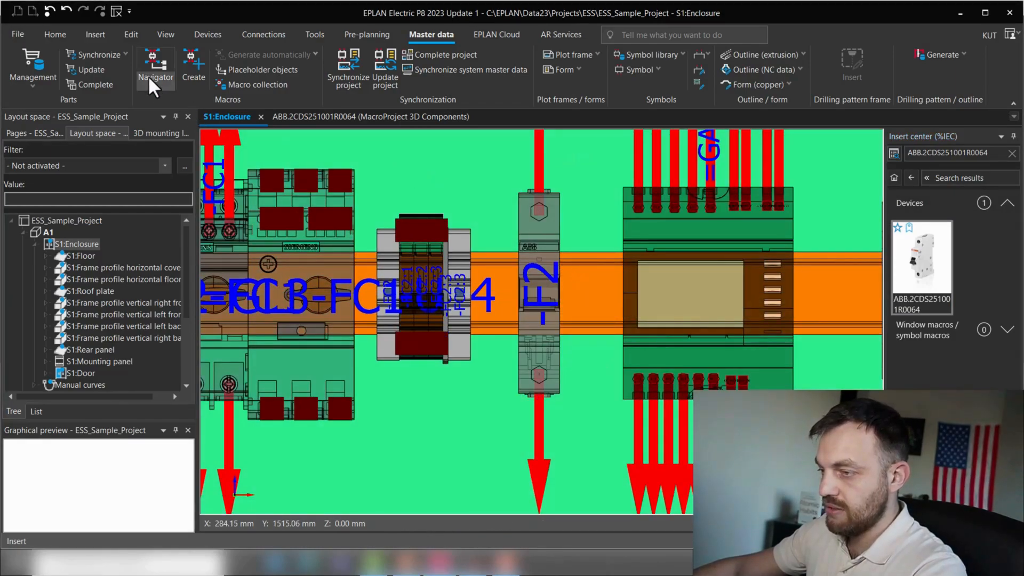
pyautogui.moveTo(130, 34)
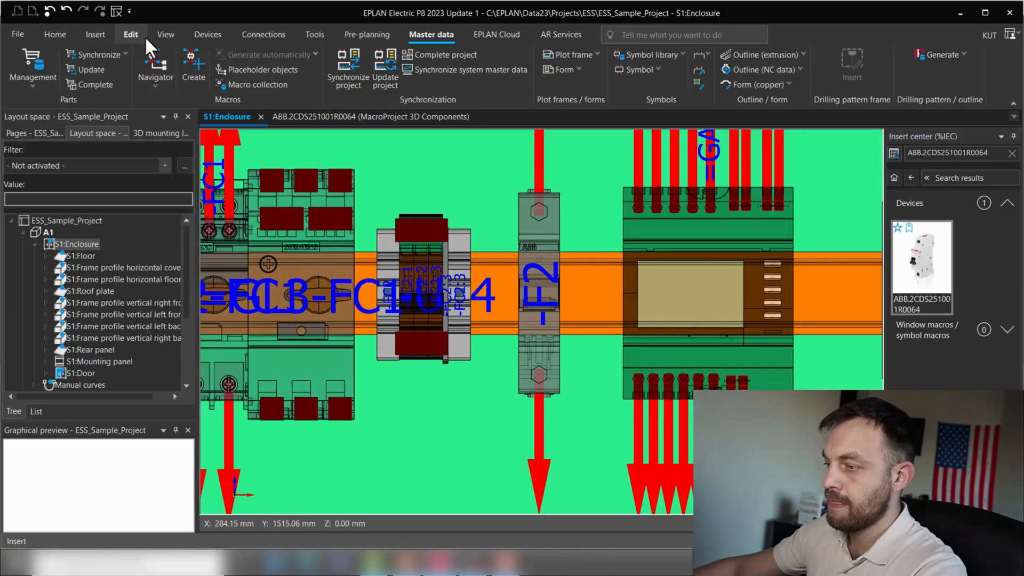